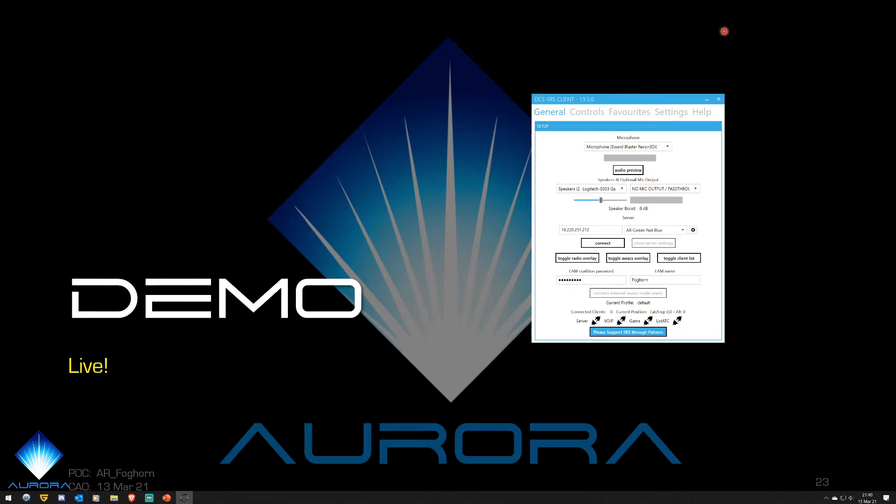
{"action": "mouse_move", "coordinate": [636, 40]}
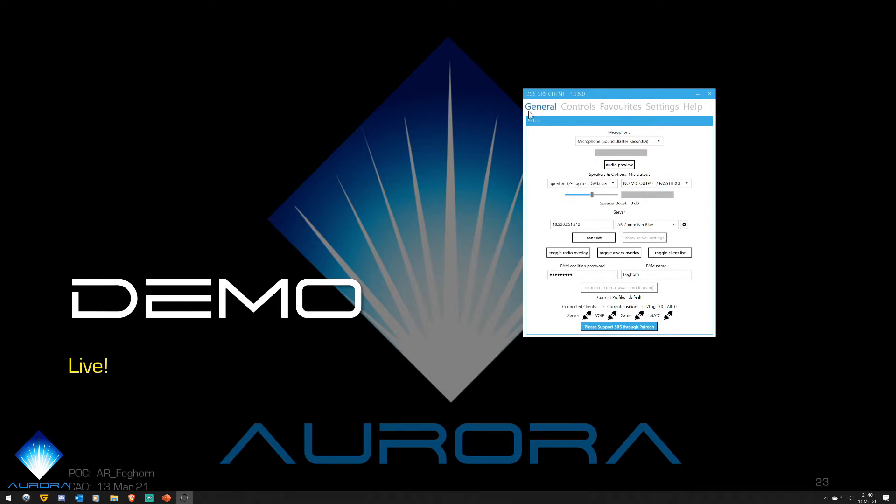
{"action": "mouse_move", "coordinate": [615, 123]}
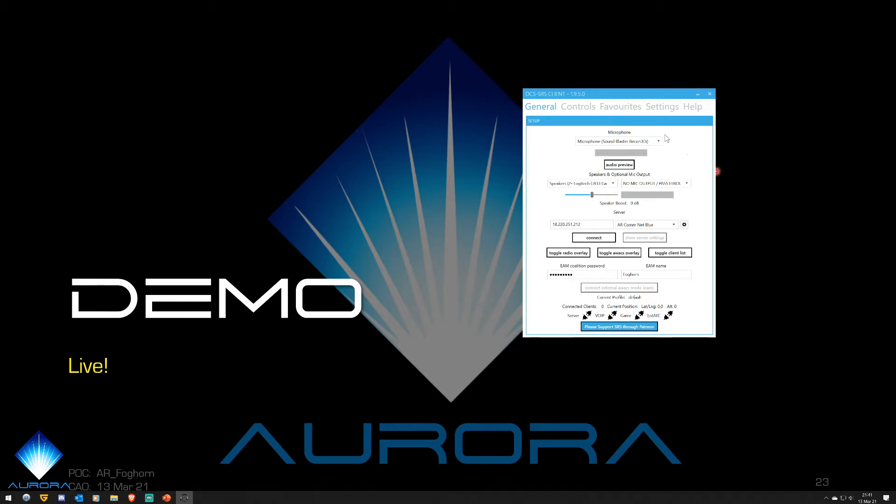
{"action": "mouse_move", "coordinate": [701, 225]}
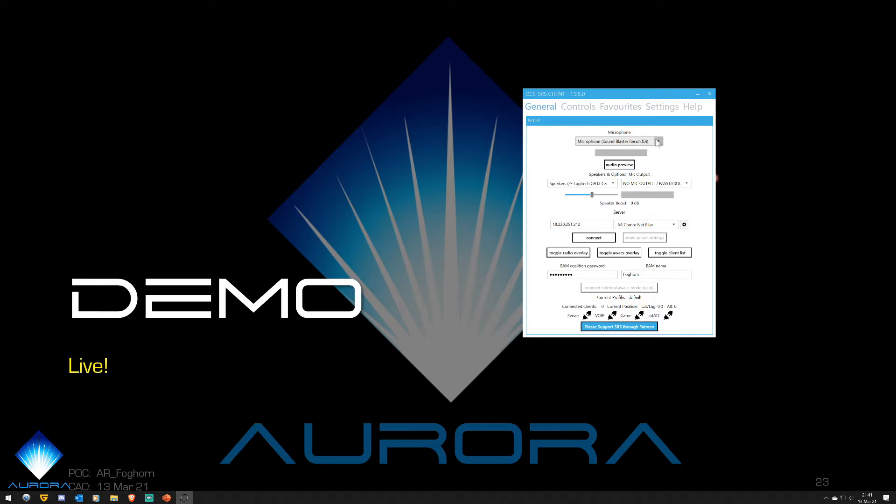
Review the microphone and mic output device lists, keeping the current choices.
{"action": "left_click", "coordinate": [658, 141]}
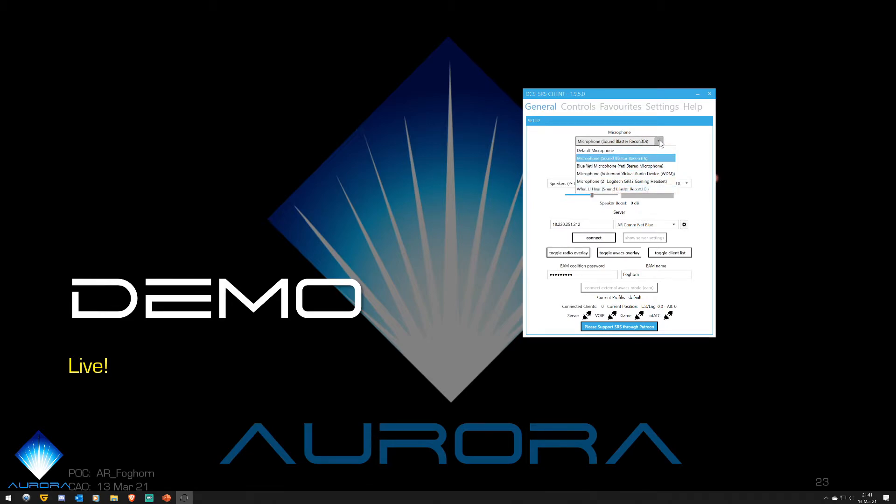
{"action": "left_click", "coordinate": [611, 158]}
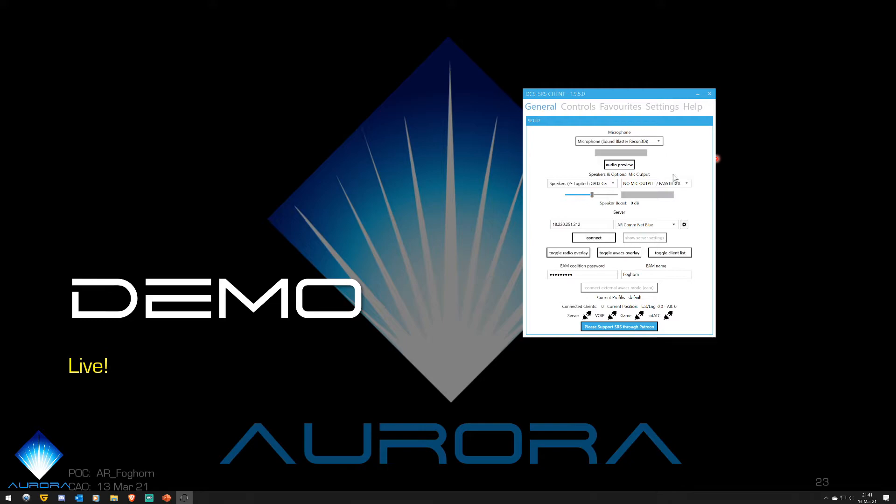
{"action": "mouse_move", "coordinate": [709, 157]}
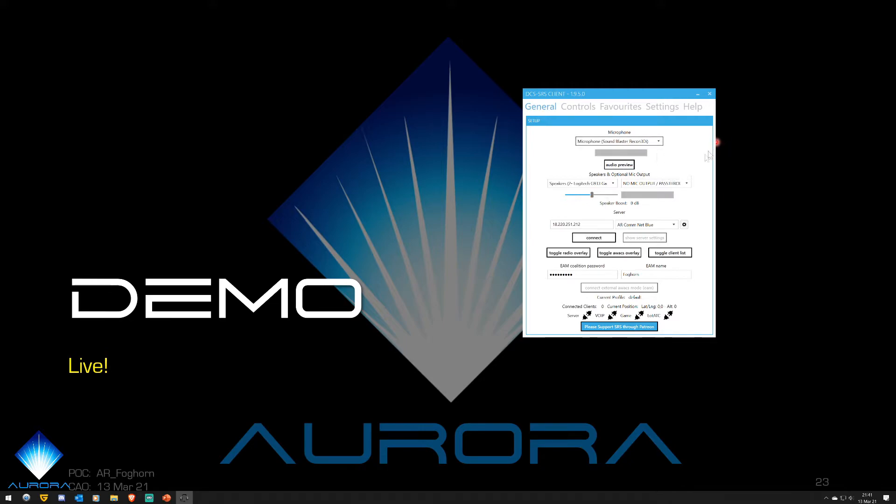
{"action": "mouse_move", "coordinate": [683, 202]}
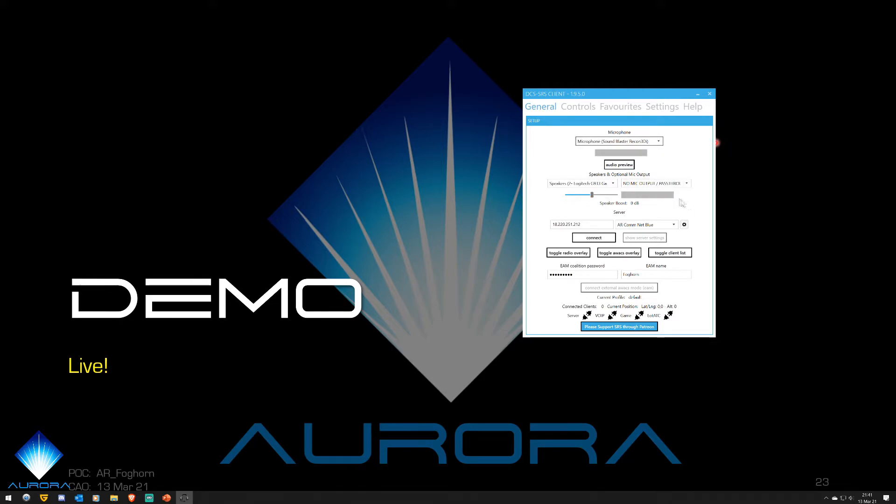
{"action": "mouse_move", "coordinate": [687, 162]}
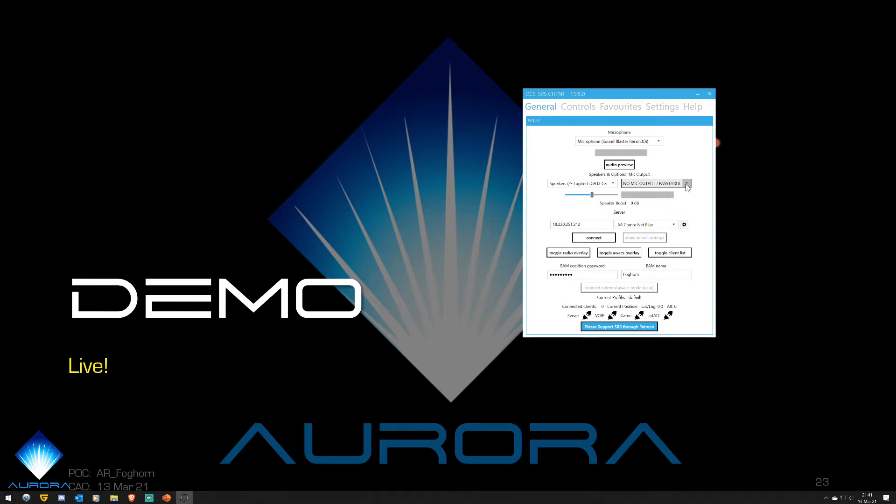
{"action": "left_click", "coordinate": [687, 183]}
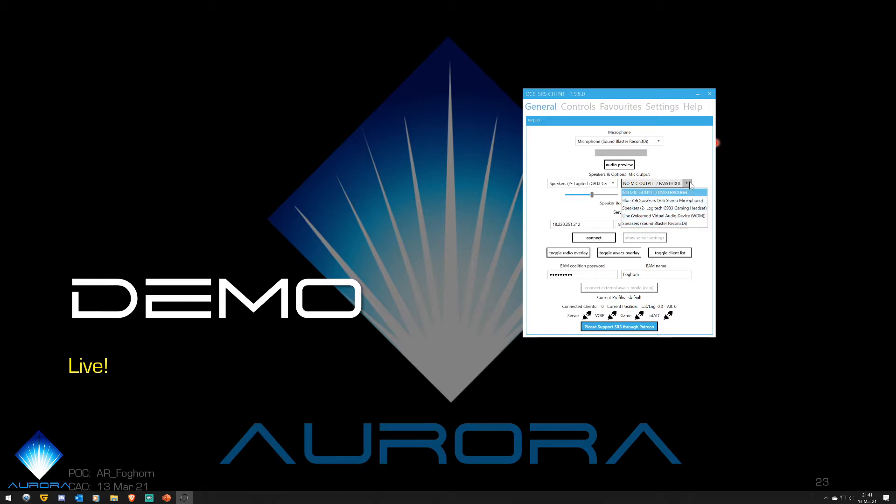
{"action": "left_click", "coordinate": [663, 193]}
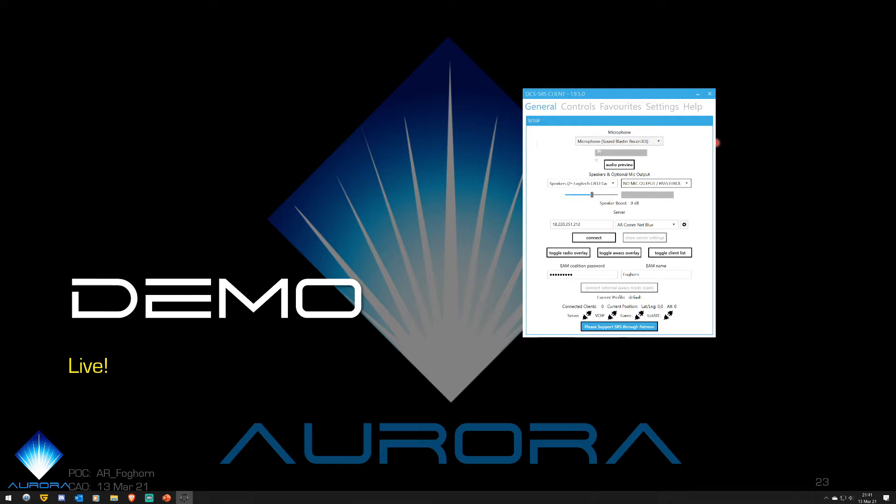
{"action": "mouse_move", "coordinate": [697, 212]}
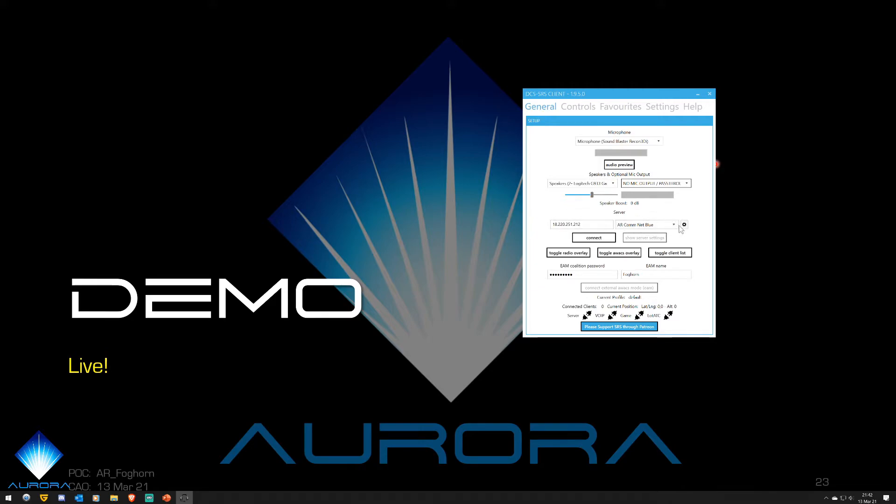
Connect to the saved AR Comet Net Blue server entry.
{"action": "left_click", "coordinate": [673, 224]}
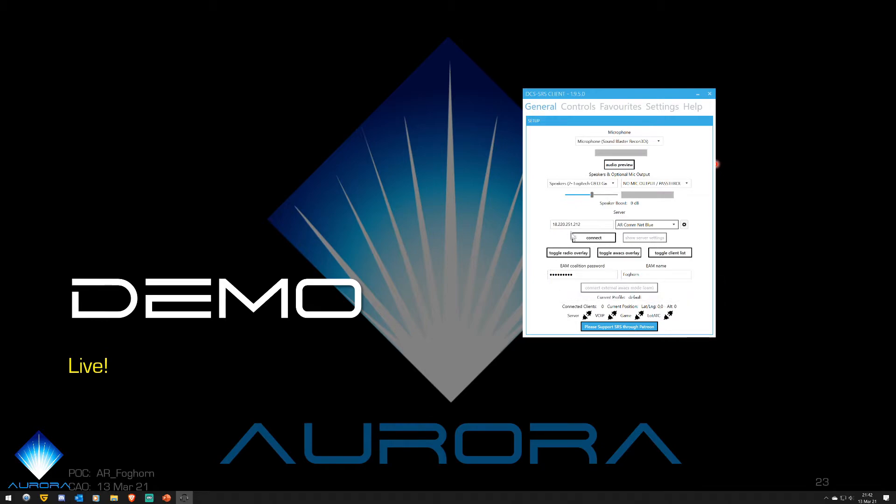
{"action": "left_click", "coordinate": [594, 237]}
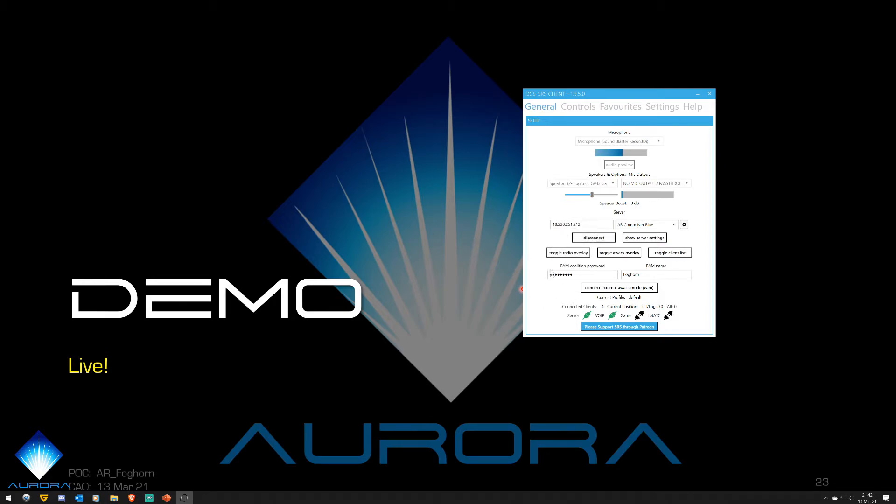
{"action": "mouse_move", "coordinate": [620, 288]}
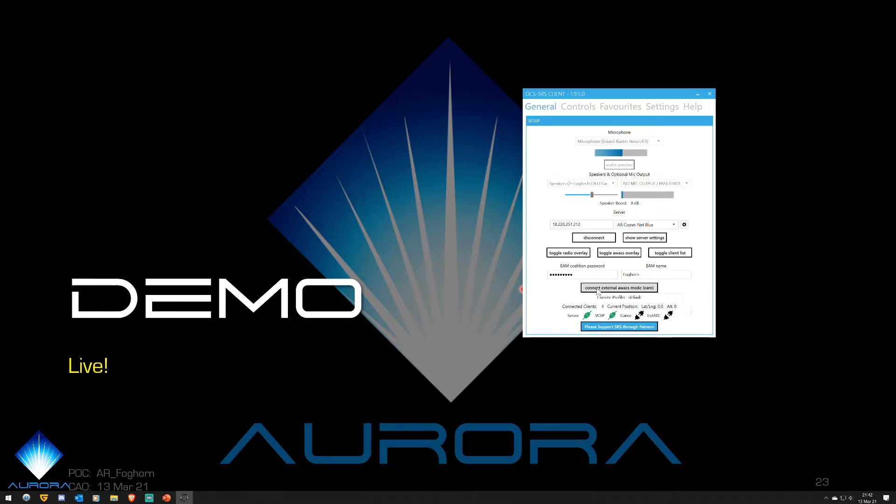
Connect external AWACS mode with the entered coalition password and name Foghorn.
{"action": "left_click", "coordinate": [619, 287]}
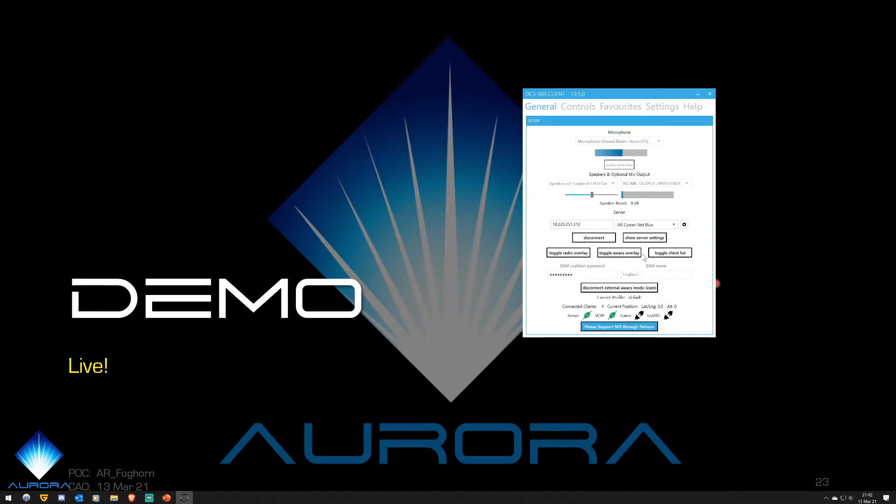
{"action": "mouse_move", "coordinate": [598, 261]}
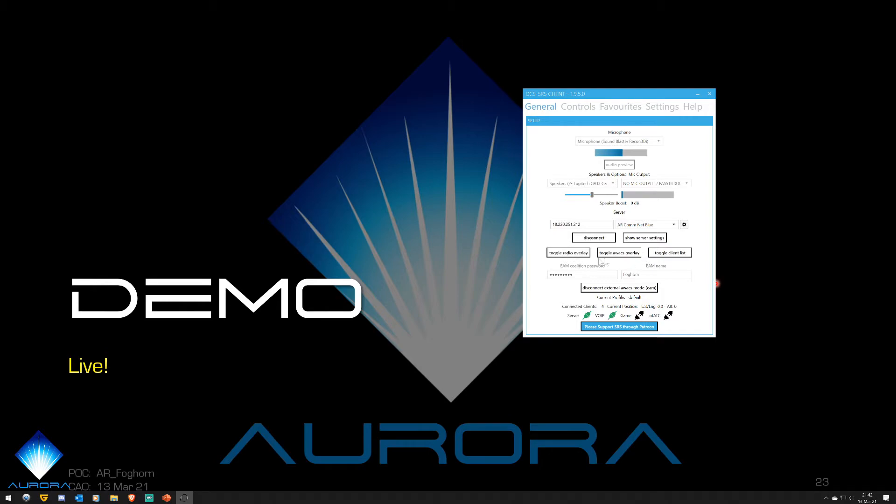
{"action": "mouse_move", "coordinate": [670, 253]}
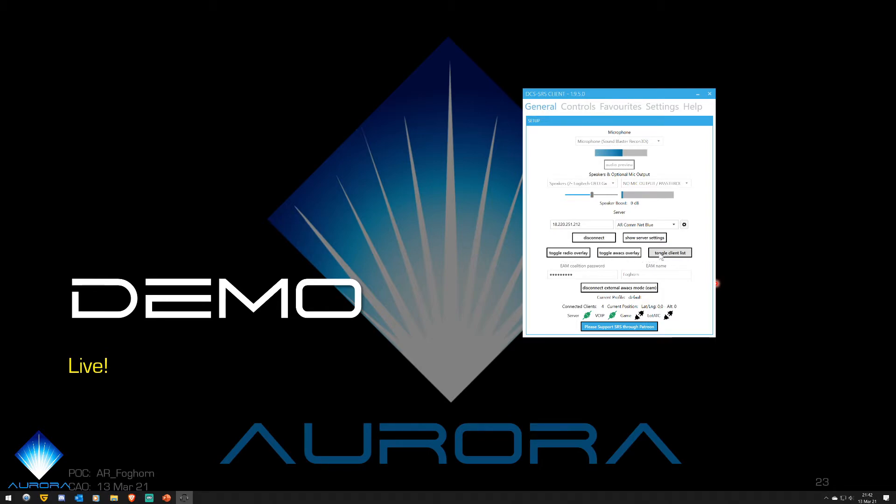
{"action": "left_click", "coordinate": [671, 253]}
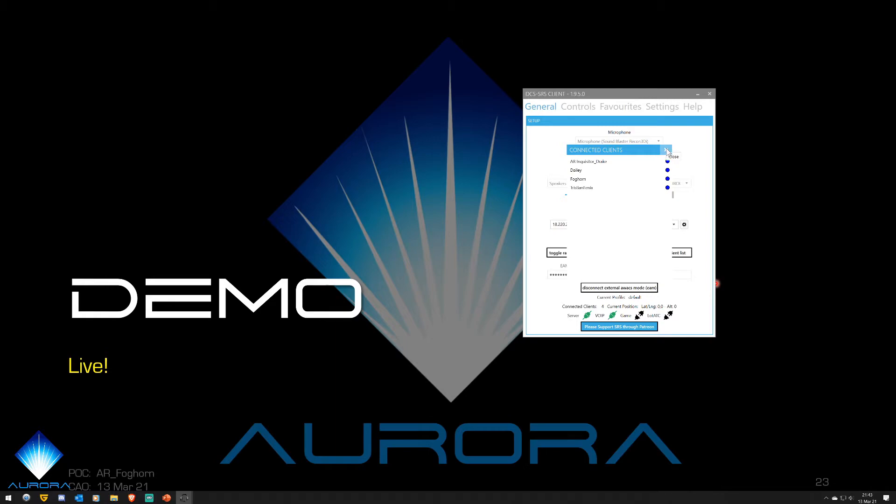
{"action": "left_click", "coordinate": [667, 150]}
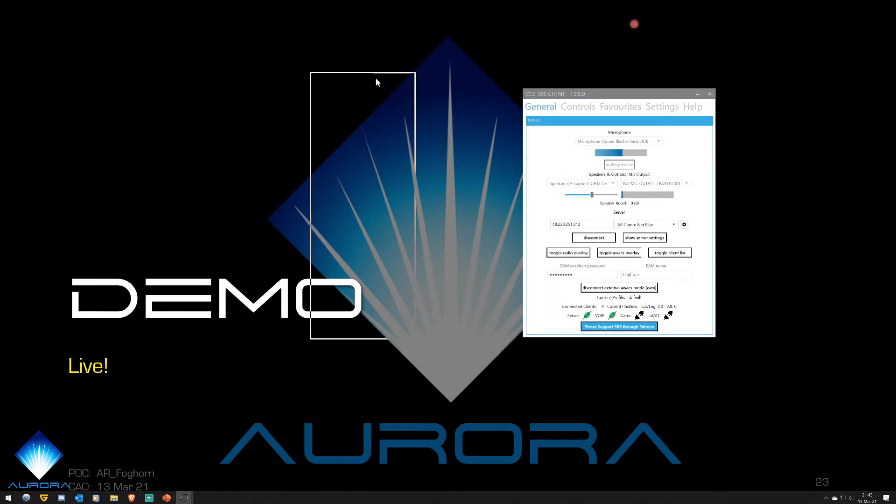
Show the radio overlay with UHF Guard, VHF FM, intercom and transponder panels.
{"action": "left_click", "coordinate": [569, 253]}
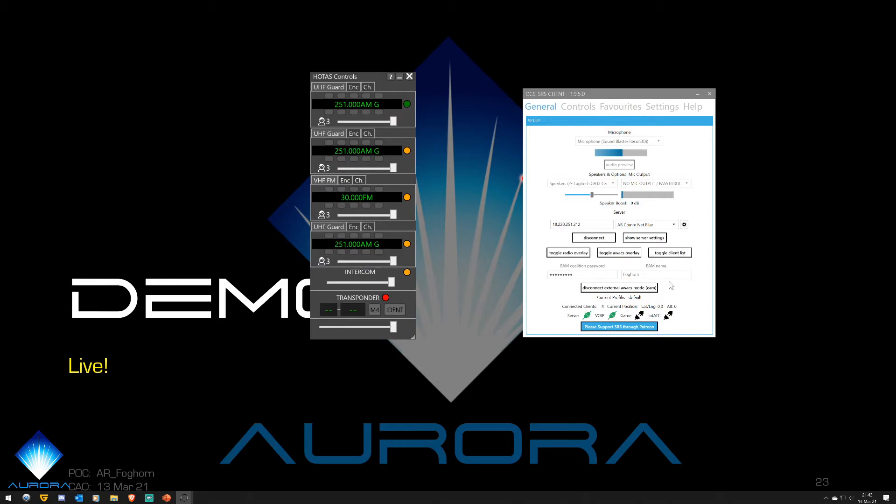
{"action": "left_click", "coordinate": [618, 253]}
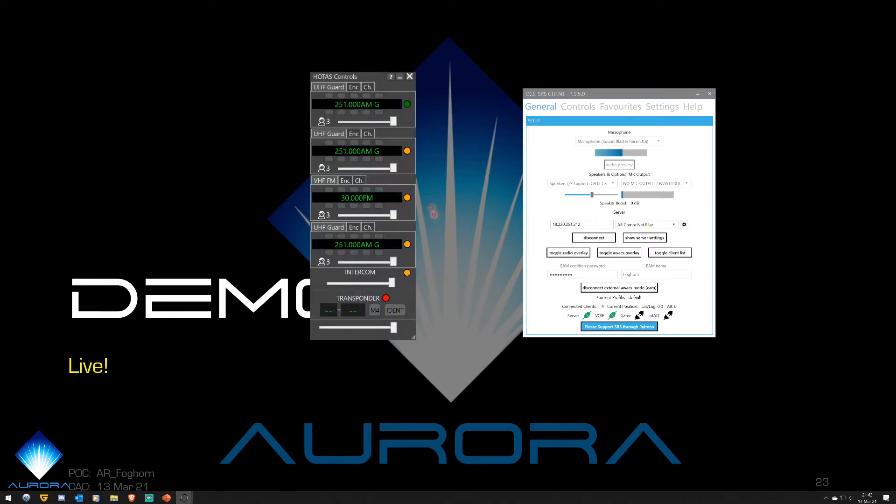
{"action": "mouse_move", "coordinate": [376, 189]}
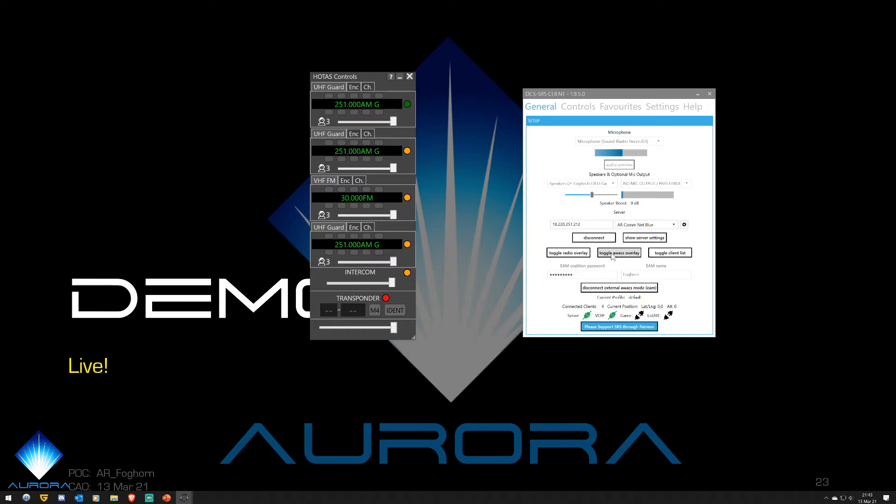
{"action": "left_click", "coordinate": [618, 253]}
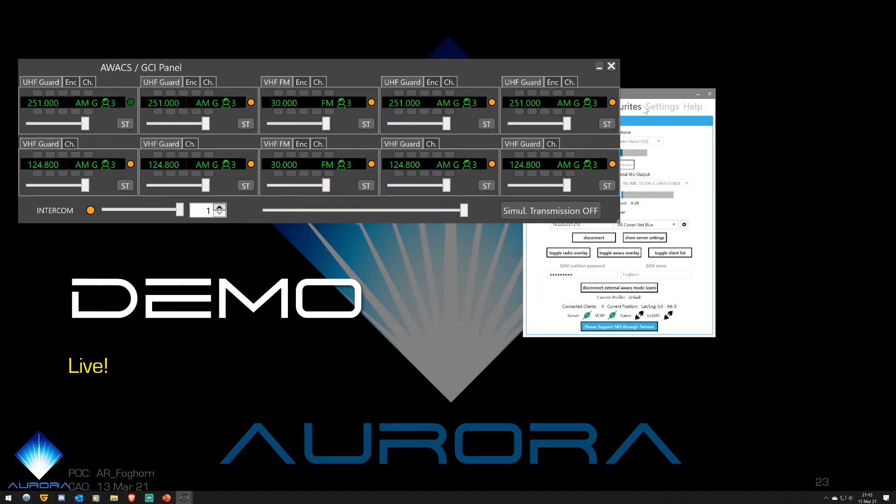
{"action": "mouse_move", "coordinate": [34, 222]}
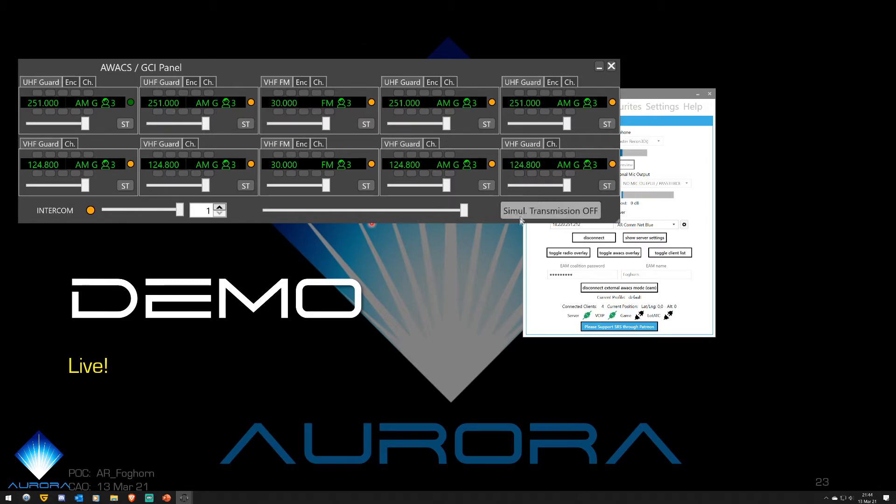
{"action": "left_click", "coordinate": [569, 253]}
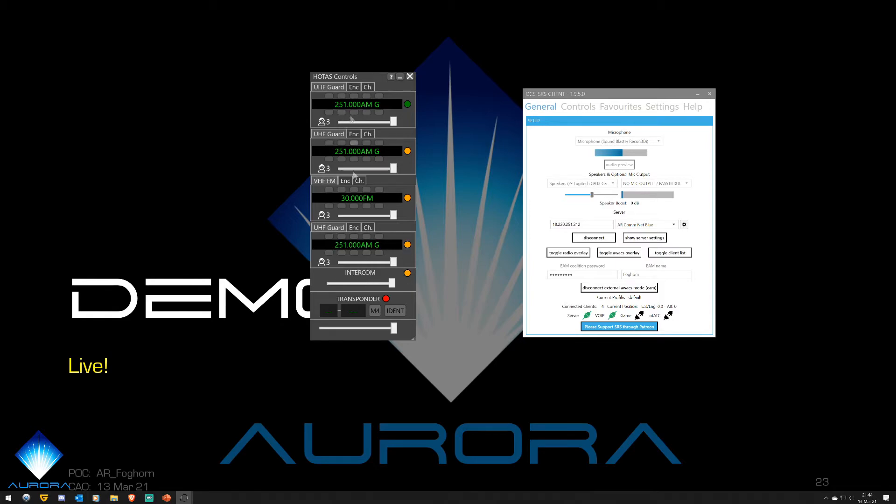
{"action": "mouse_move", "coordinate": [396, 239]}
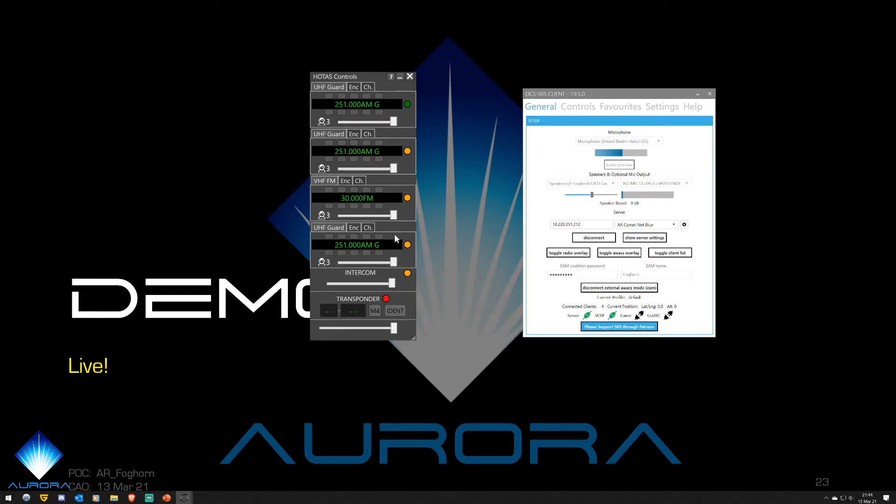
{"action": "mouse_move", "coordinate": [396, 226]}
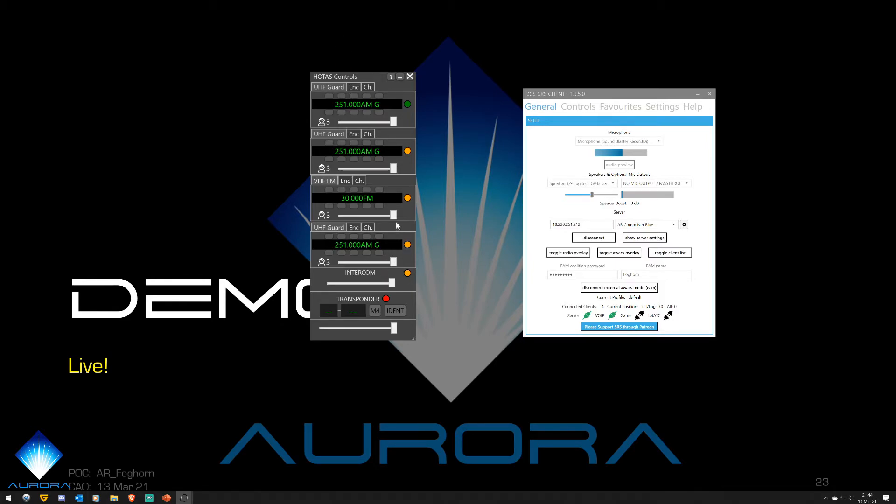
{"action": "mouse_move", "coordinate": [398, 94]}
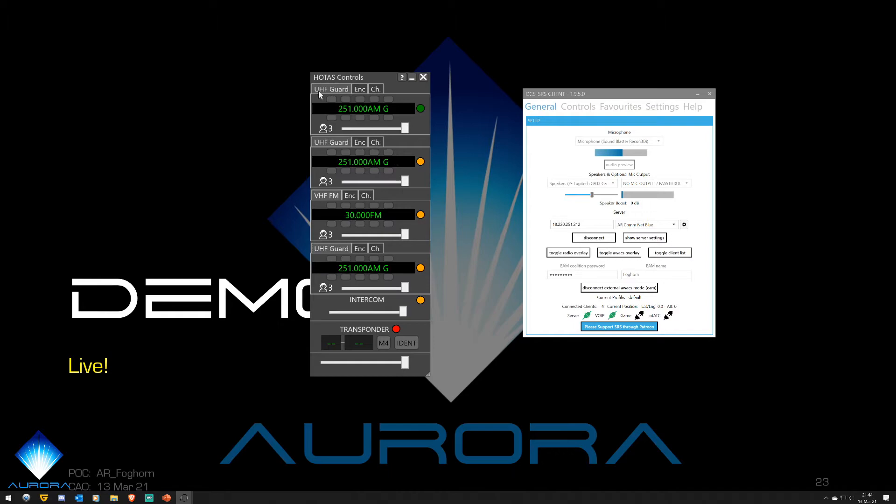
{"action": "mouse_move", "coordinate": [342, 92]}
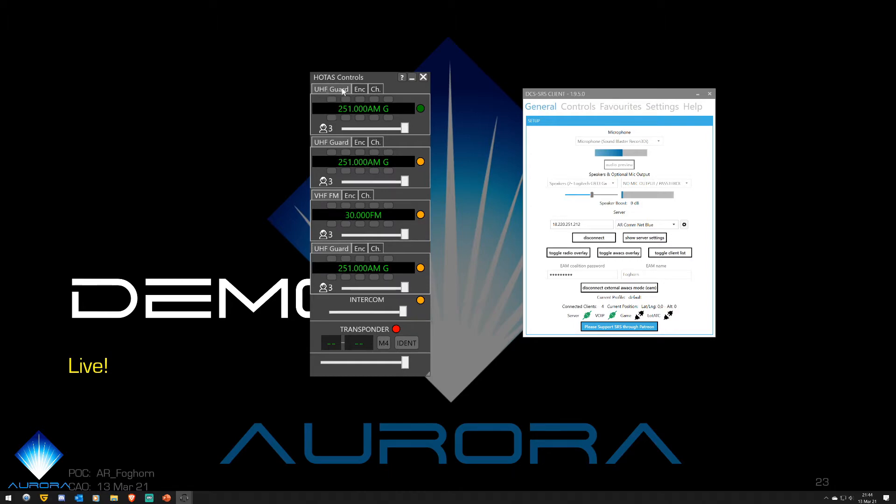
{"action": "mouse_move", "coordinate": [337, 97]}
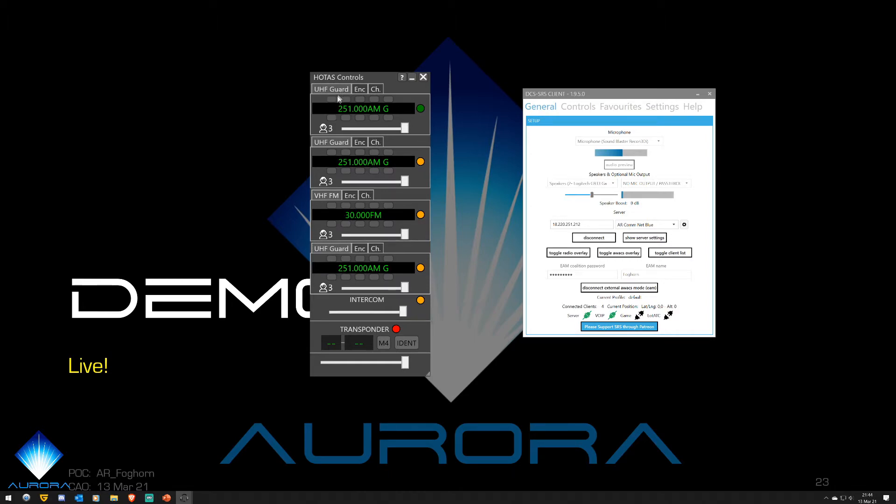
{"action": "mouse_move", "coordinate": [321, 99]}
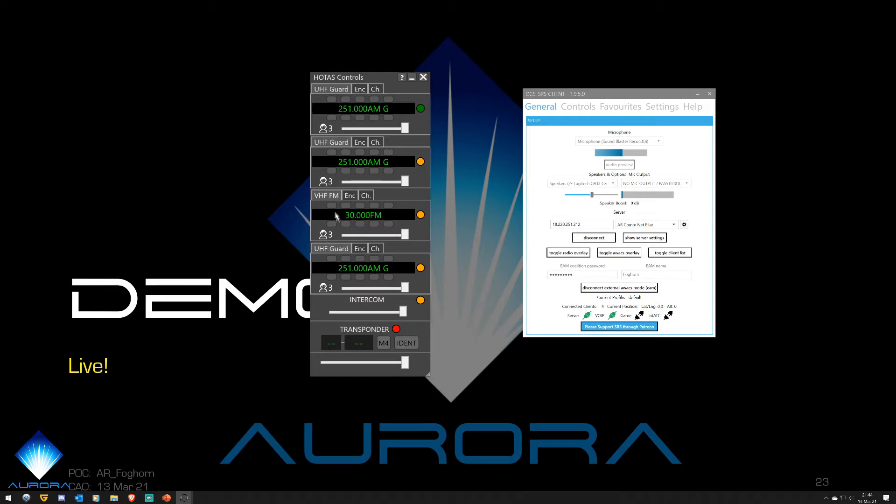
{"action": "mouse_move", "coordinate": [344, 205]}
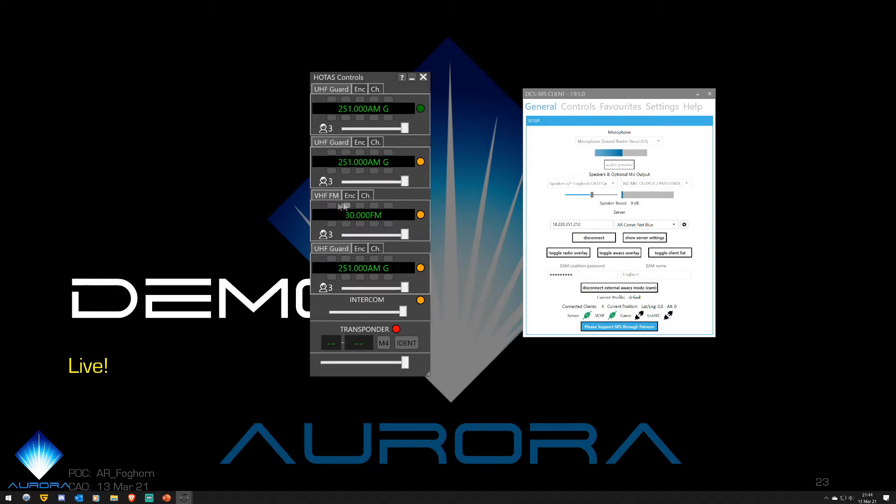
{"action": "mouse_move", "coordinate": [328, 157]}
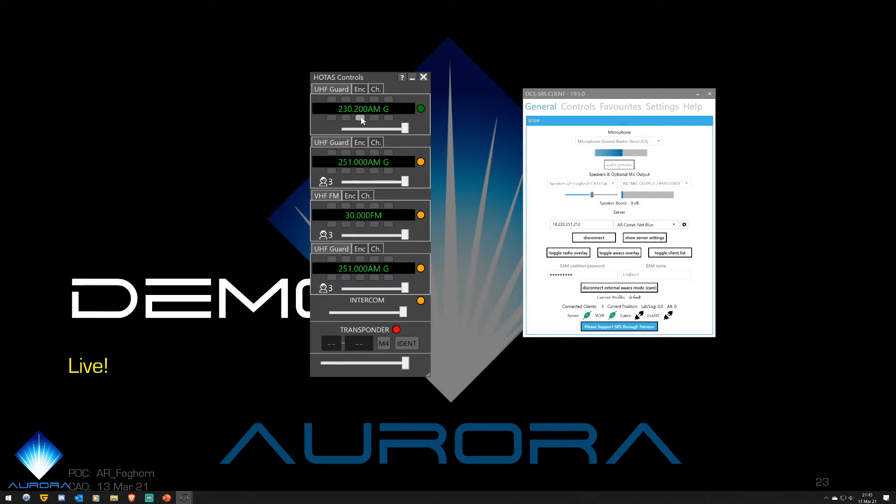
Nudge the first radio down from 230.200 AM to 230.190 AM.
{"action": "left_click", "coordinate": [363, 98]}
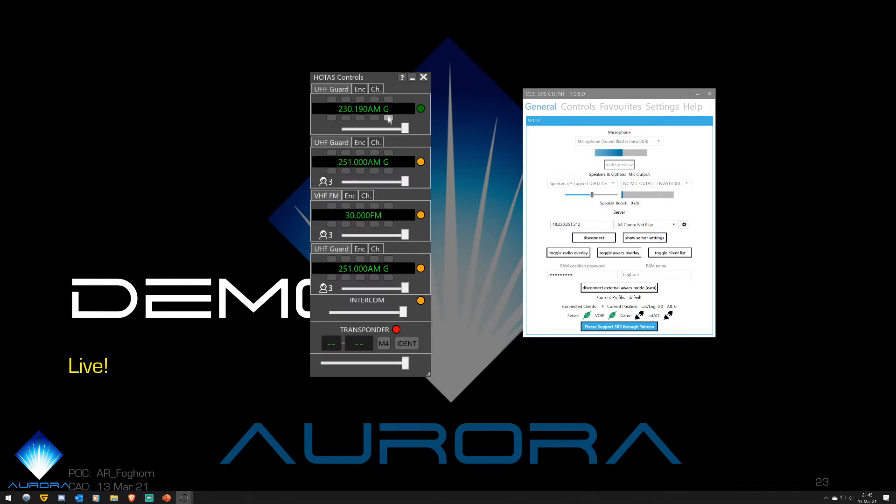
{"action": "mouse_move", "coordinate": [368, 168]}
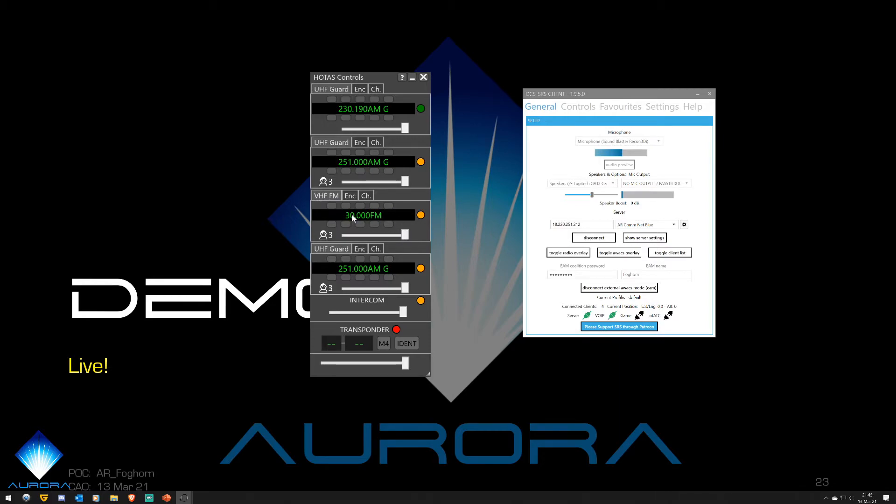
{"action": "mouse_move", "coordinate": [387, 223]}
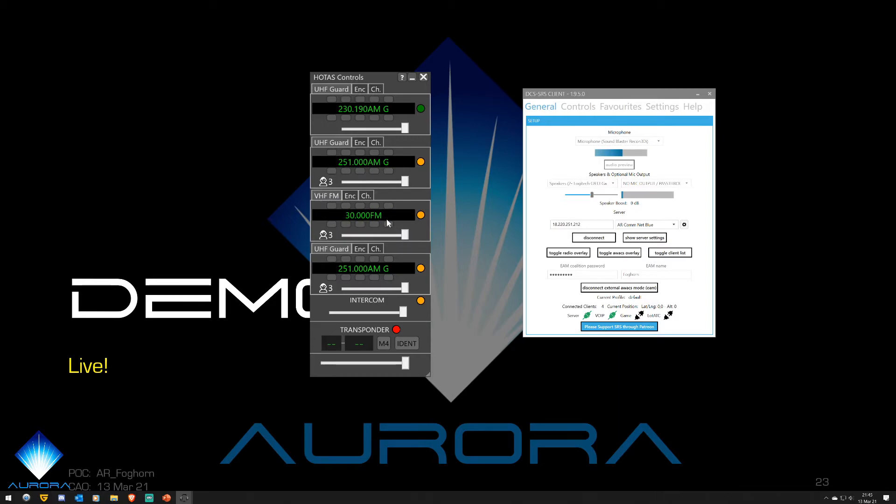
{"action": "mouse_move", "coordinate": [386, 157]}
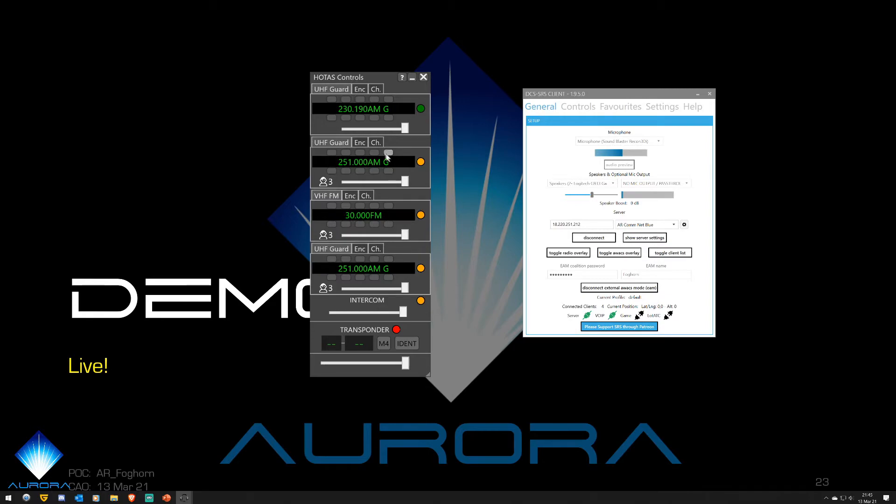
{"action": "mouse_move", "coordinate": [393, 106]}
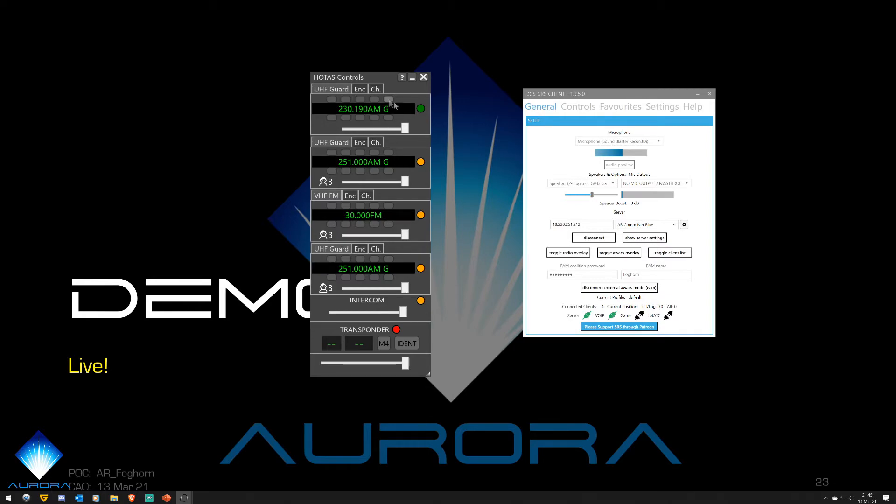
{"action": "mouse_move", "coordinate": [399, 112]}
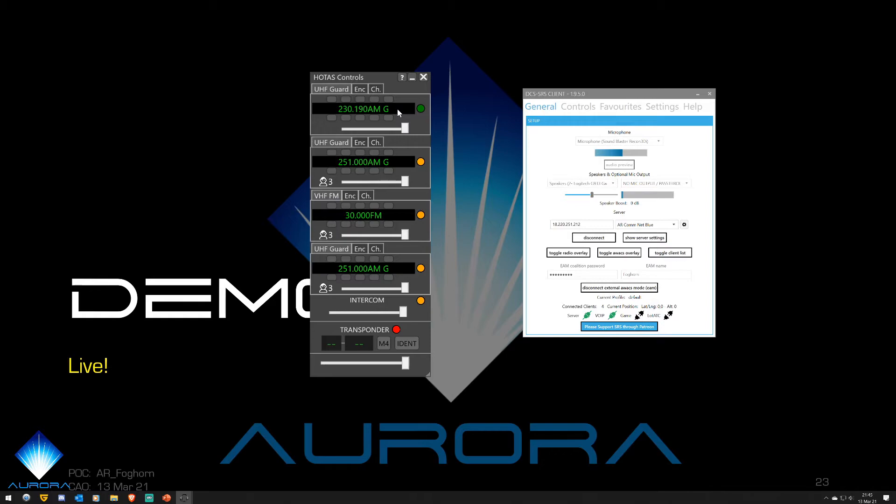
{"action": "mouse_move", "coordinate": [342, 118]}
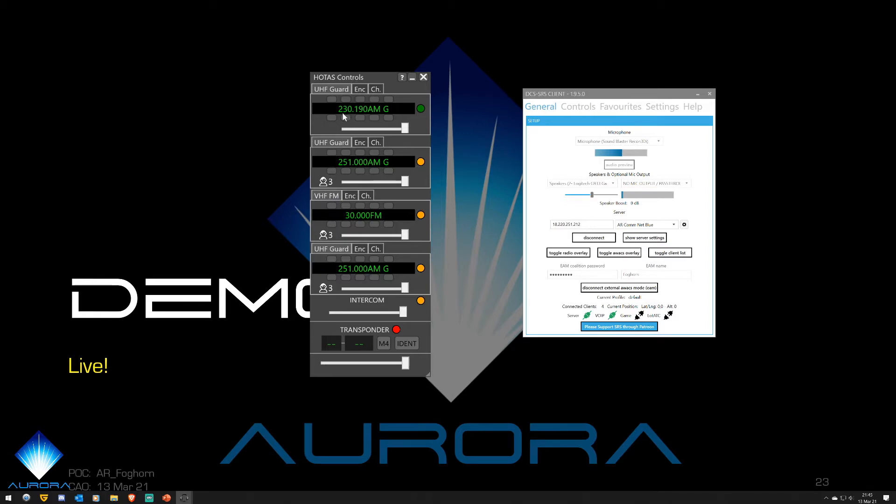
{"action": "mouse_move", "coordinate": [360, 117]}
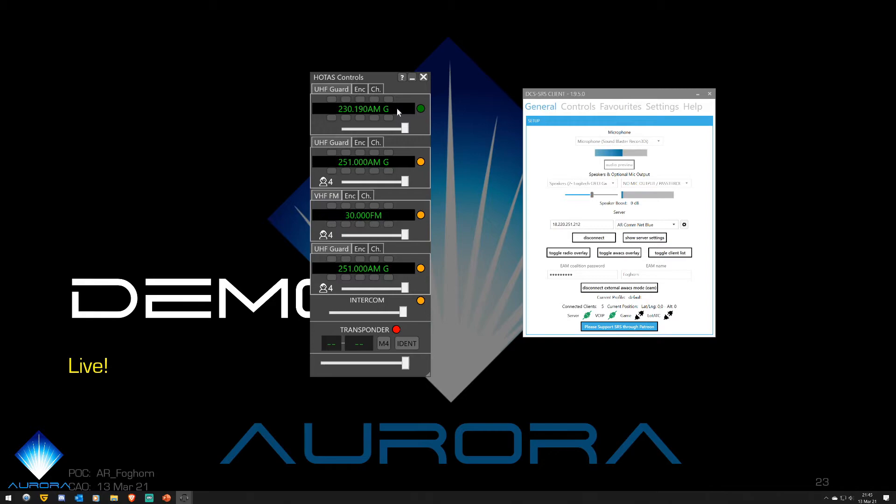
{"action": "mouse_move", "coordinate": [398, 113]}
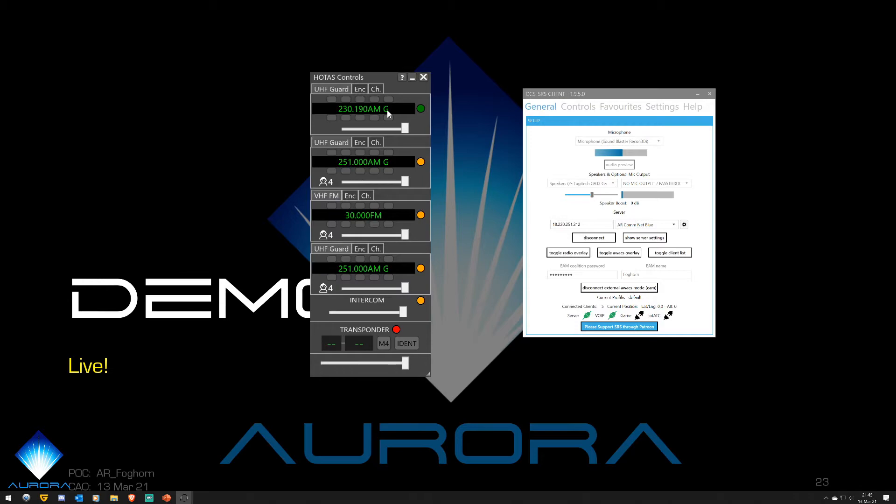
{"action": "mouse_move", "coordinate": [388, 114]}
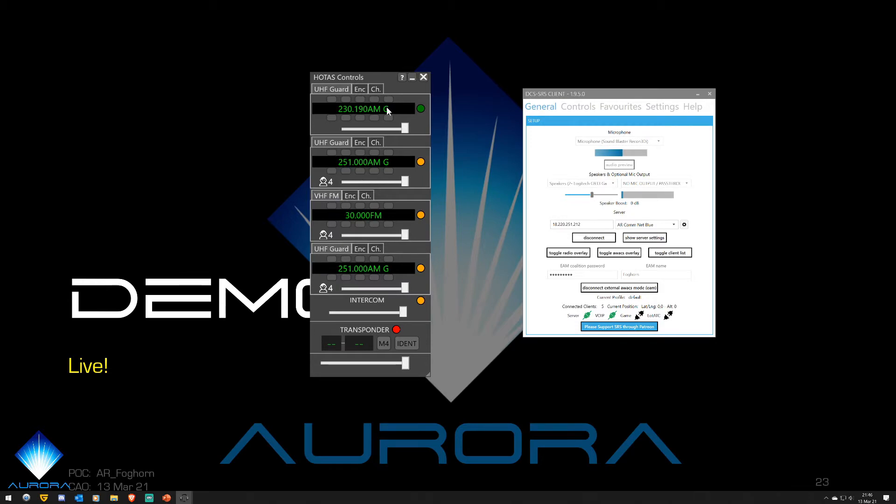
{"action": "mouse_move", "coordinate": [330, 117]}
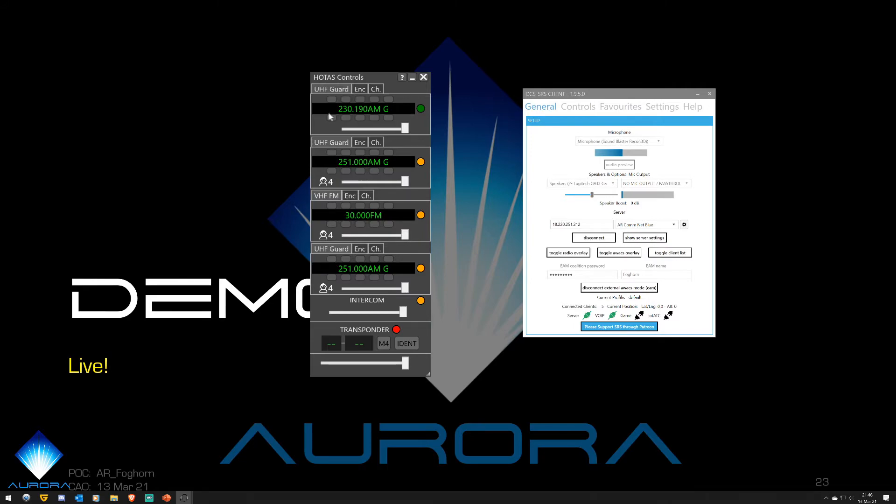
{"action": "mouse_move", "coordinate": [365, 118]}
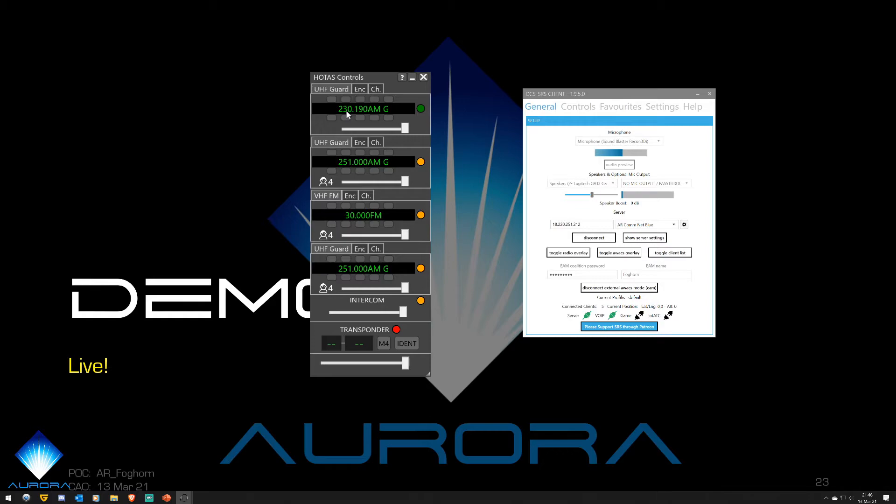
{"action": "mouse_move", "coordinate": [398, 114]}
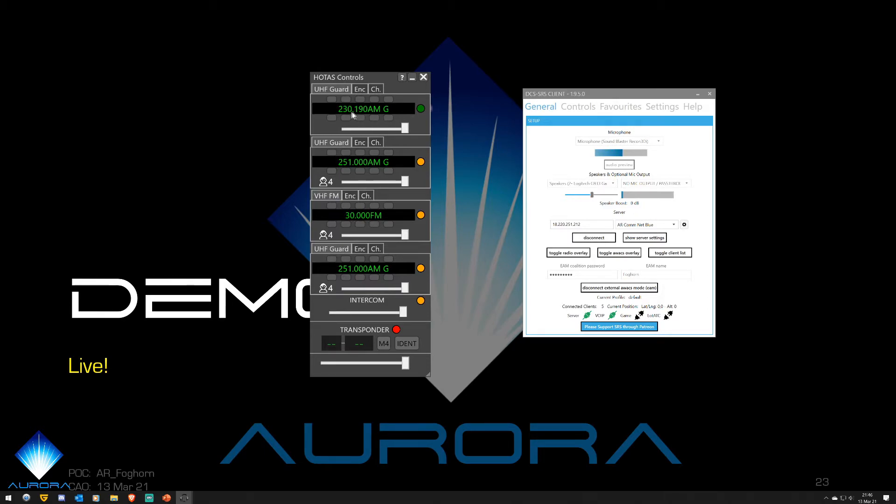
{"action": "mouse_move", "coordinate": [399, 111]}
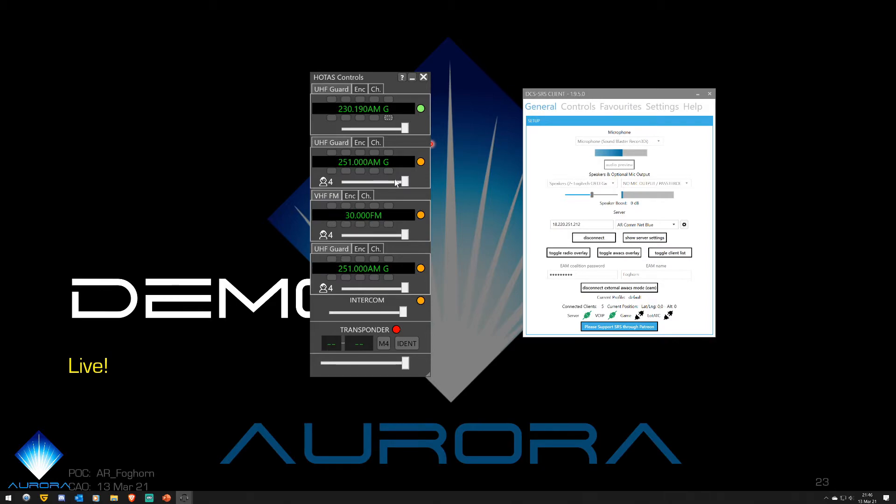
{"action": "mouse_move", "coordinate": [431, 151]}
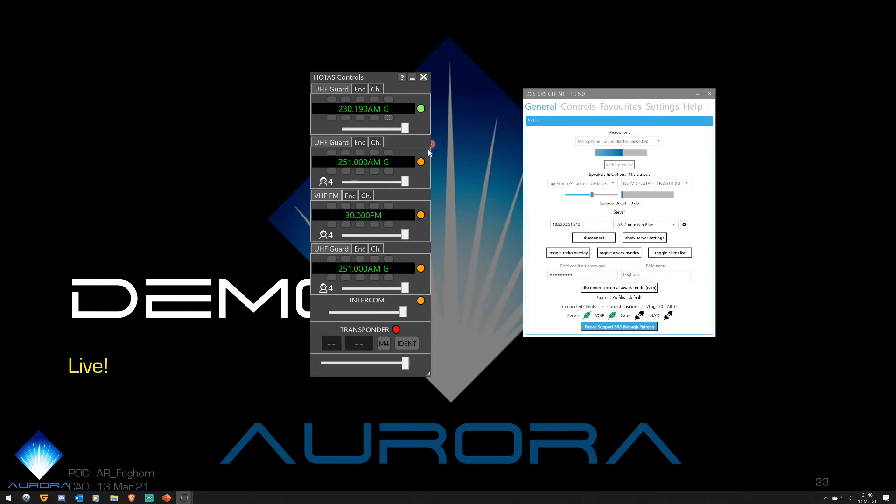
{"action": "mouse_move", "coordinate": [366, 120]}
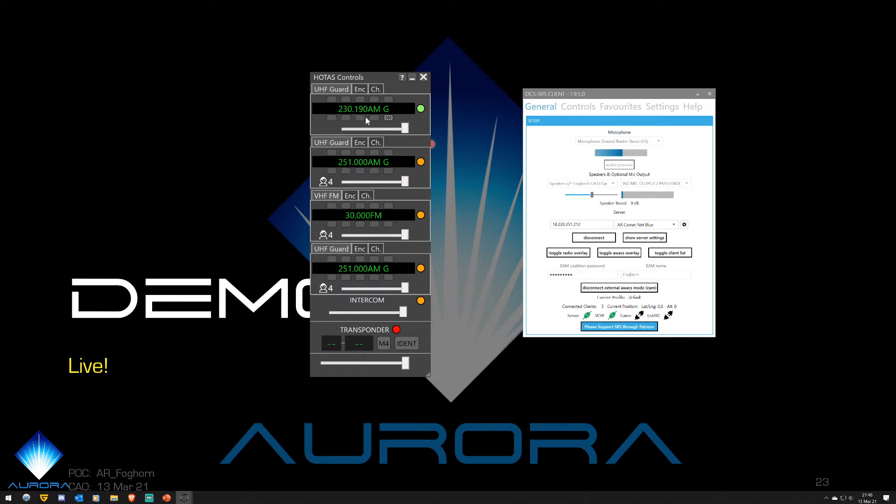
{"action": "mouse_move", "coordinate": [375, 124]}
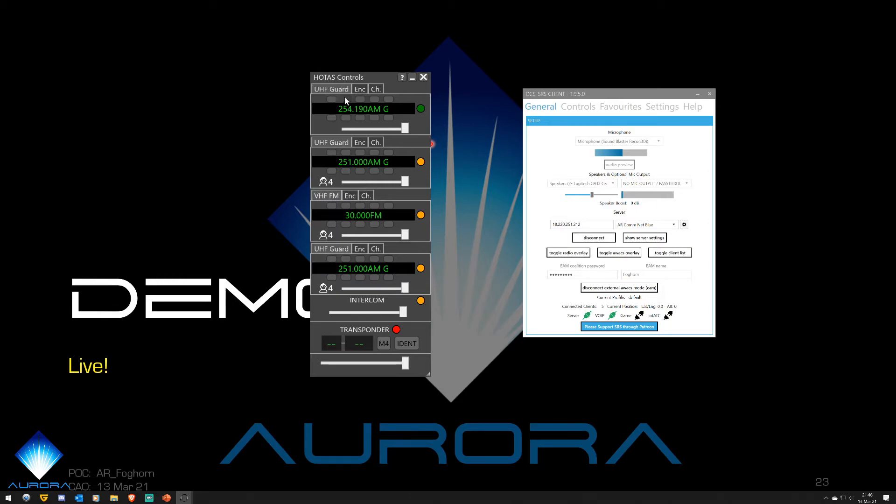
{"action": "left_click", "coordinate": [346, 99]}
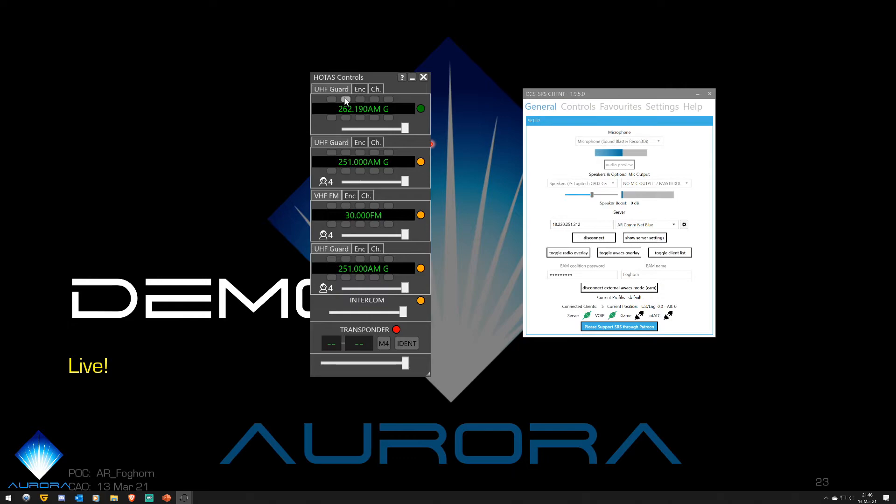
{"action": "left_click", "coordinate": [344, 99]}
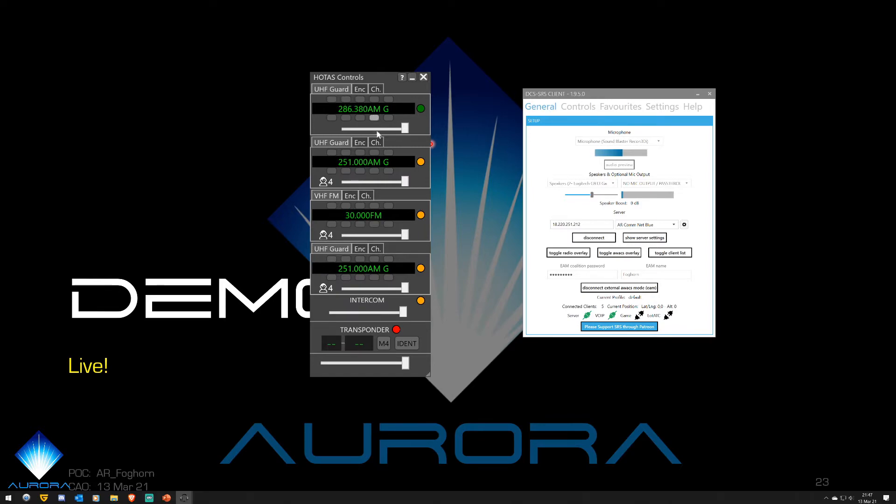
{"action": "left_click", "coordinate": [361, 117]}
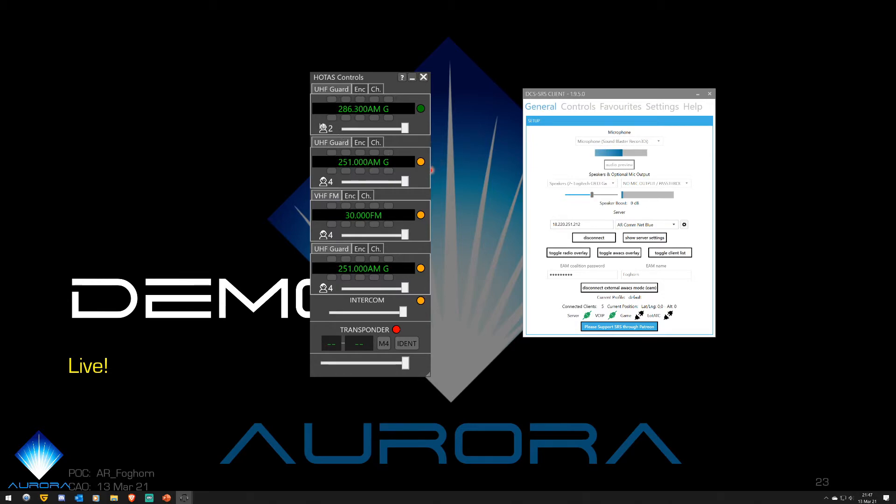
{"action": "mouse_move", "coordinate": [463, 172]}
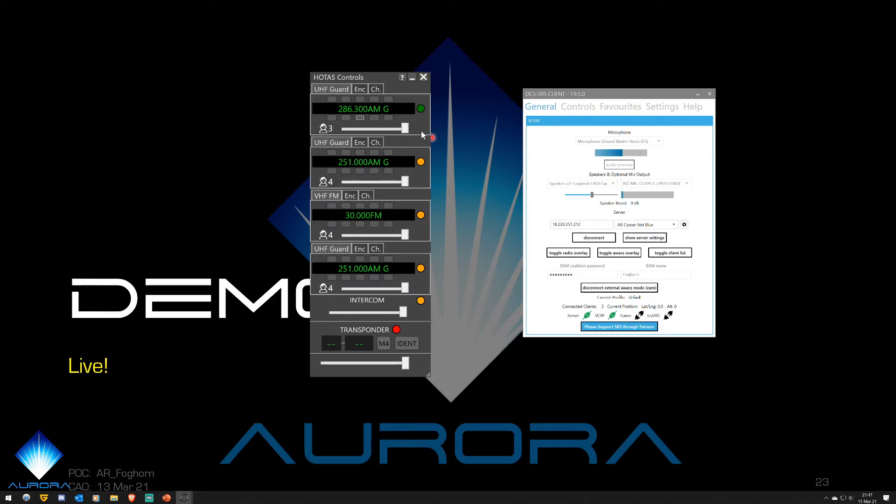
{"action": "mouse_move", "coordinate": [660, 149]}
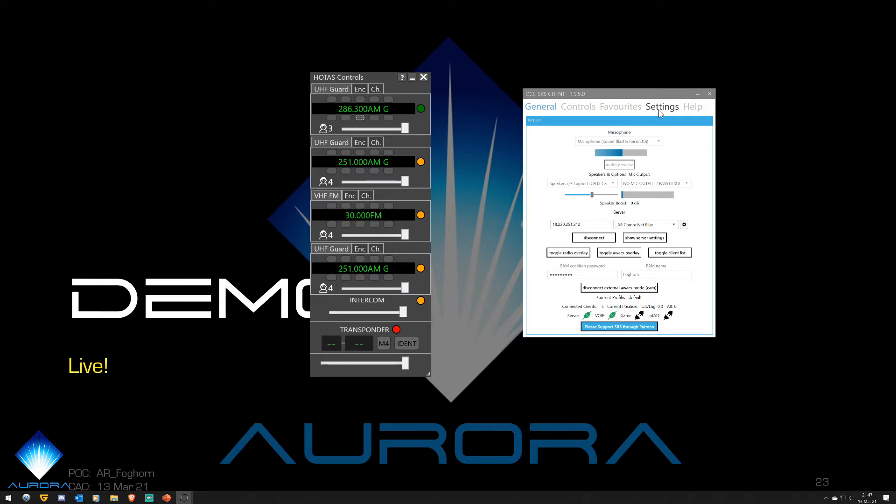
Review the Global Settings and default profile's cockpit integration and radio effect options.
{"action": "left_click", "coordinate": [663, 106]}
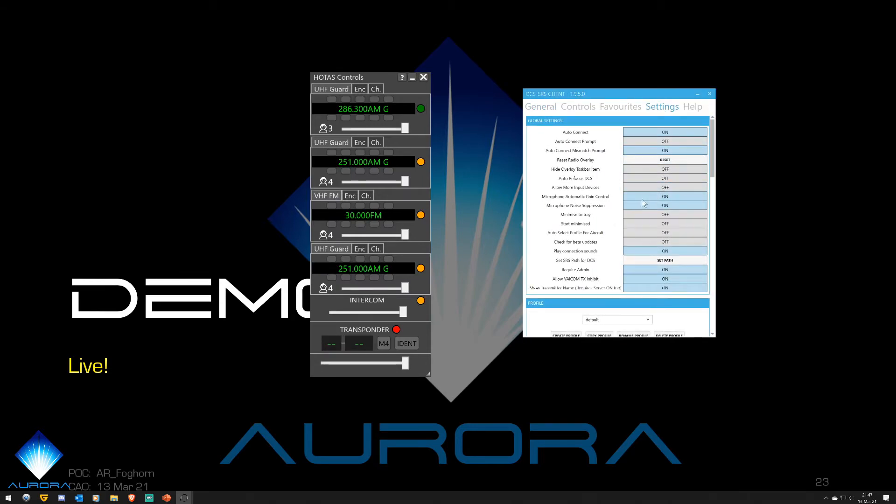
{"action": "mouse_move", "coordinate": [616, 137]}
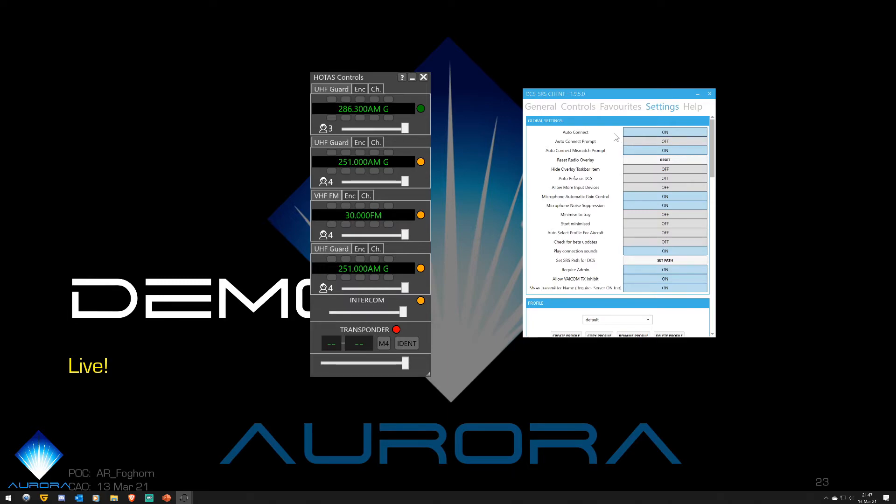
{"action": "mouse_move", "coordinate": [604, 205]}
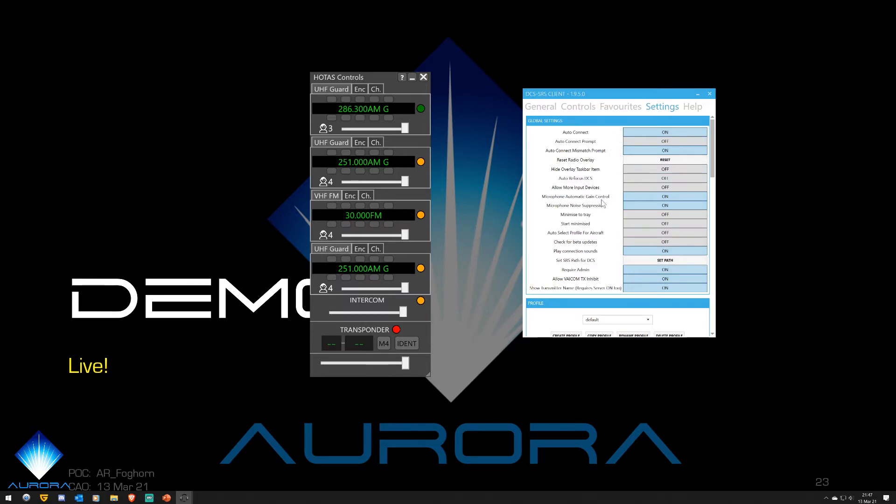
{"action": "scroll", "scroll_direction": "down", "scroll_amount": 3}
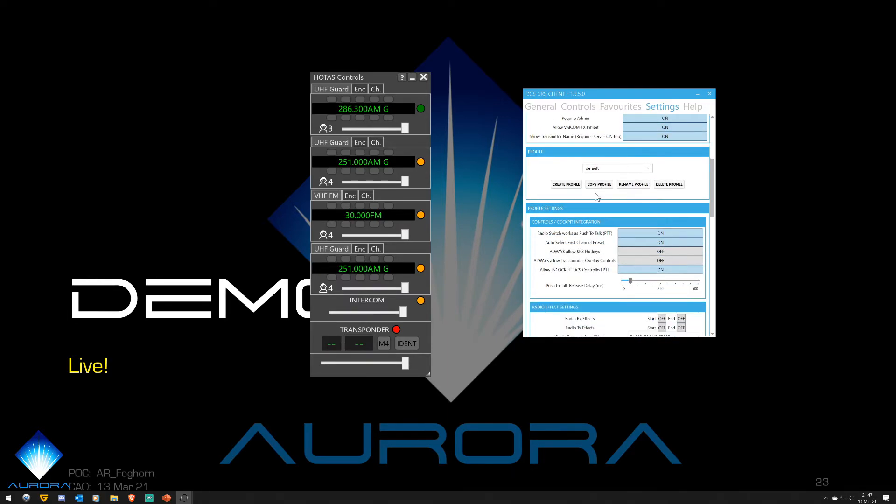
{"action": "scroll", "scroll_direction": "down", "scroll_amount": 3}
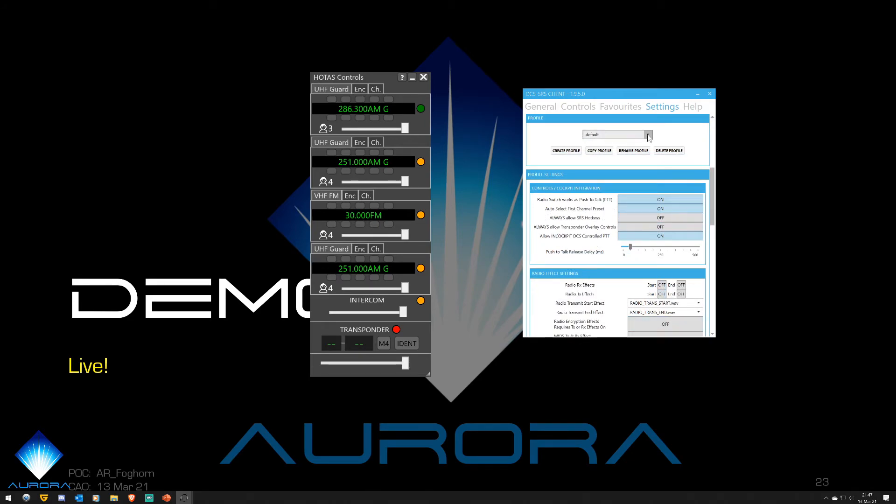
{"action": "scroll", "scroll_direction": "down", "scroll_amount": 3}
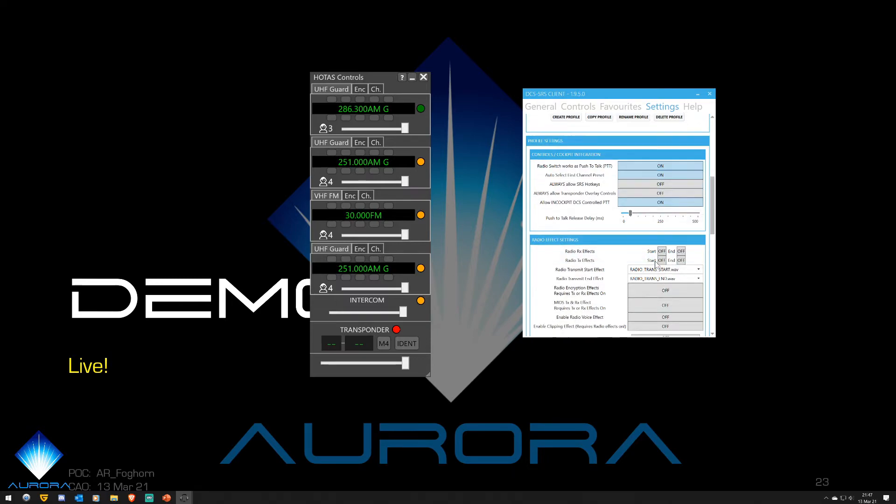
{"action": "scroll", "scroll_direction": "down", "scroll_amount": 3}
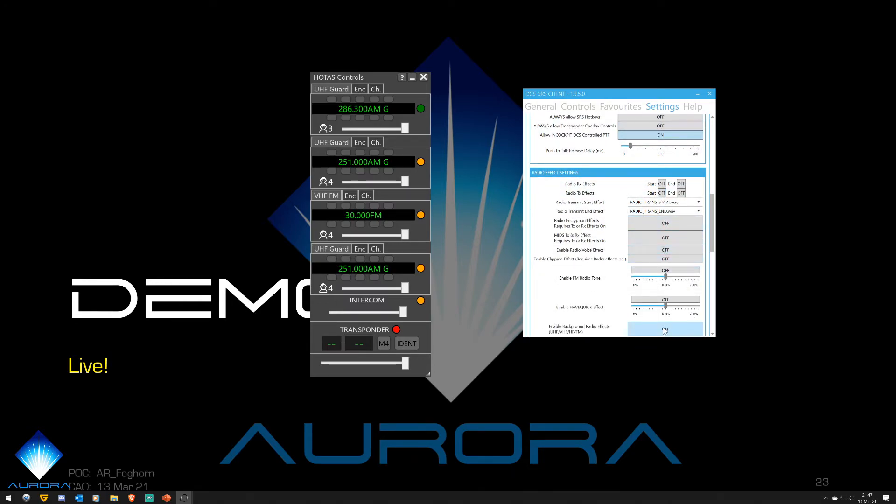
{"action": "scroll", "scroll_direction": "up", "scroll_amount": 3}
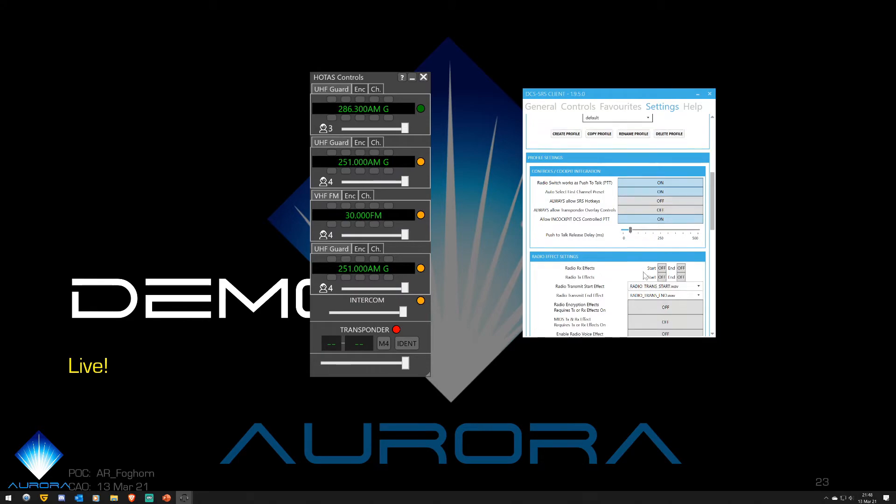
{"action": "scroll", "scroll_direction": "up", "scroll_amount": 3}
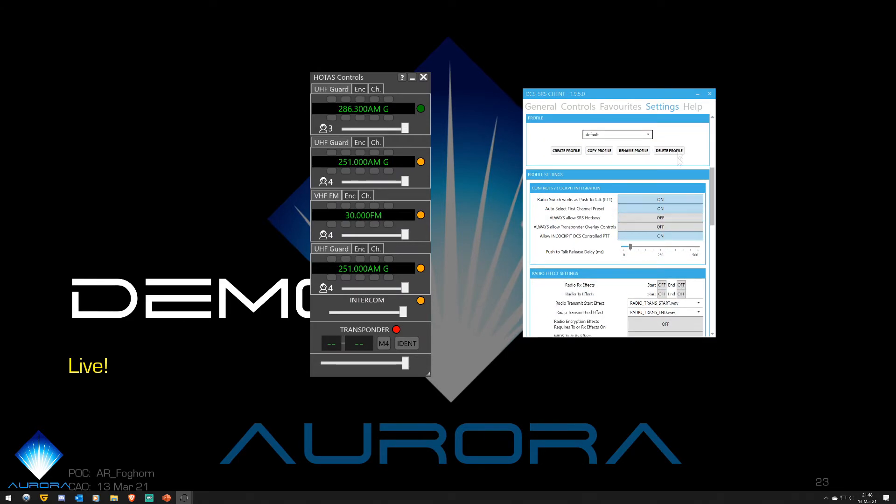
Switch the settings profile from default to Foghorn Radios with radio effects on.
{"action": "left_click", "coordinate": [616, 134]}
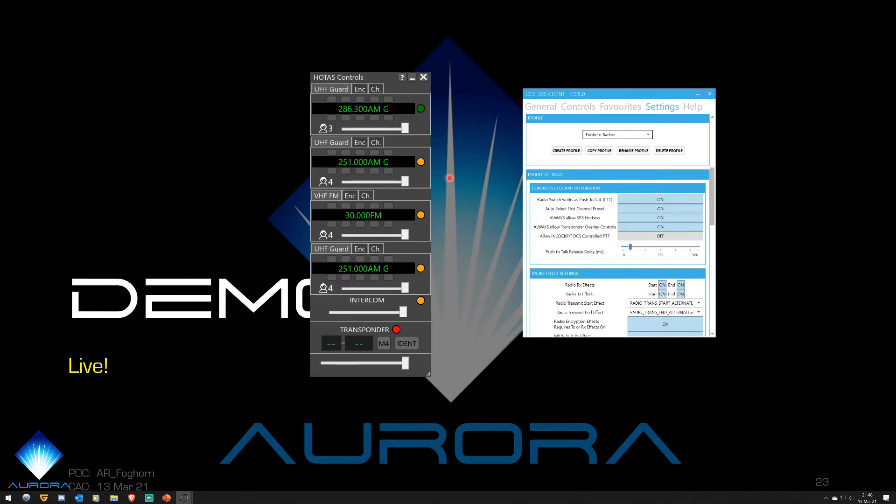
{"action": "mouse_move", "coordinate": [730, 118]}
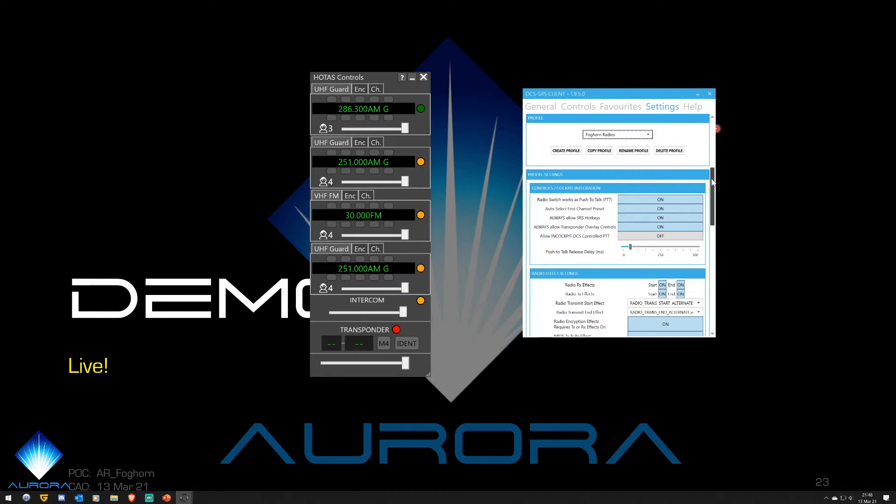
Review the radio effect and audio channel settings, then view the favourite servers list.
{"action": "scroll", "scroll_direction": "down", "scroll_amount": 3}
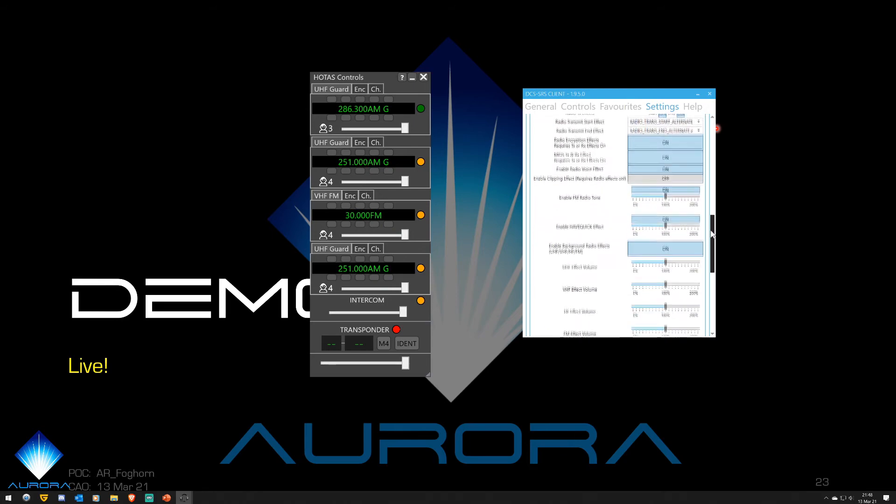
{"action": "scroll", "scroll_direction": "up", "scroll_amount": 3}
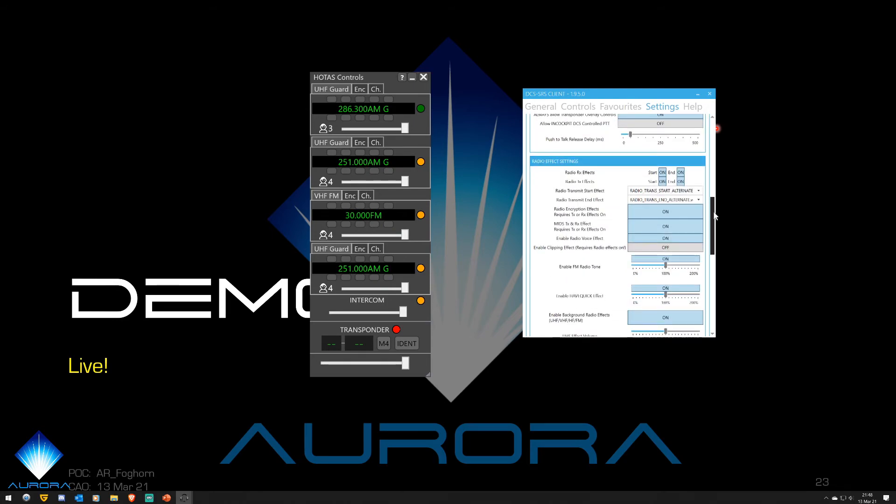
{"action": "scroll", "scroll_direction": "up", "scroll_amount": 3}
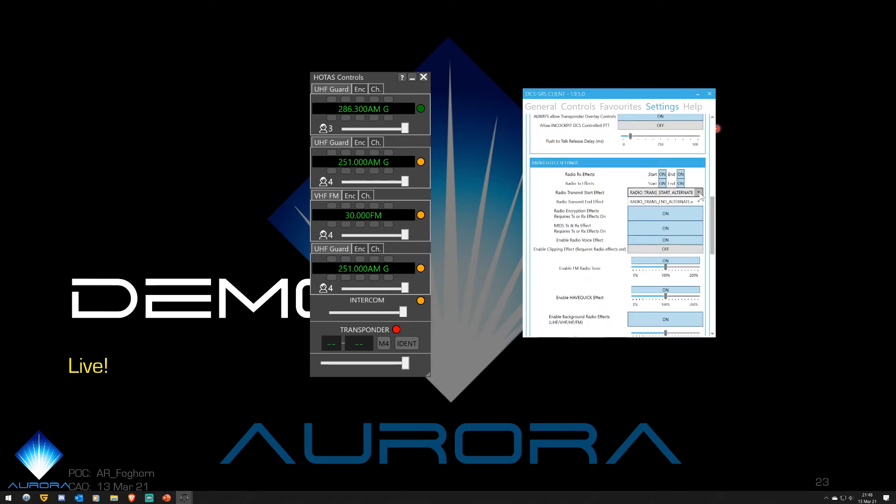
{"action": "scroll", "scroll_direction": "down", "scroll_amount": 3}
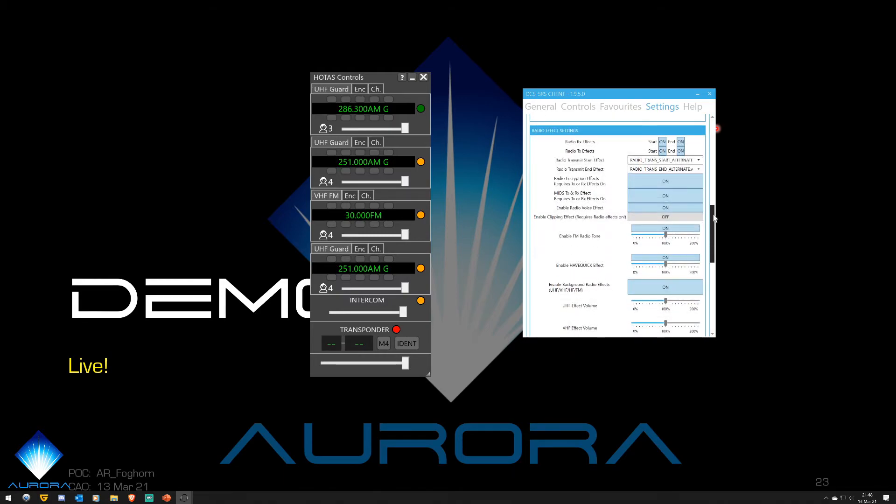
{"action": "scroll", "scroll_direction": "down", "scroll_amount": 3}
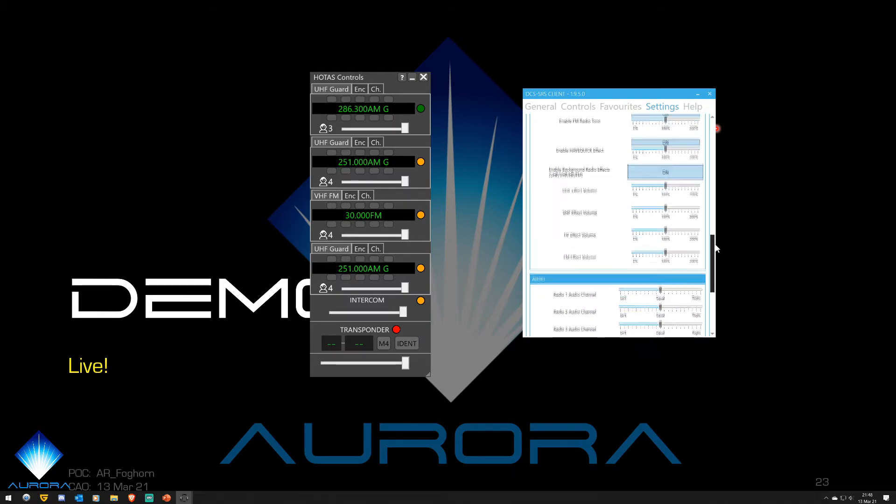
{"action": "scroll", "scroll_direction": "down", "scroll_amount": 3}
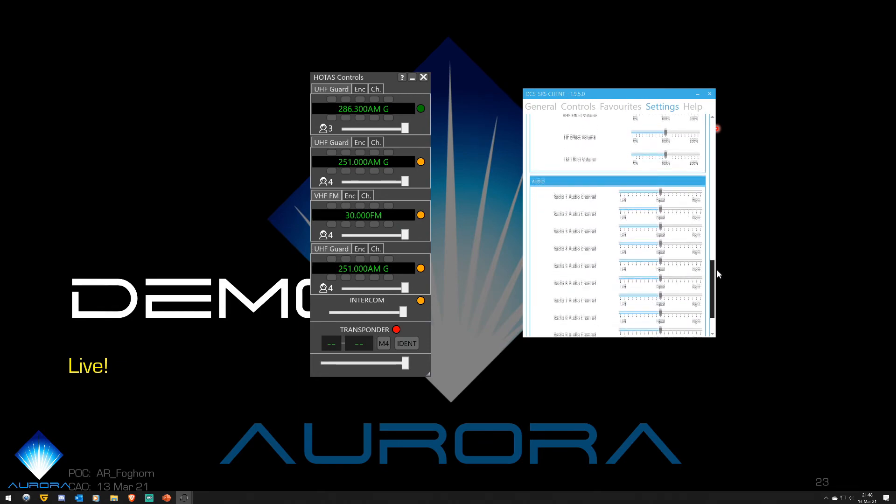
{"action": "scroll", "scroll_direction": "down", "scroll_amount": 3}
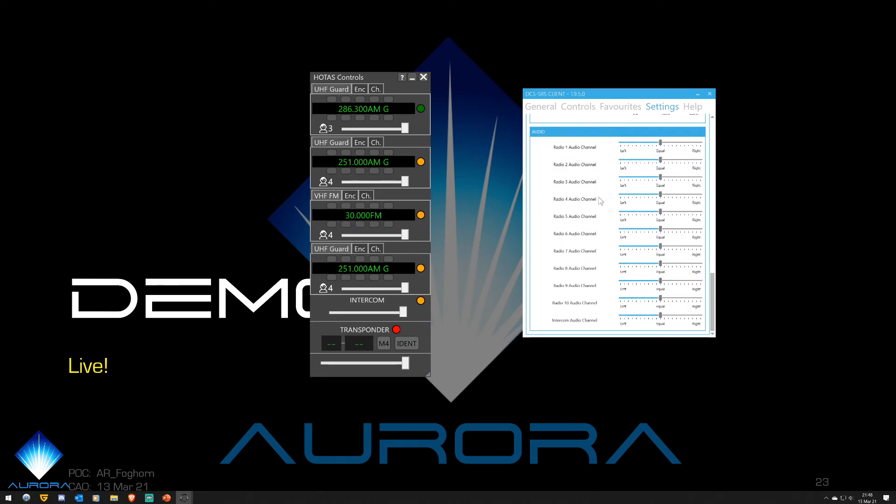
{"action": "mouse_move", "coordinate": [595, 187]}
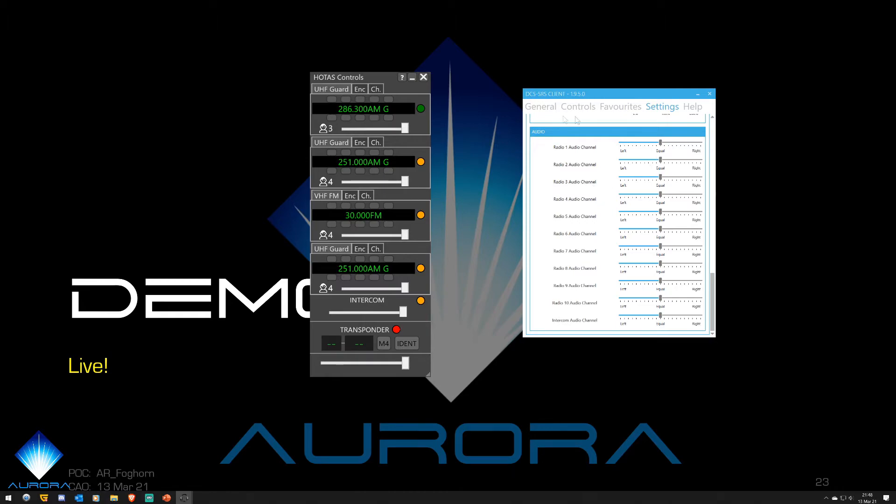
{"action": "mouse_move", "coordinate": [600, 186]}
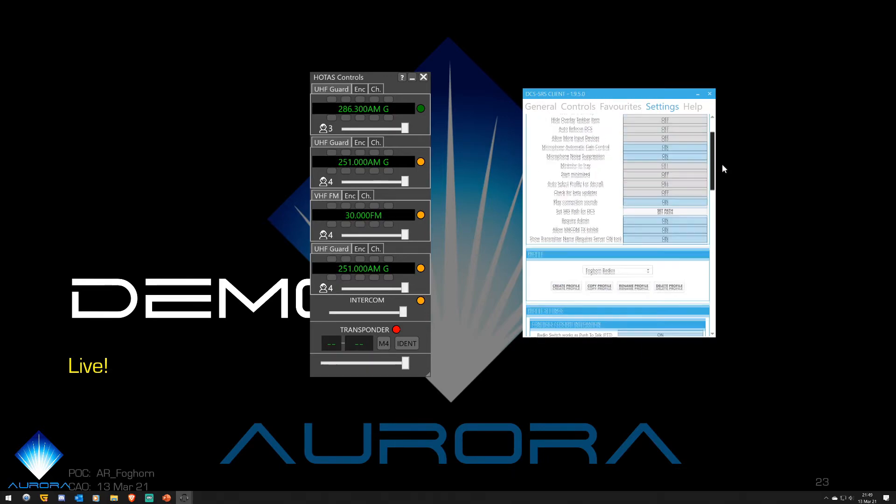
{"action": "left_click", "coordinate": [620, 106]}
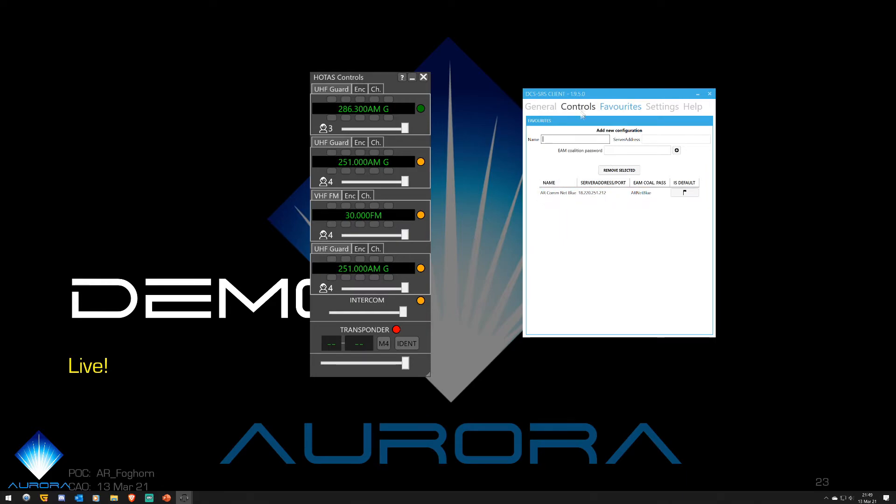
{"action": "left_click", "coordinate": [578, 106]}
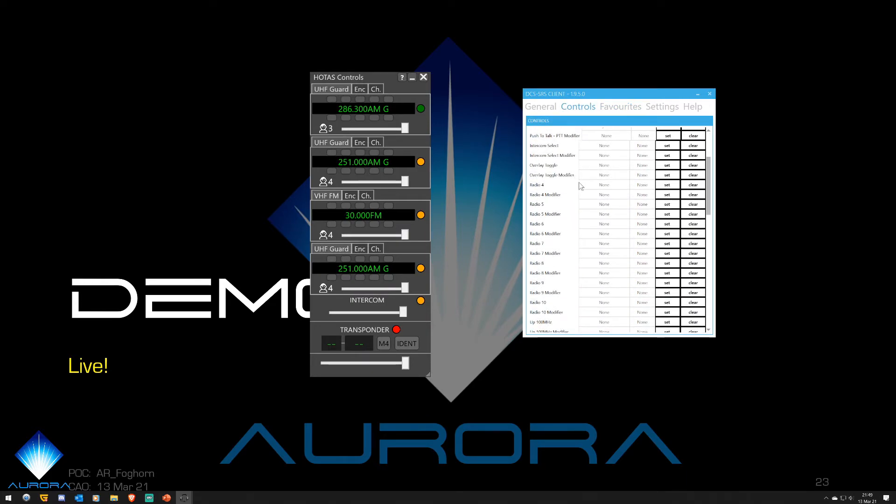
{"action": "scroll", "scroll_direction": "up", "scroll_amount": 3}
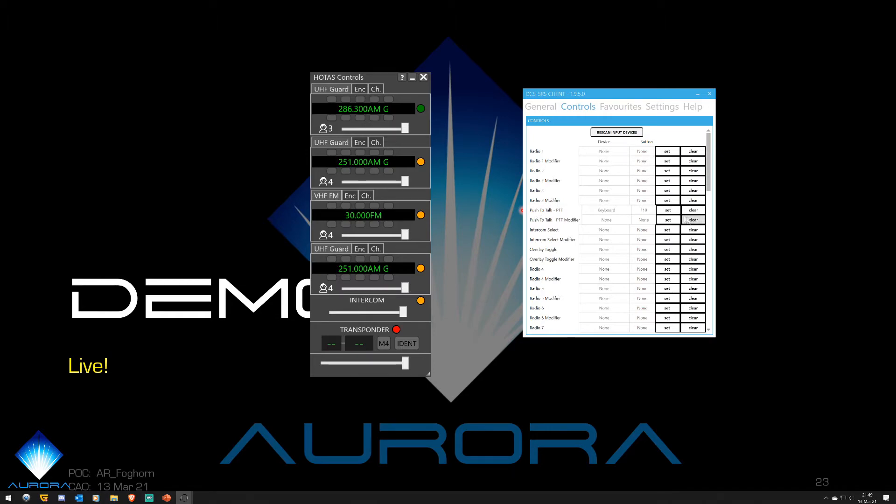
{"action": "mouse_move", "coordinate": [576, 214]}
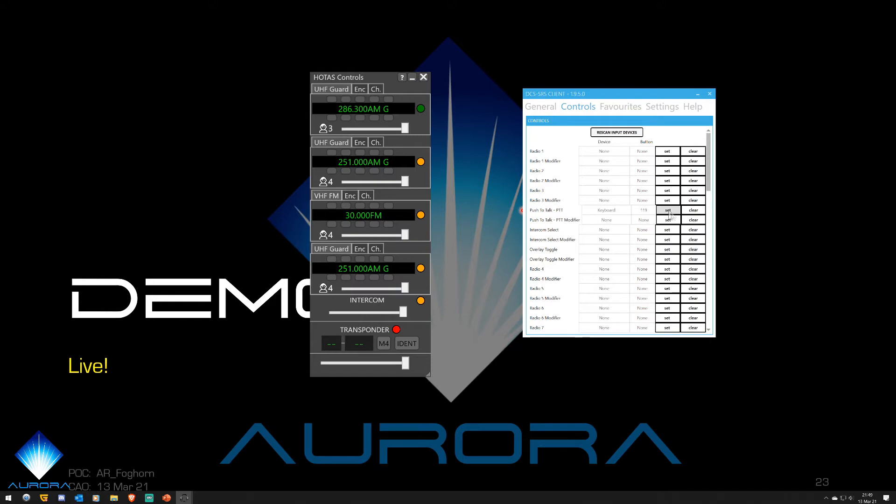
{"action": "scroll", "scroll_direction": "down", "scroll_amount": 3}
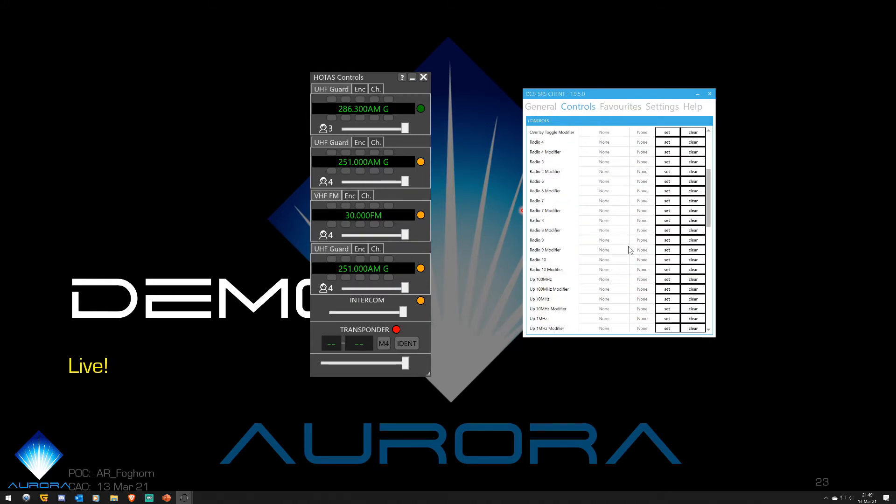
{"action": "scroll", "scroll_direction": "up", "scroll_amount": 3}
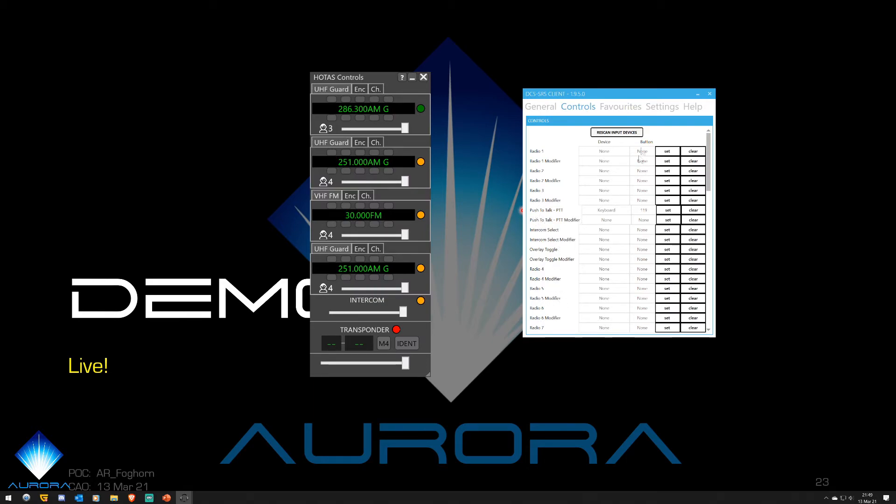
{"action": "mouse_move", "coordinate": [617, 209]}
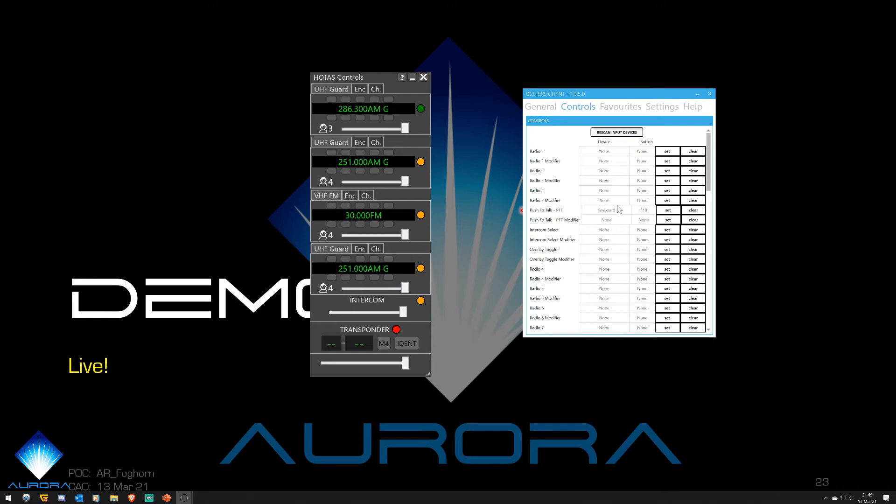
{"action": "mouse_move", "coordinate": [620, 147]}
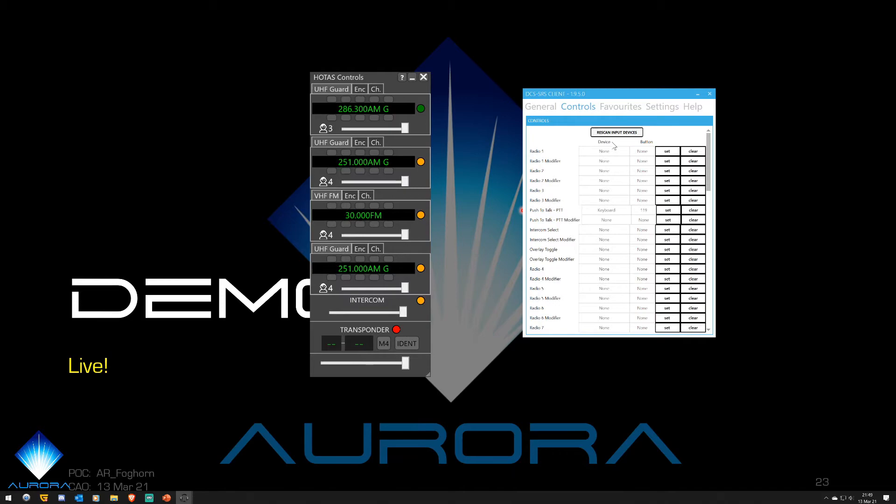
{"action": "mouse_move", "coordinate": [577, 298]}
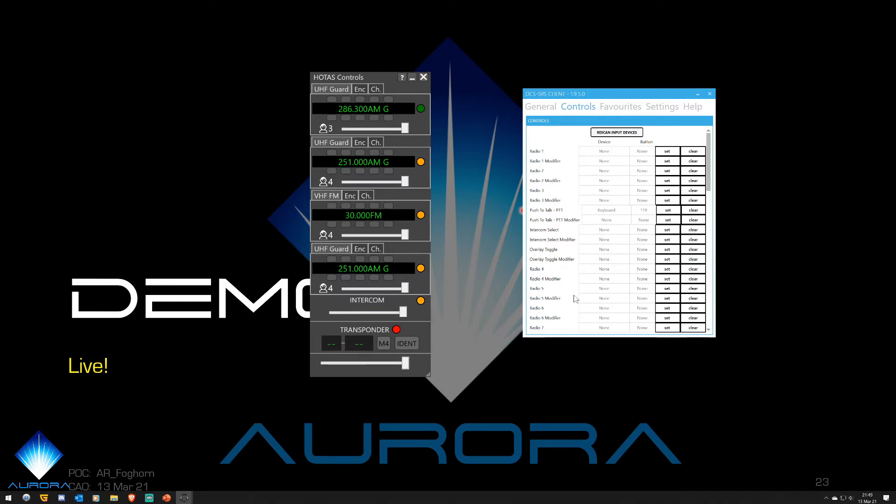
{"action": "mouse_move", "coordinate": [428, 306]}
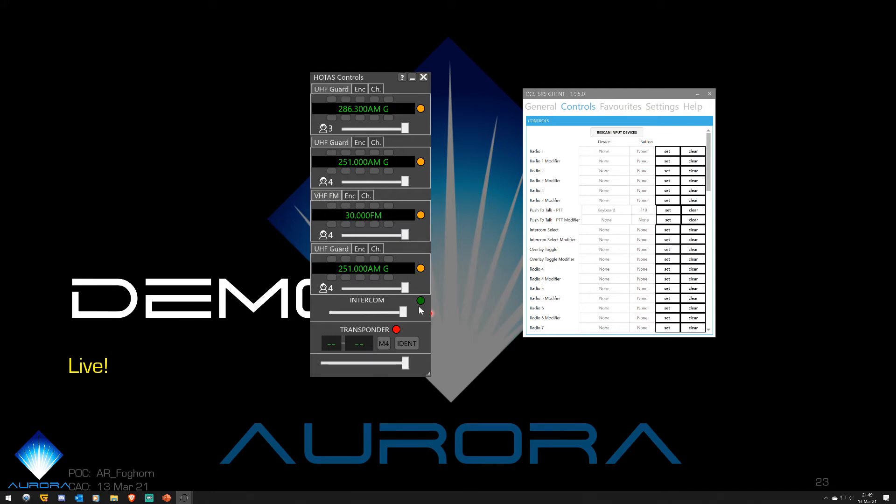
{"action": "mouse_move", "coordinate": [421, 301]}
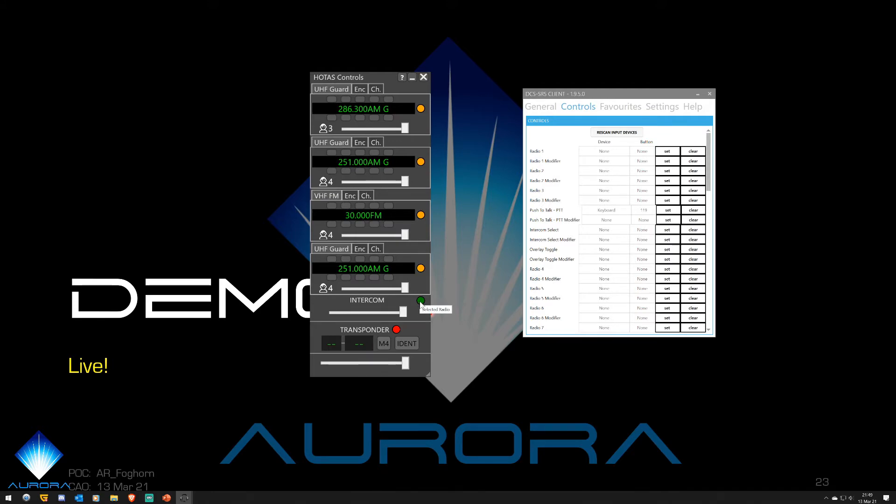
{"action": "left_click", "coordinate": [421, 110]}
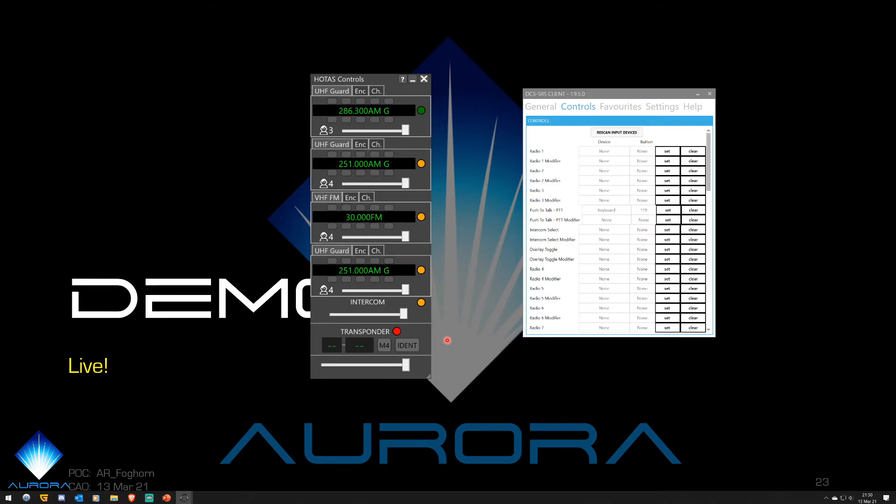
{"action": "mouse_move", "coordinate": [449, 328]}
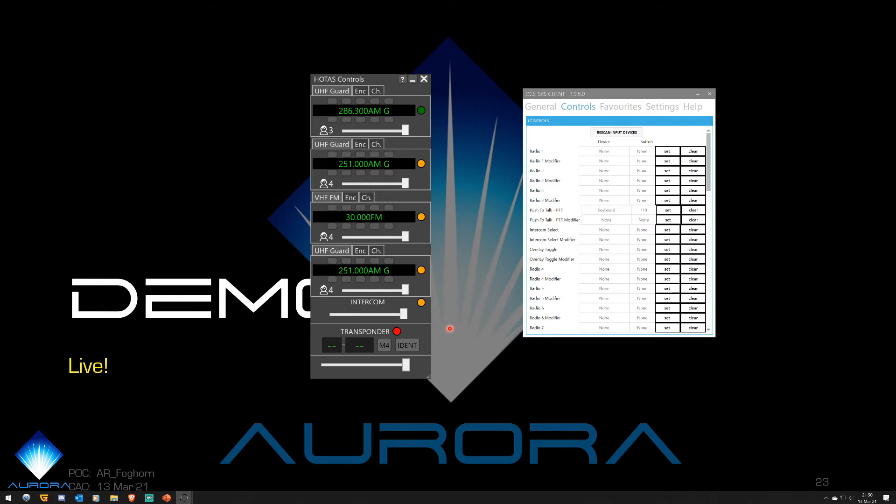
{"action": "mouse_move", "coordinate": [498, 280]}
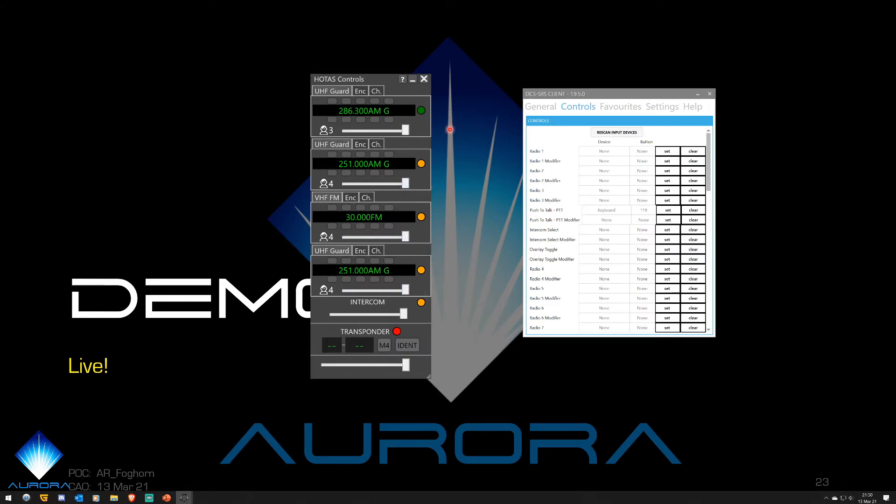
{"action": "left_click", "coordinate": [360, 91]}
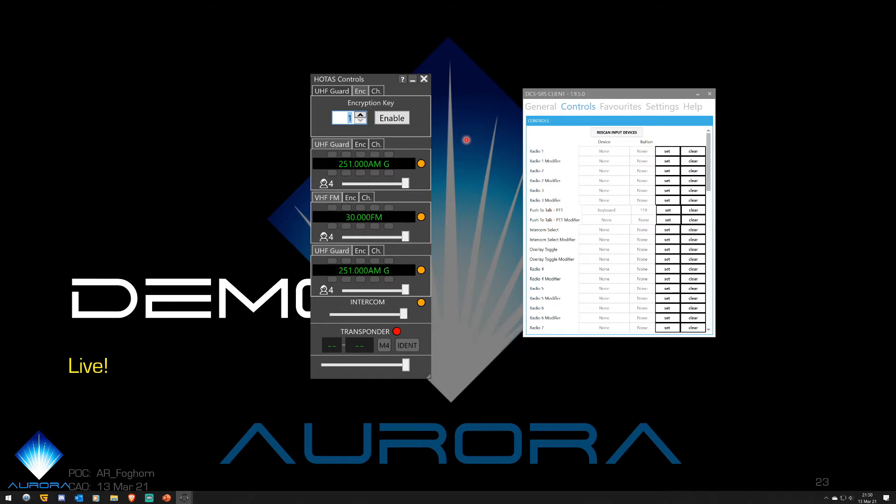
{"action": "mouse_move", "coordinate": [423, 131]}
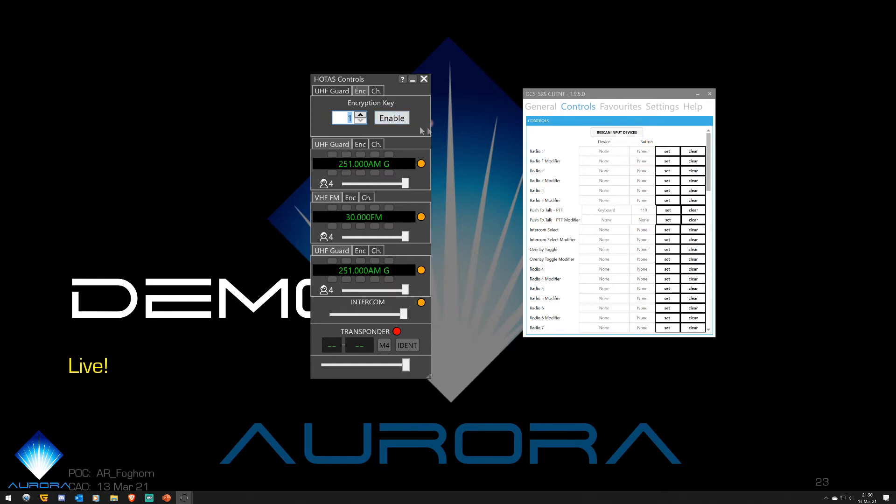
{"action": "mouse_move", "coordinate": [416, 143]}
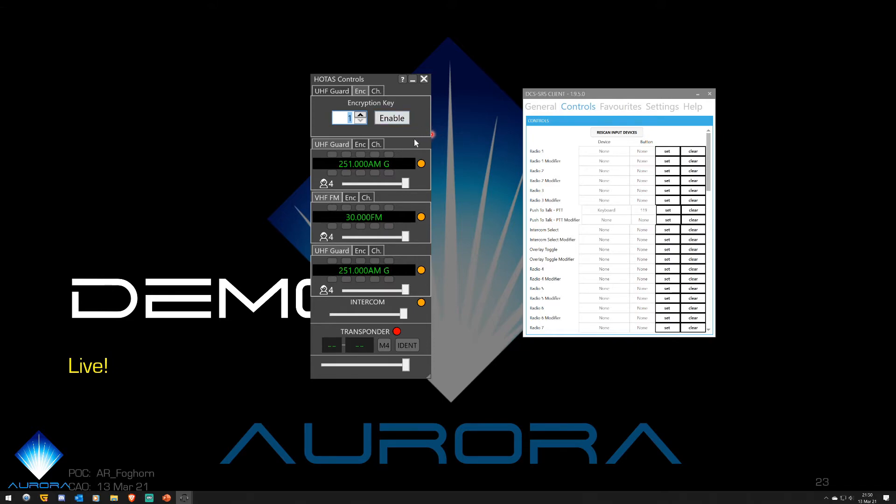
{"action": "left_click", "coordinate": [360, 115]}
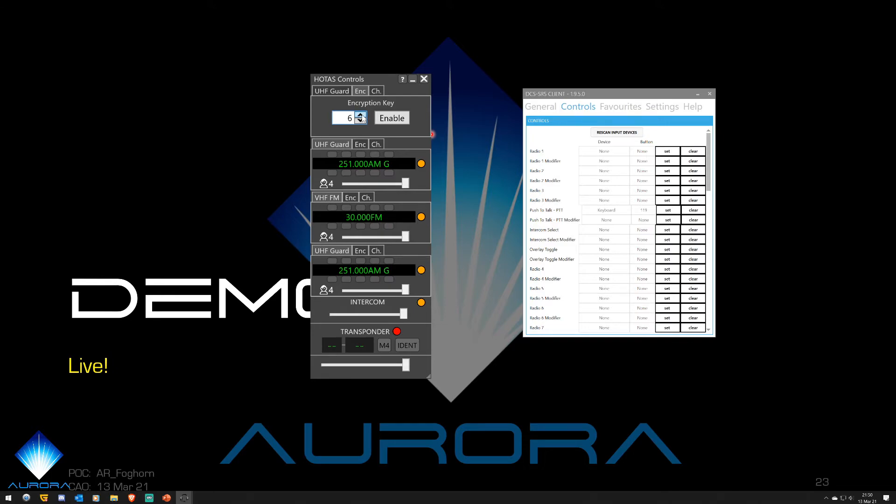
{"action": "left_click", "coordinate": [360, 121]}
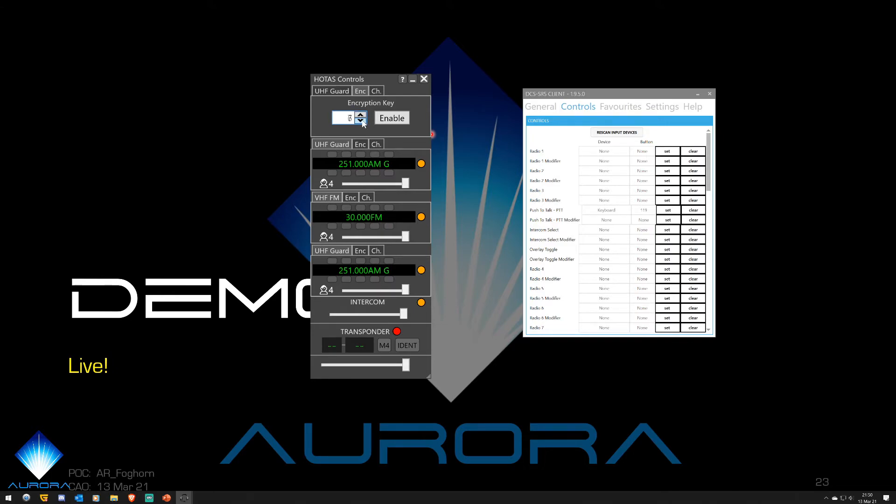
{"action": "left_click", "coordinate": [360, 121]}
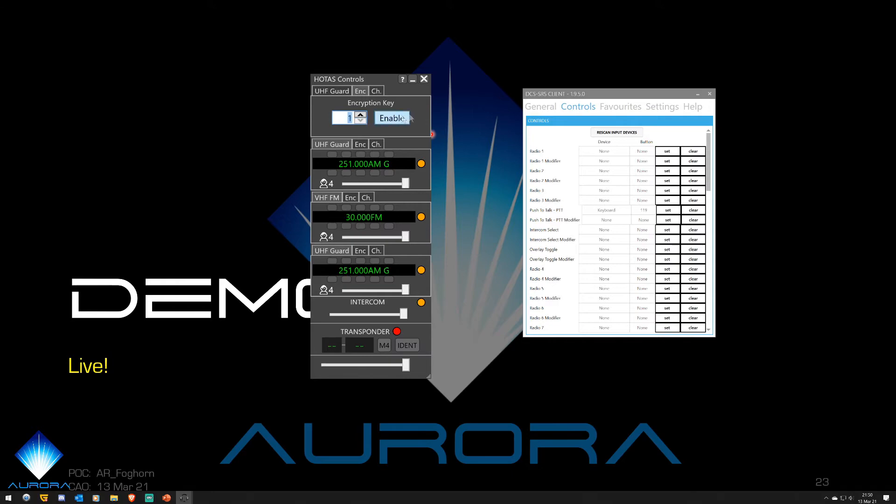
{"action": "mouse_move", "coordinate": [449, 121]}
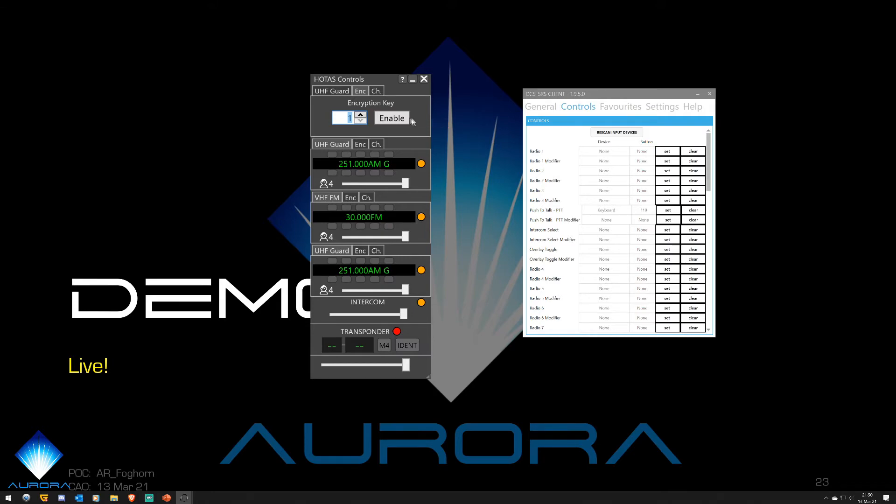
{"action": "left_click", "coordinate": [331, 91]}
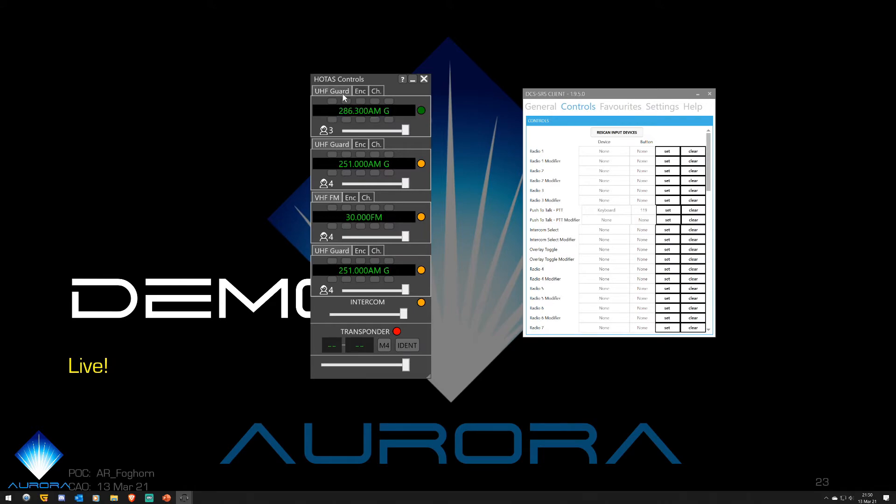
{"action": "mouse_move", "coordinate": [384, 109]}
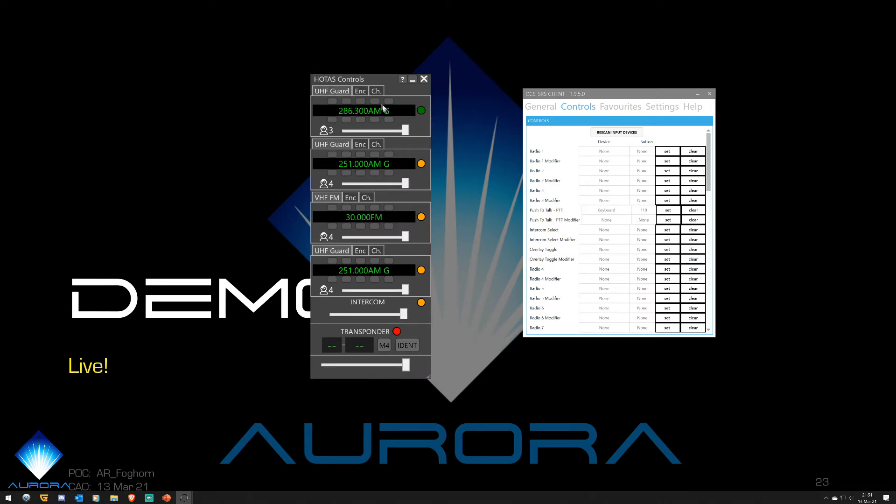
{"action": "left_click", "coordinate": [361, 91]}
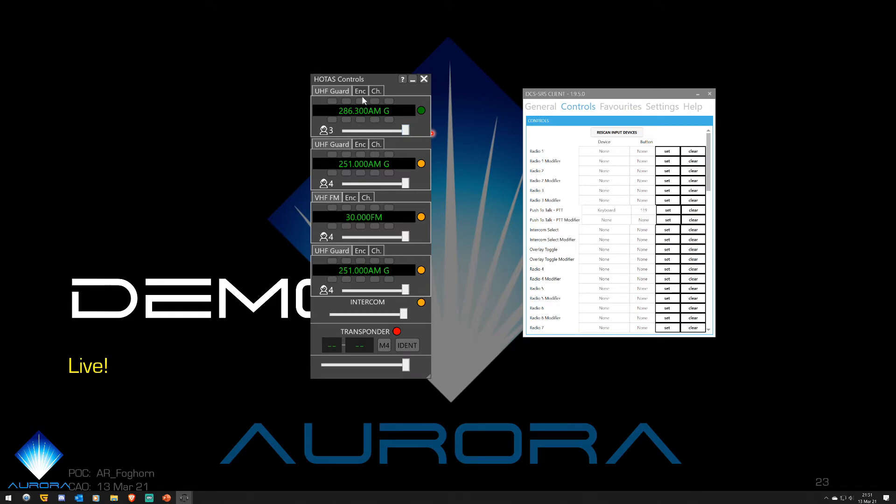
{"action": "left_click", "coordinate": [375, 90]}
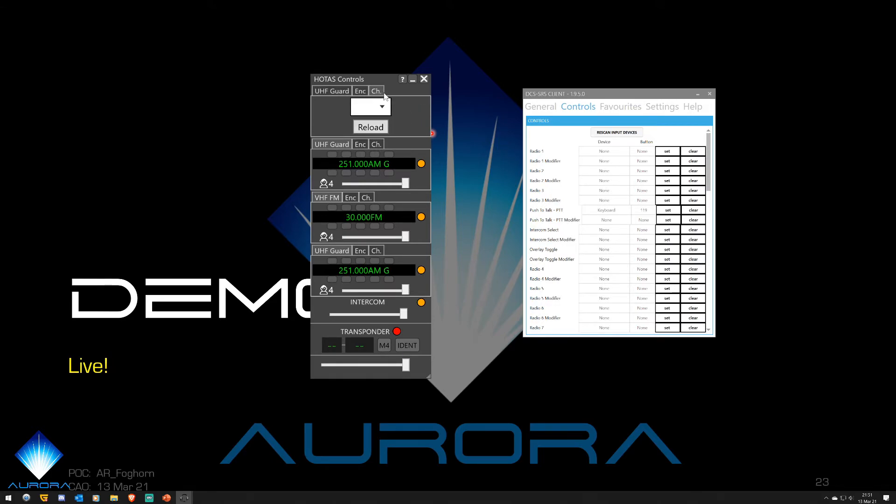
{"action": "left_click", "coordinate": [383, 106]}
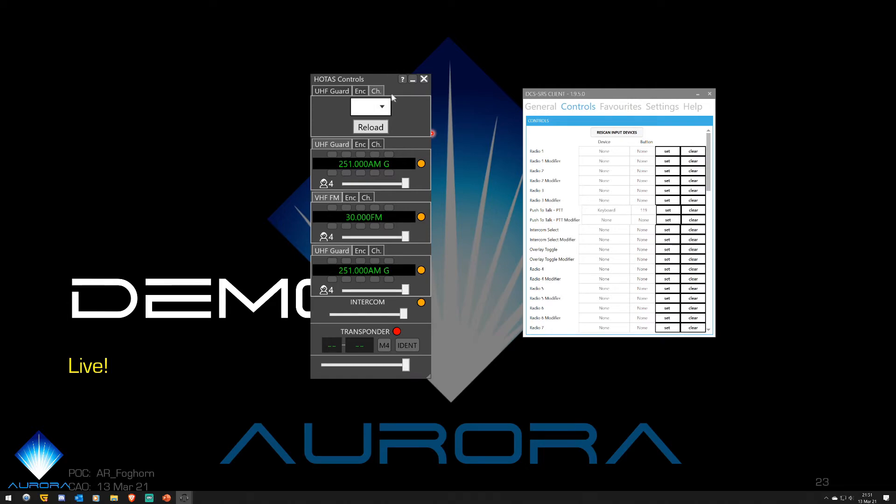
{"action": "left_click", "coordinate": [361, 90]}
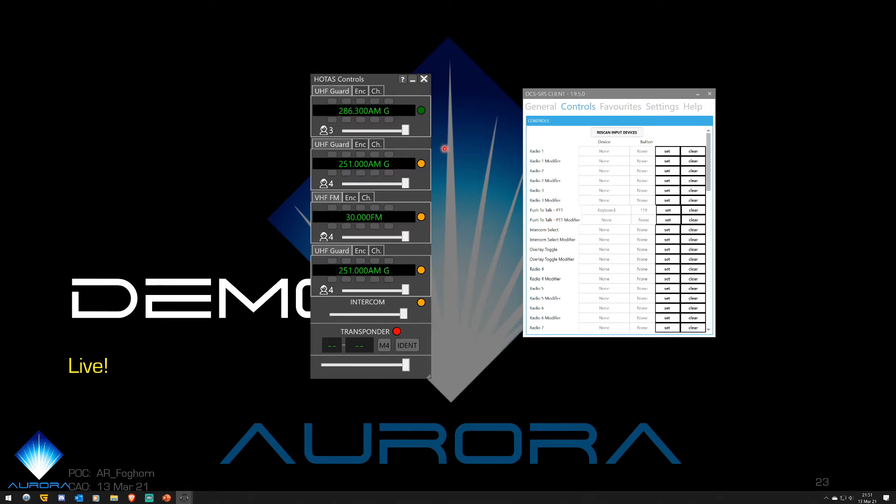
{"action": "mouse_move", "coordinate": [491, 167]}
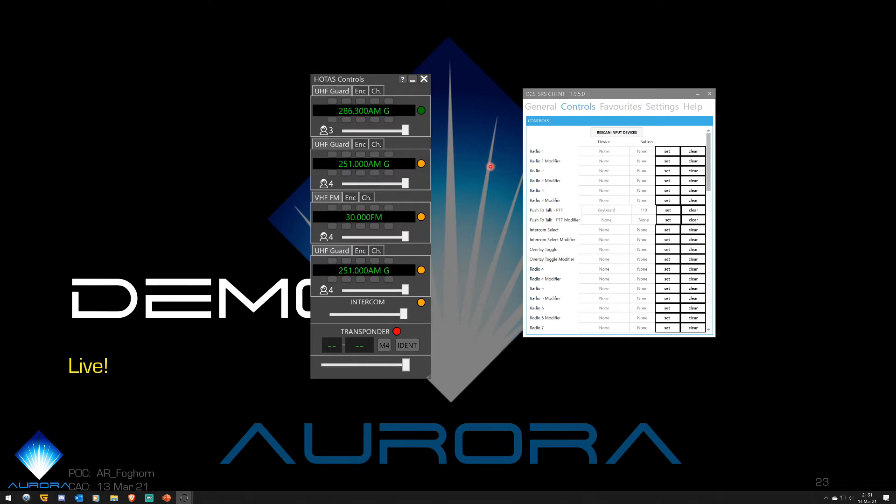
Return to the General setup page while connected, first radio at 286.300 AM.
{"action": "left_click", "coordinate": [540, 106]}
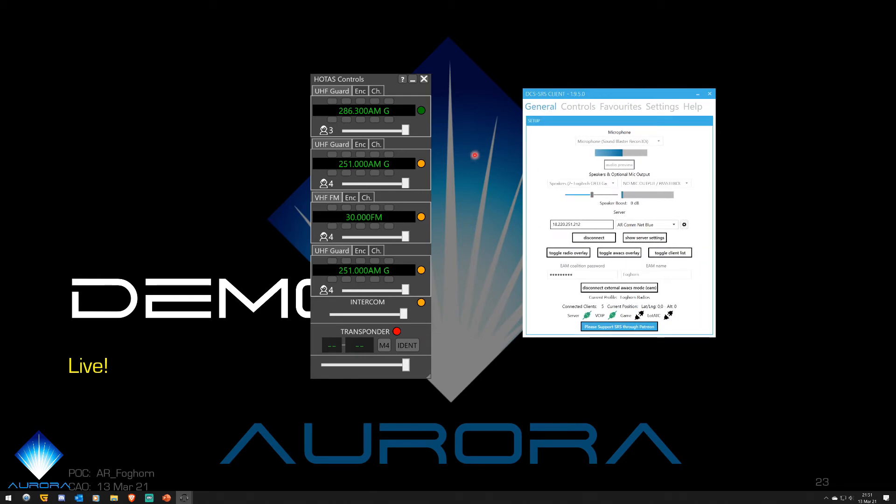
{"action": "mouse_move", "coordinate": [472, 94]}
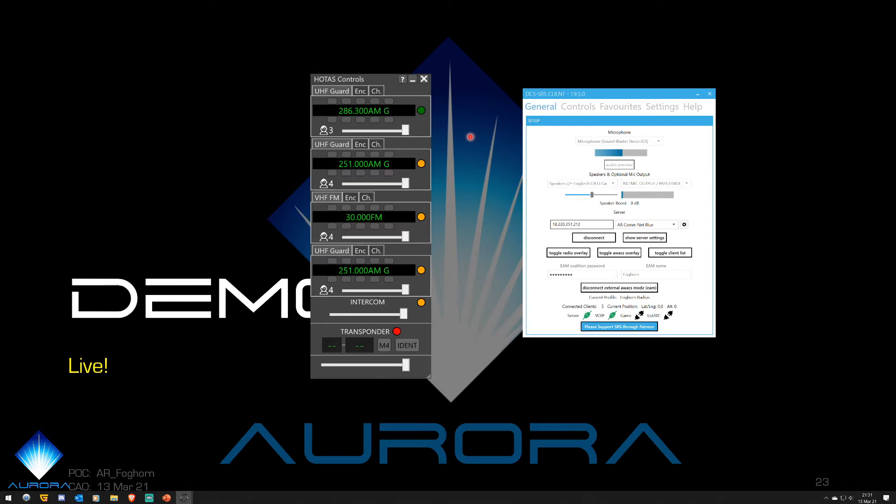
{"action": "left_click", "coordinate": [581, 224]}
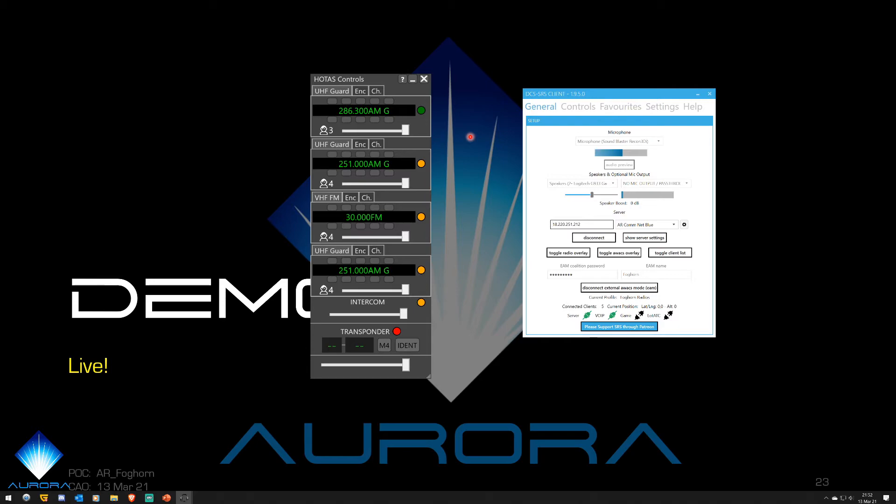
{"action": "left_click", "coordinate": [582, 224]}
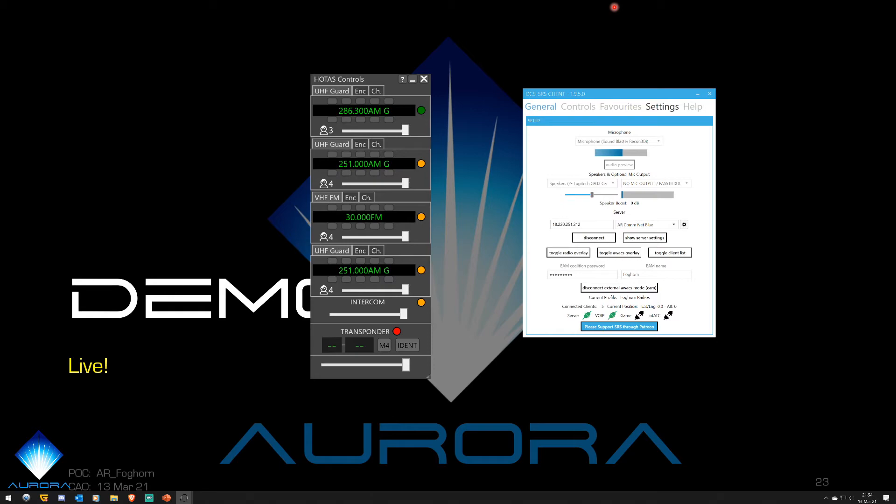
{"action": "mouse_move", "coordinate": [573, 45]}
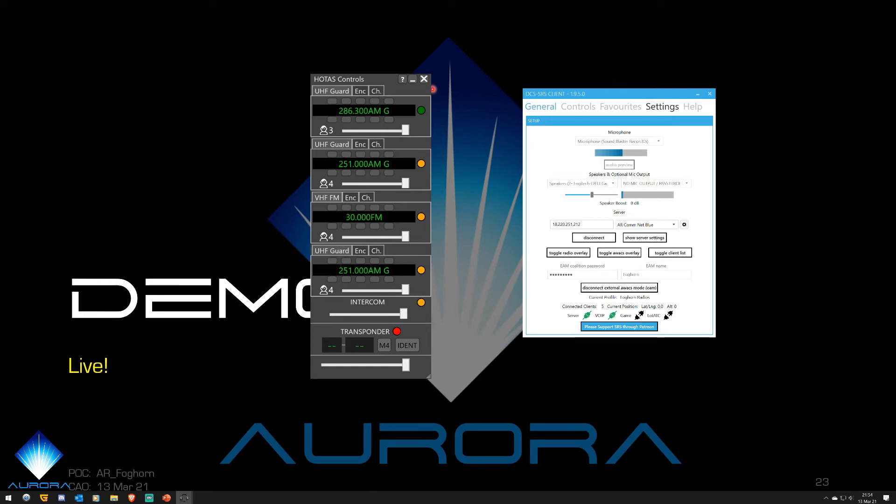
{"action": "mouse_move", "coordinate": [655, 75]}
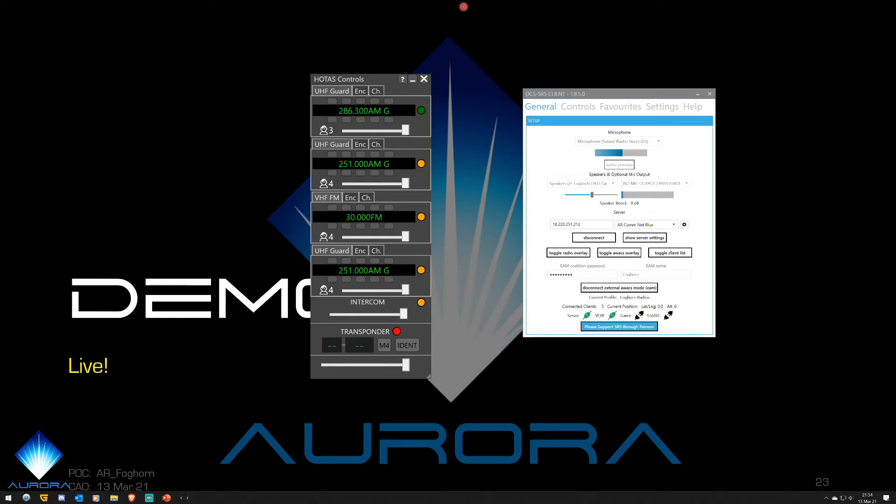
Show the Windows Sound settings with the Logitech G933 as output and input.
{"action": "left_click", "coordinate": [202, 498]}
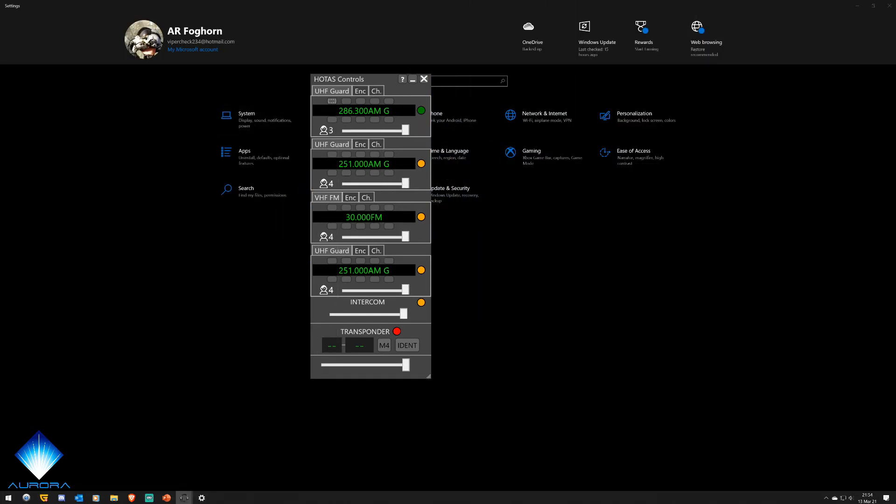
{"action": "left_click", "coordinate": [424, 79]}
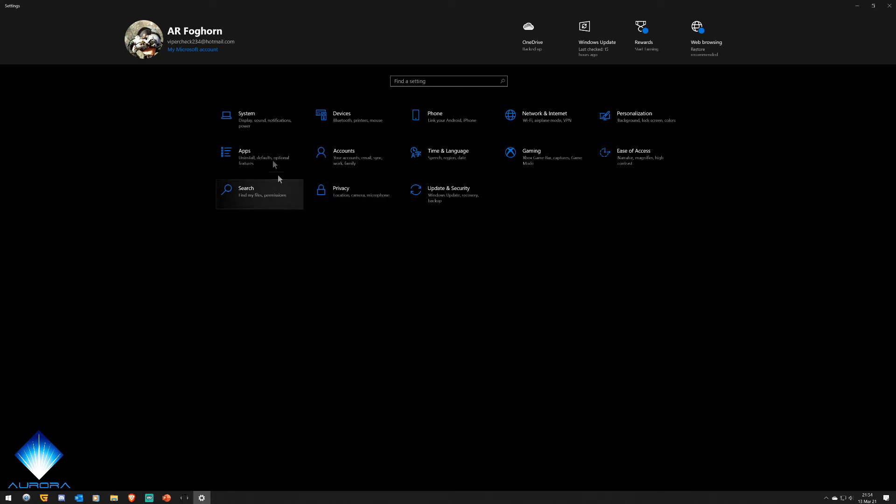
{"action": "left_click", "coordinate": [247, 121]}
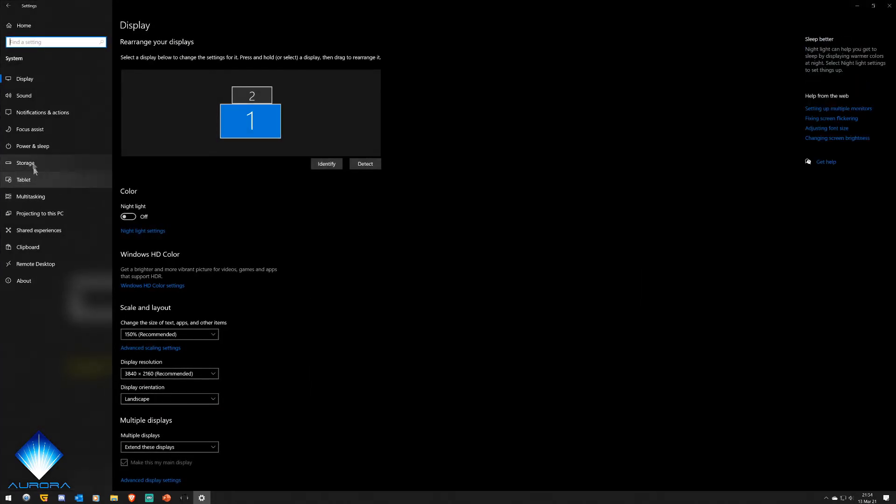
{"action": "left_click", "coordinate": [25, 95]}
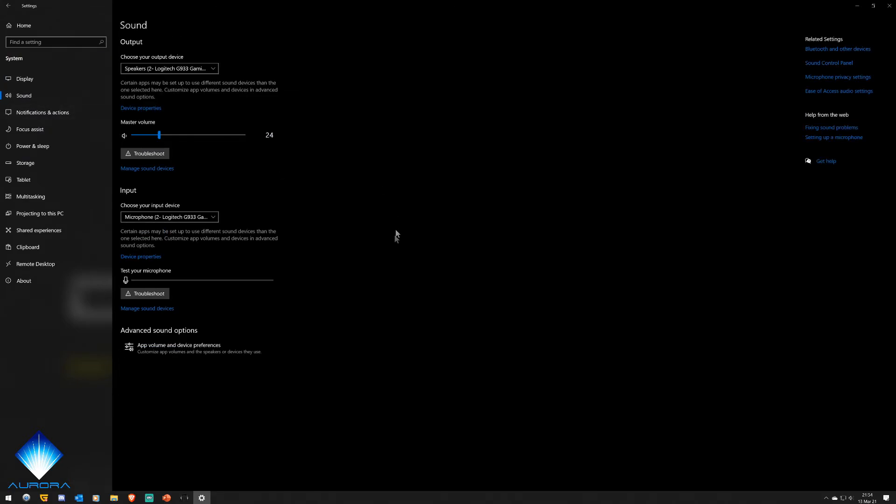
{"action": "mouse_move", "coordinate": [886, 86]}
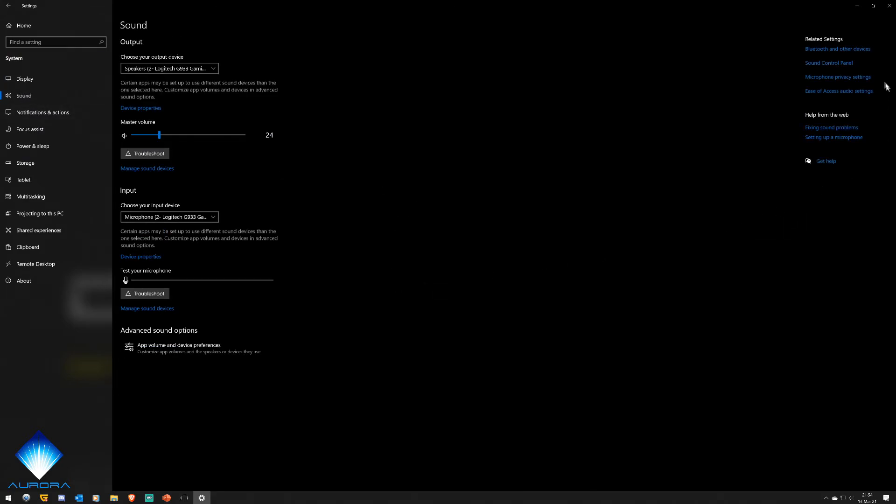
{"action": "mouse_move", "coordinate": [463, 330]}
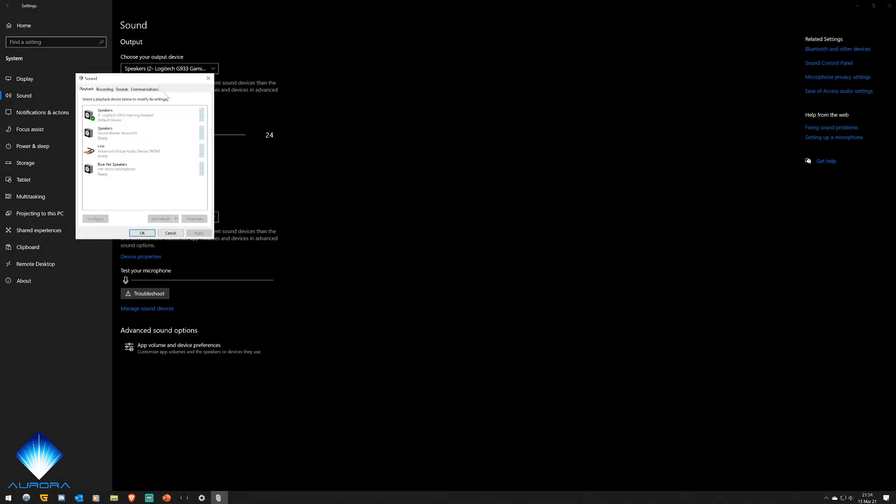
Keep communications activity at 'Do nothing' and close the Sound dialog with OK.
{"action": "left_click", "coordinate": [144, 89]}
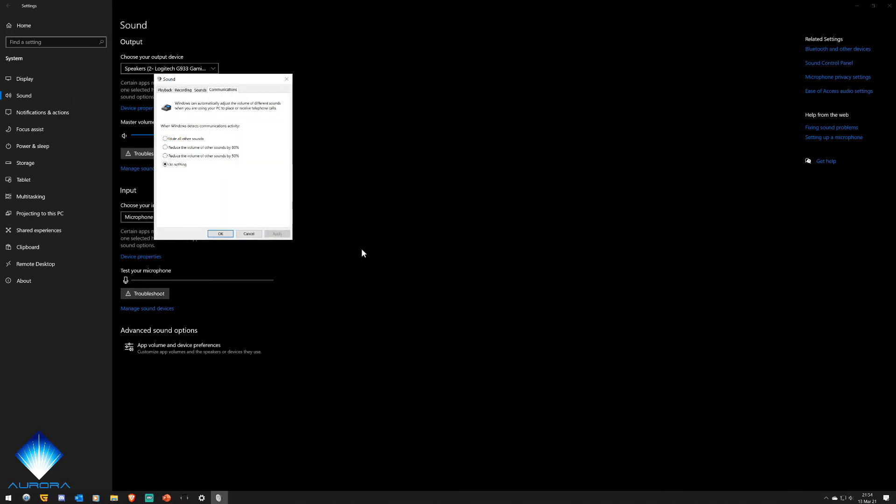
{"action": "mouse_move", "coordinate": [288, 261]}
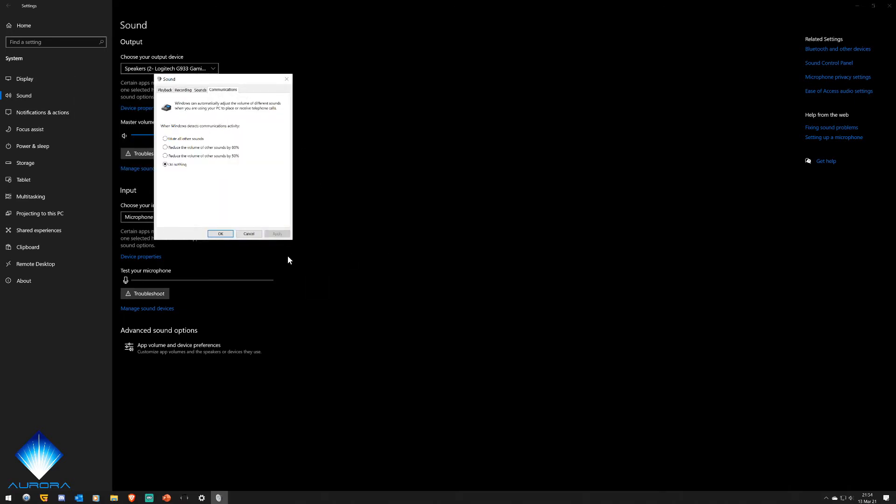
{"action": "mouse_move", "coordinate": [281, 262]}
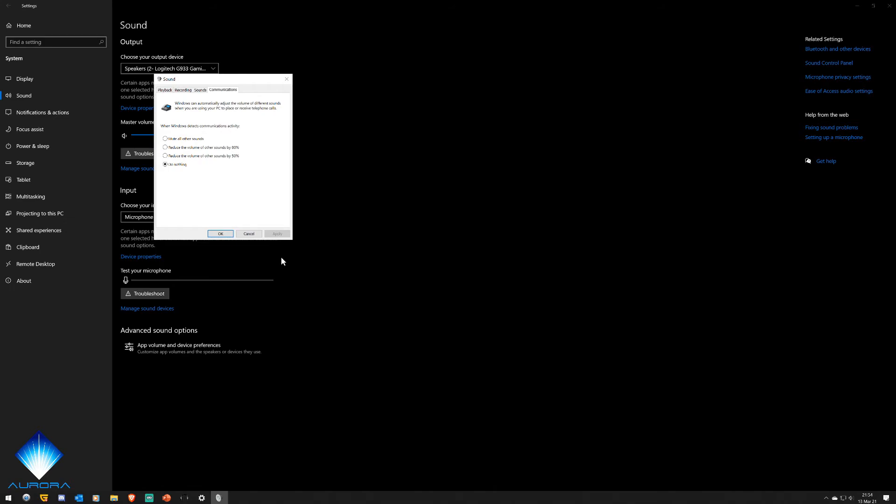
{"action": "mouse_move", "coordinate": [184, 173]}
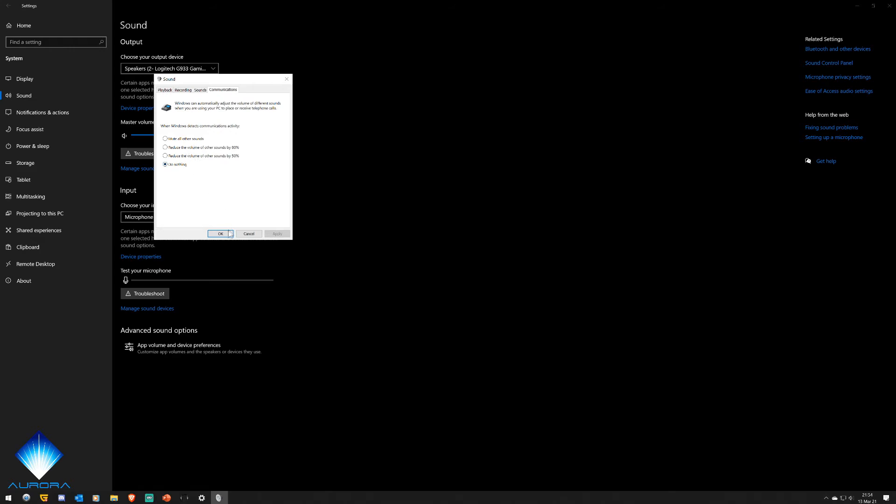
{"action": "left_click", "coordinate": [220, 233]}
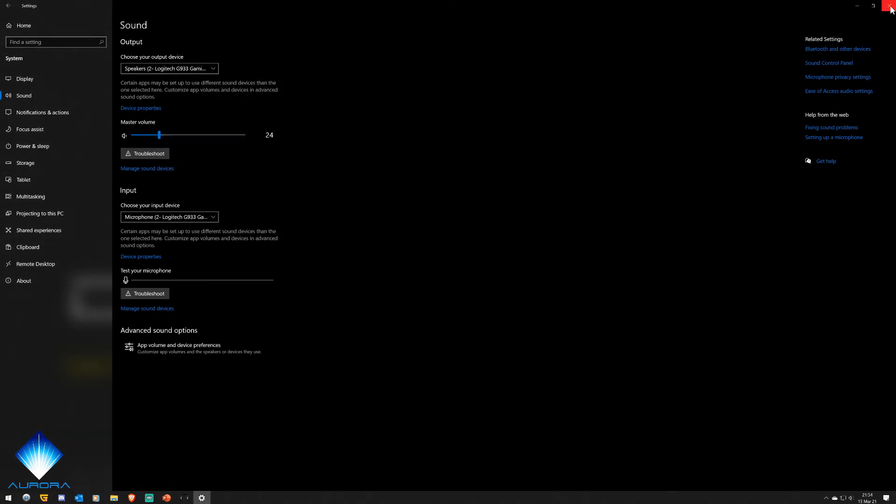
Close Windows Settings, bring the radio overlay back, then disconnect and reconnect to the server.
{"action": "left_click", "coordinate": [891, 5]}
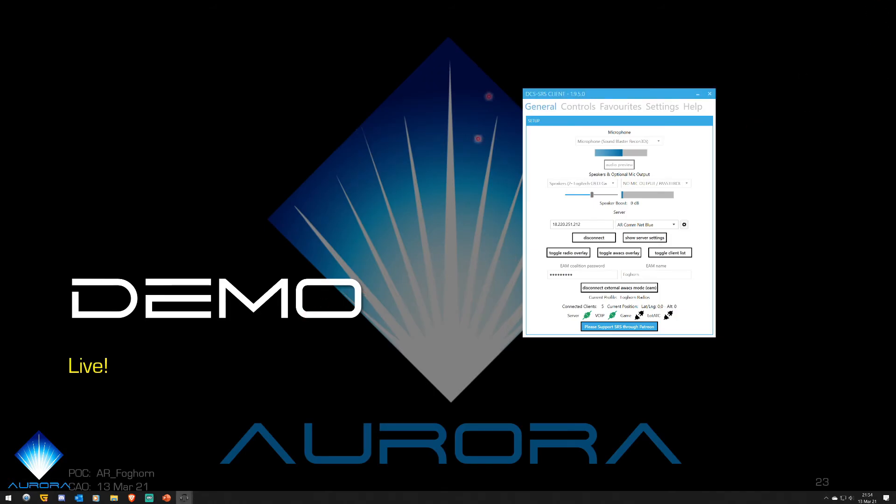
{"action": "left_click", "coordinate": [569, 253]}
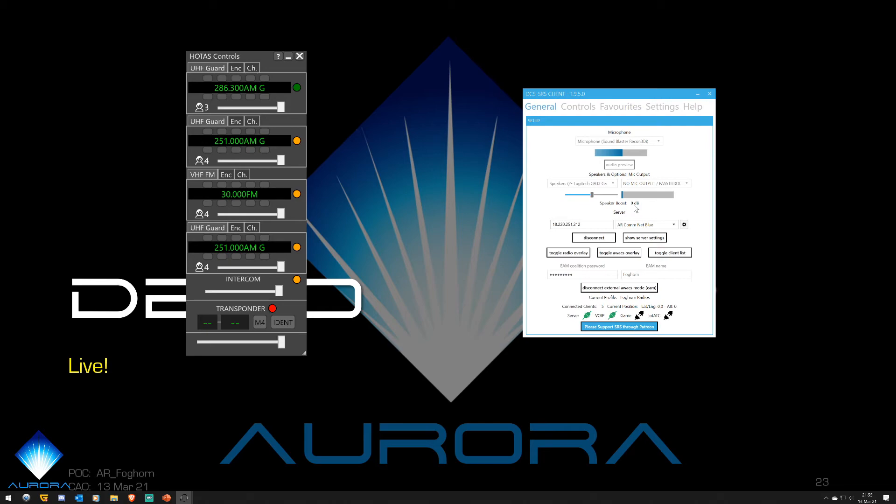
{"action": "left_click", "coordinate": [594, 238]}
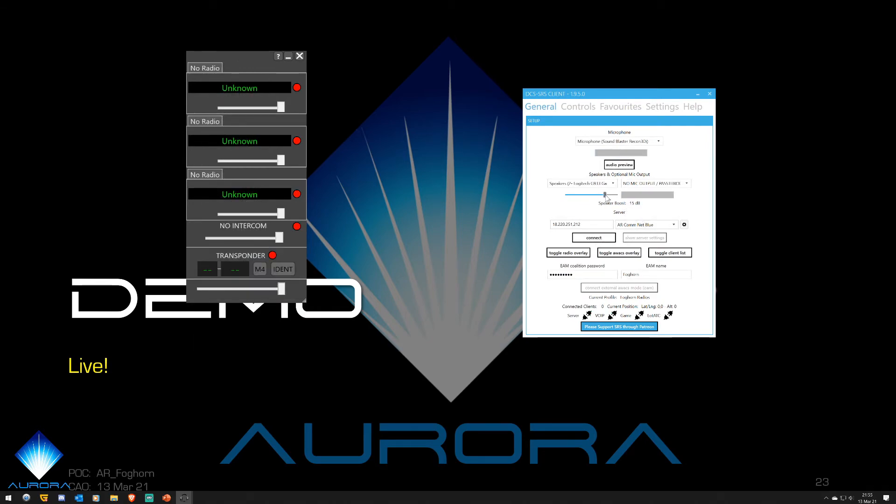
{"action": "left_click", "coordinate": [594, 237]}
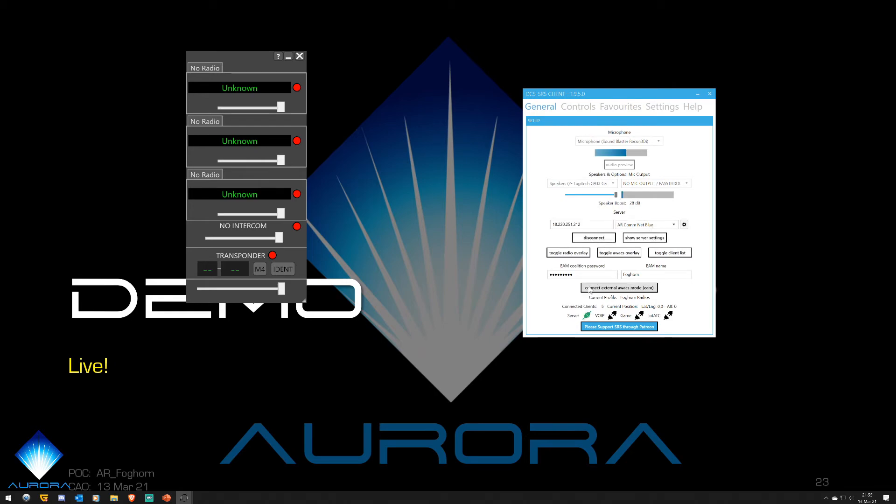
{"action": "left_click", "coordinate": [618, 288]}
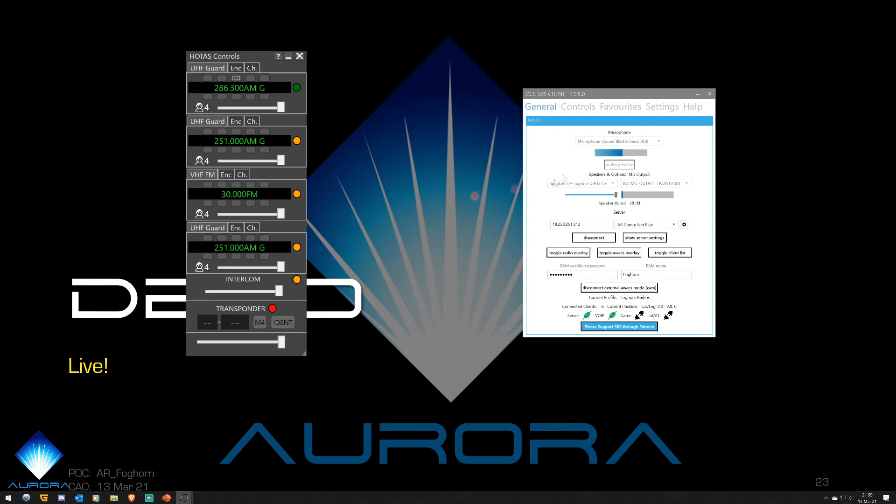
{"action": "left_click", "coordinate": [578, 106]}
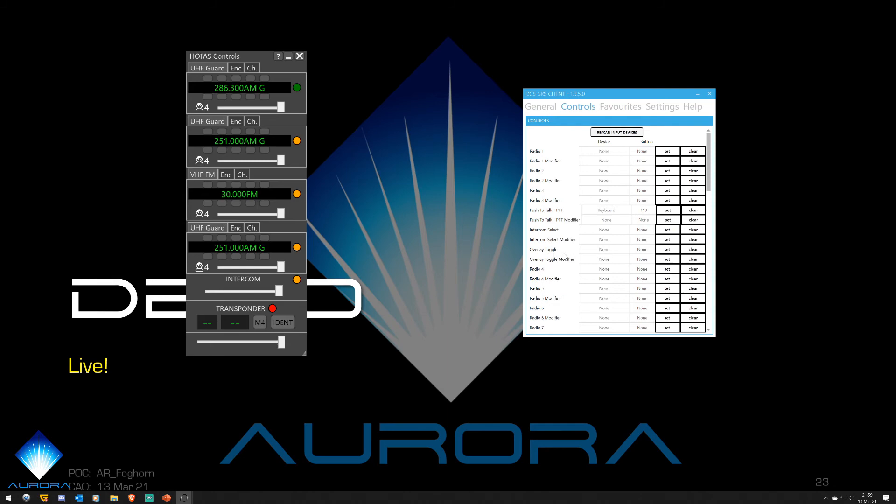
{"action": "mouse_move", "coordinate": [576, 140]}
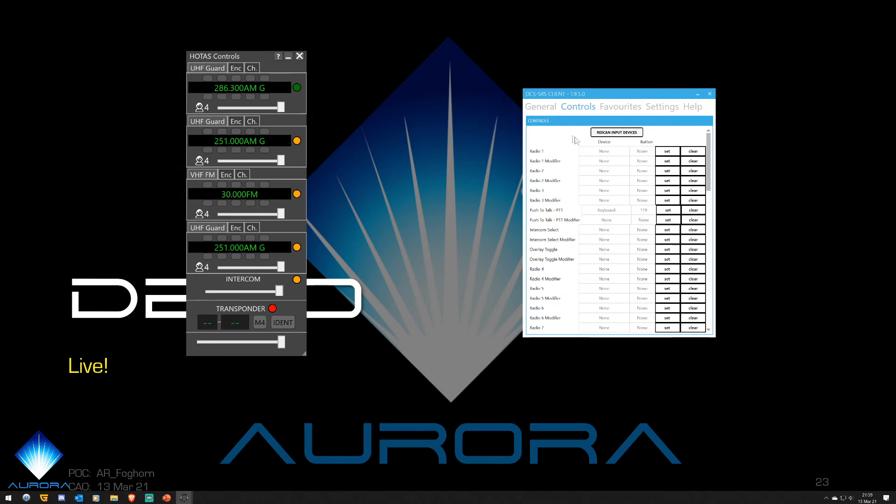
{"action": "left_click", "coordinate": [540, 106]}
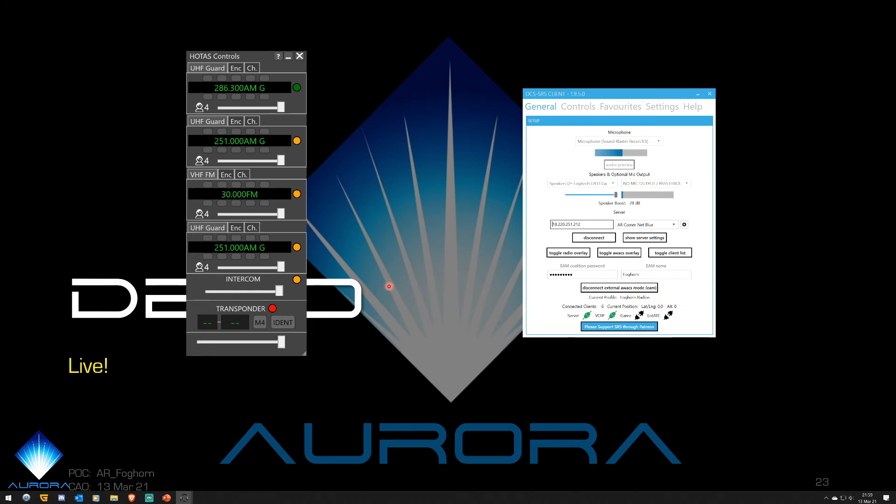
{"action": "mouse_move", "coordinate": [578, 106]}
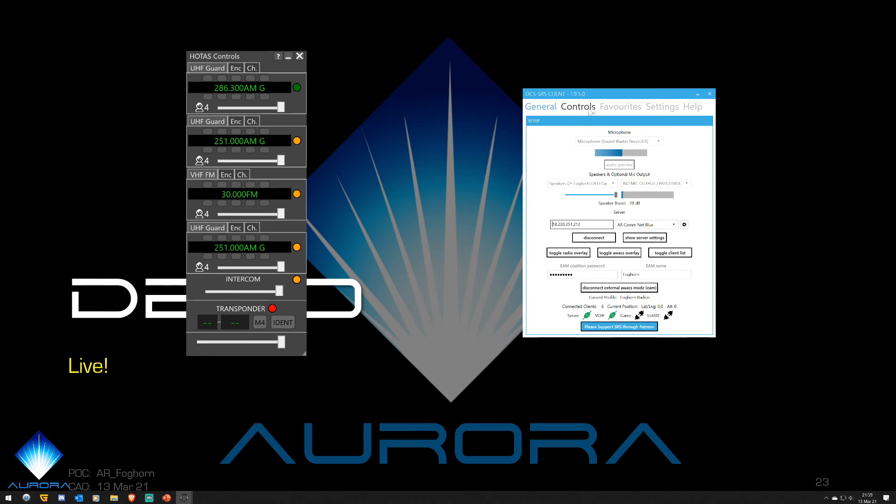
{"action": "left_click", "coordinate": [578, 107]}
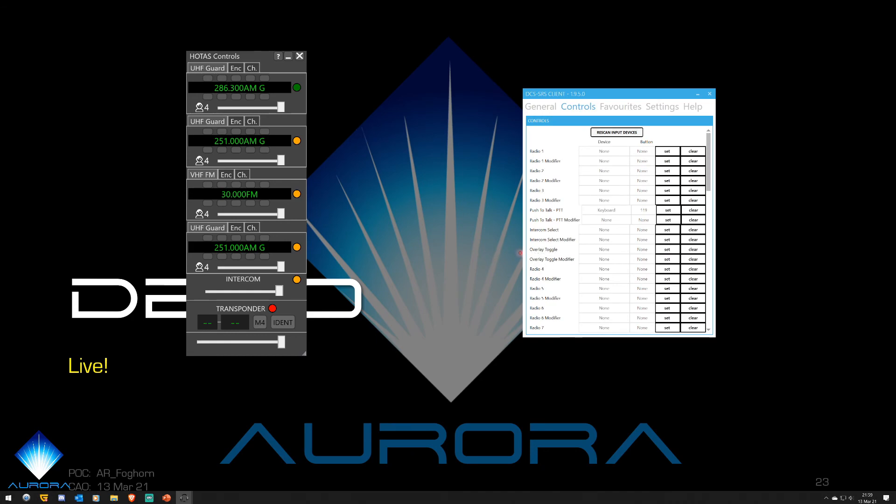
{"action": "left_click", "coordinate": [540, 107]}
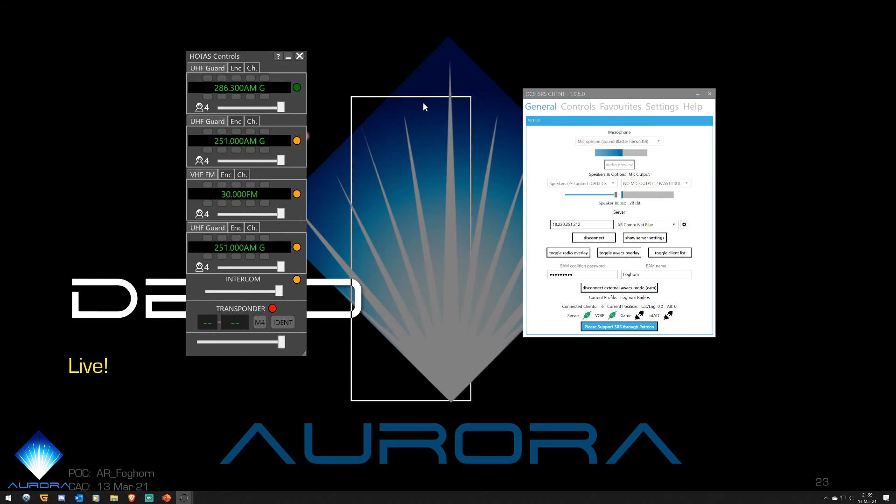
{"action": "left_click_drag", "start_coordinate": [240, 55], "coordinate": [141, 27]}
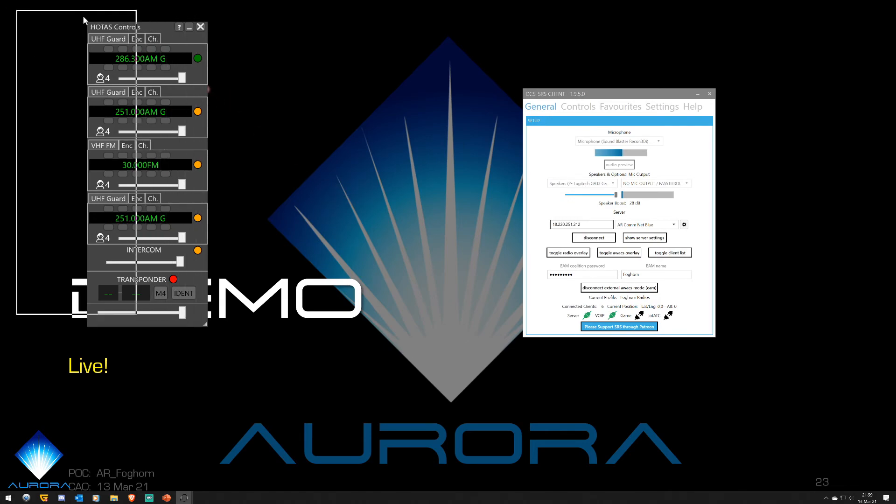
{"action": "left_click_drag", "start_coordinate": [116, 27], "coordinate": [272, 48]}
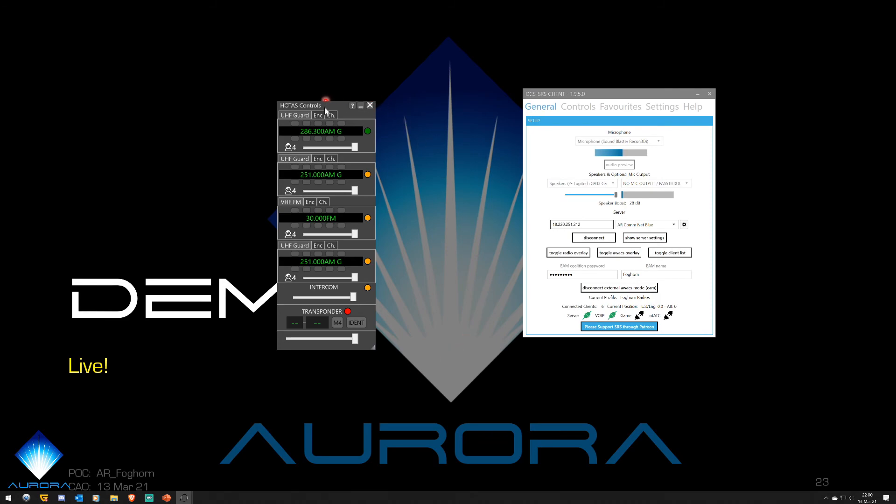
{"action": "left_click_drag", "start_coordinate": [300, 106], "coordinate": [350, 95]}
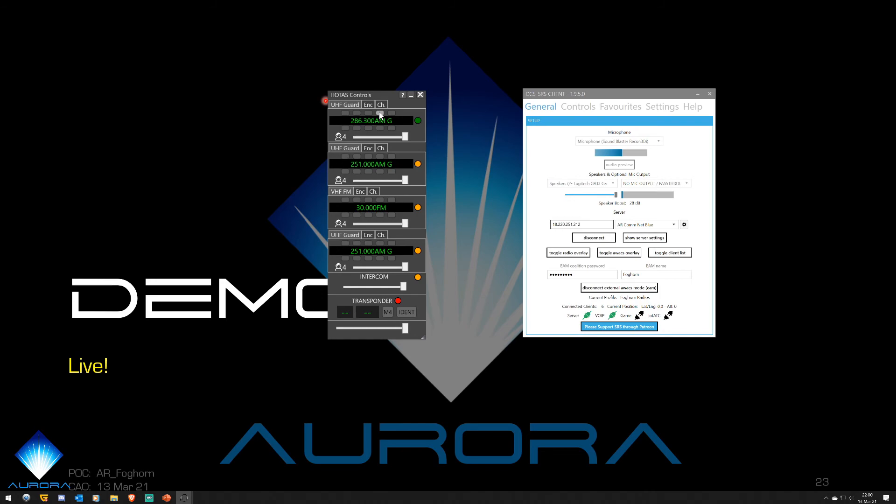
{"action": "mouse_move", "coordinate": [382, 102]}
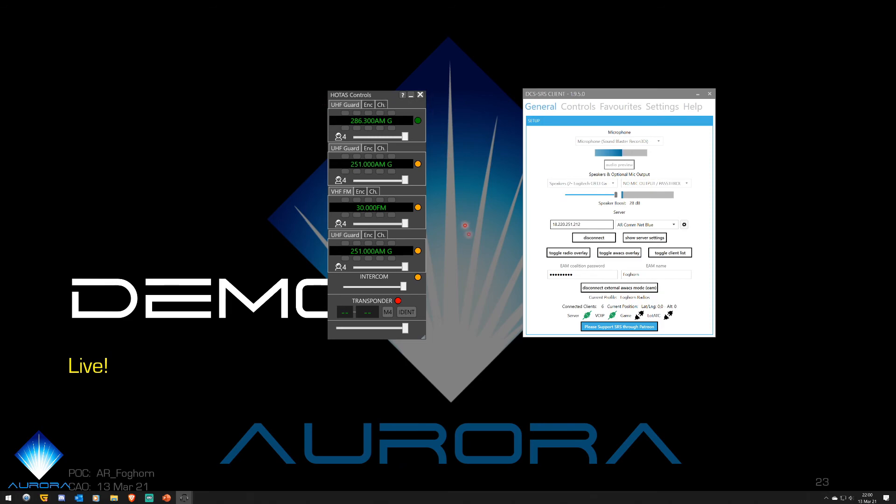
{"action": "mouse_move", "coordinate": [471, 236]}
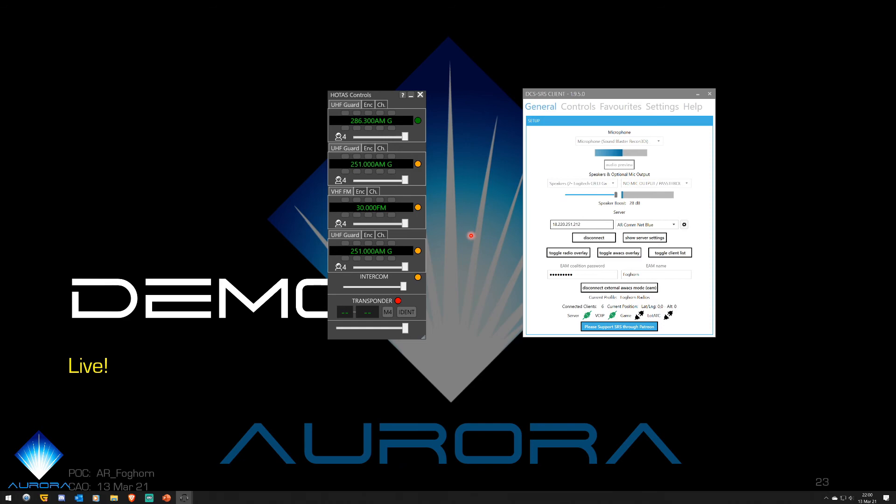
{"action": "left_click", "coordinate": [620, 106]}
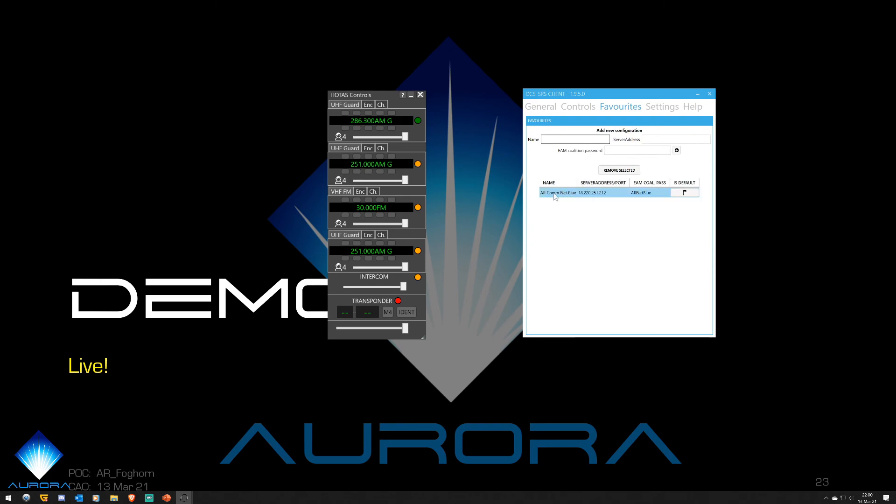
{"action": "mouse_move", "coordinate": [592, 198]}
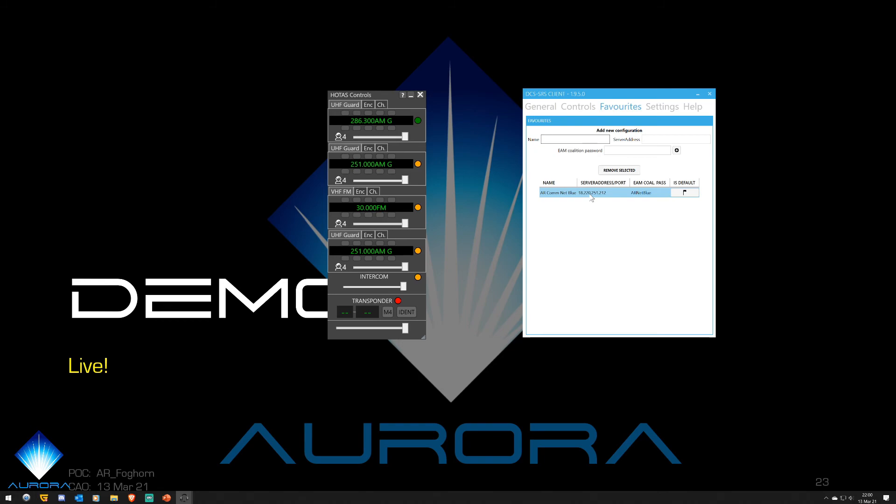
{"action": "left_click", "coordinate": [574, 139]}
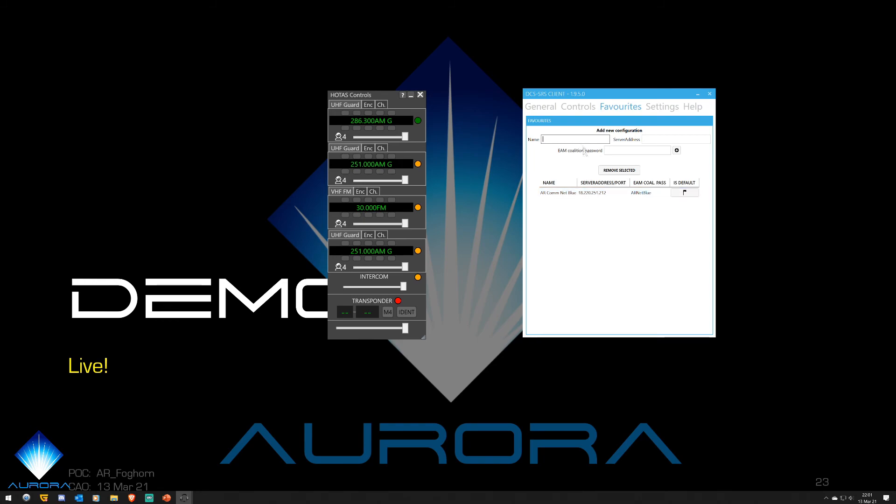
{"action": "mouse_move", "coordinate": [616, 159]}
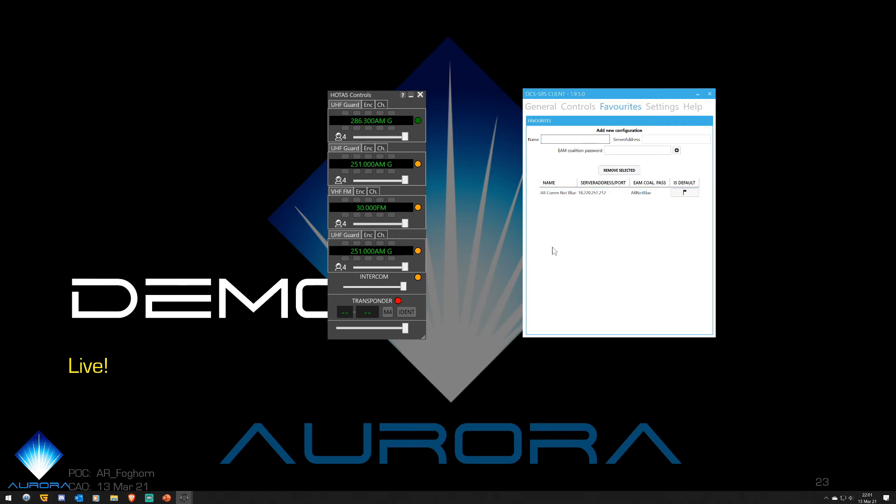
{"action": "mouse_move", "coordinate": [579, 223]}
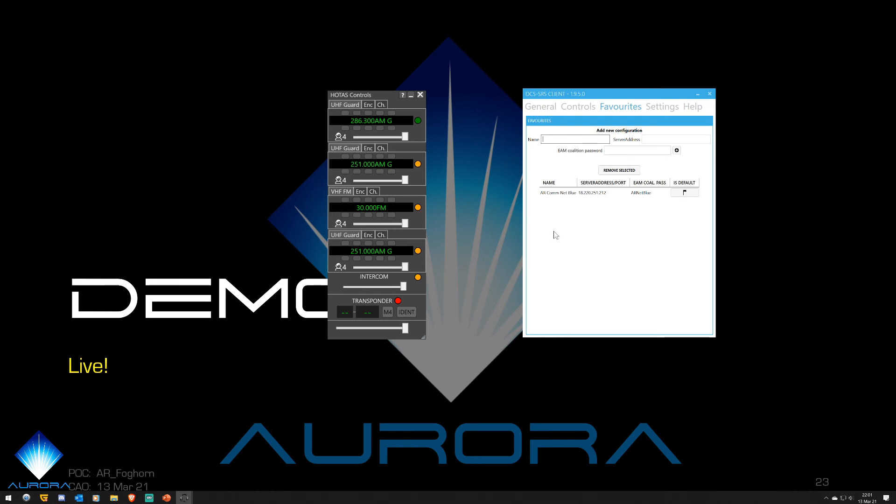
{"action": "left_click", "coordinate": [540, 107]}
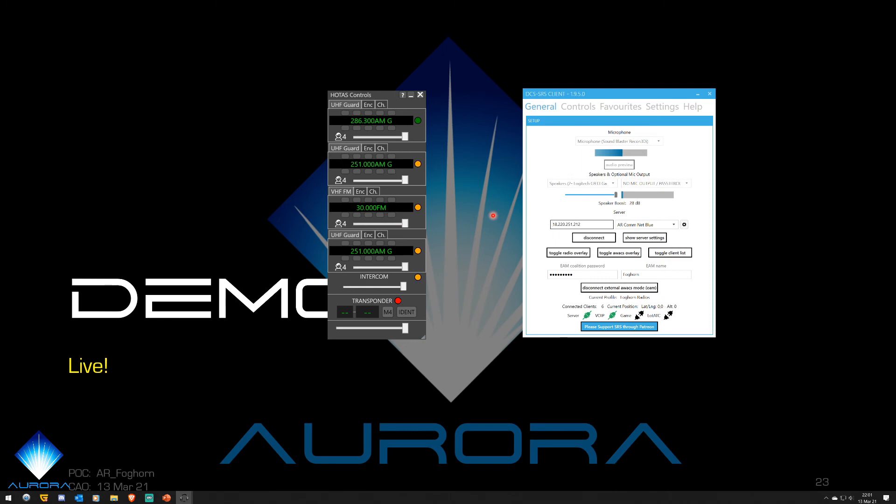
{"action": "mouse_move", "coordinate": [658, 148]}
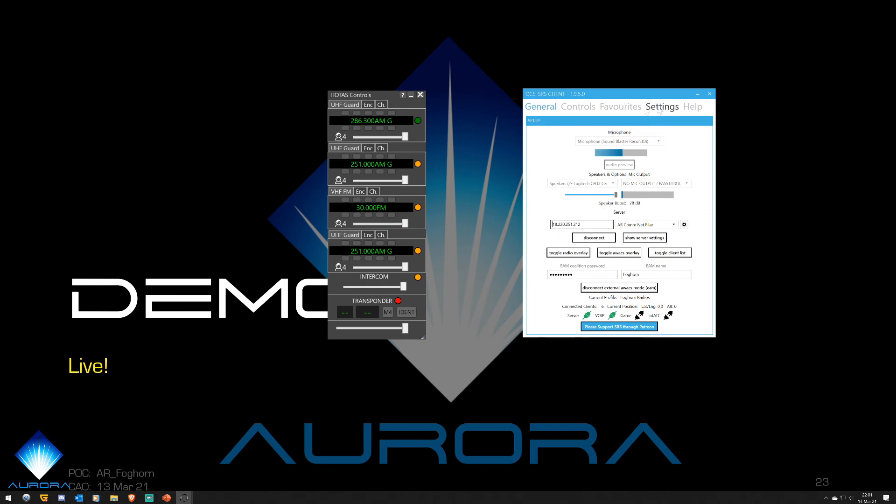
Review the Controls bindings list, where nearly every radio action is unassigned.
{"action": "left_click", "coordinate": [577, 107]}
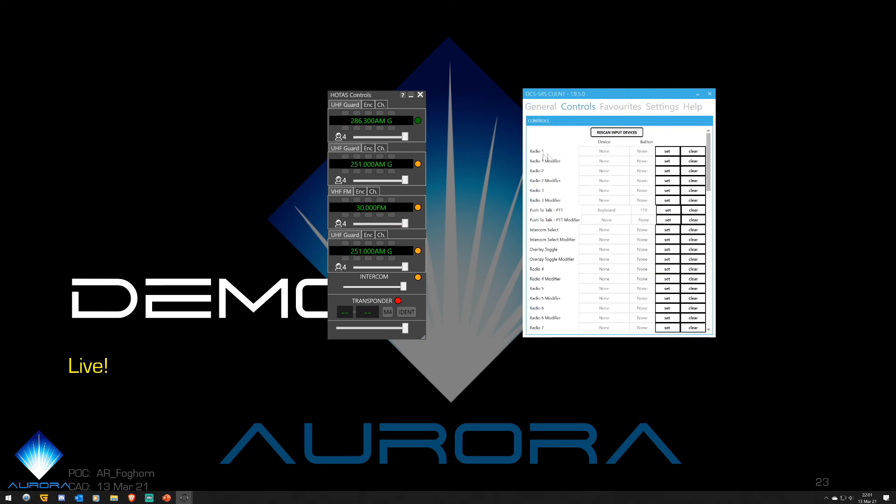
{"action": "mouse_move", "coordinate": [606, 192]}
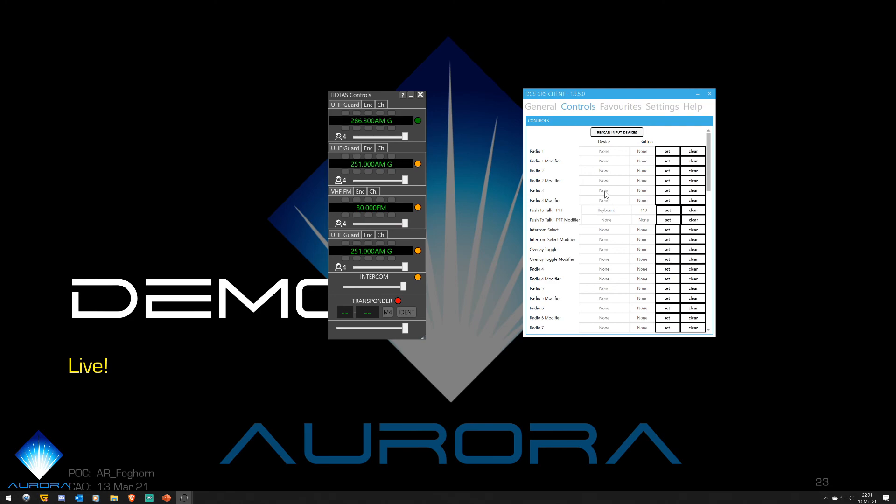
{"action": "mouse_move", "coordinate": [579, 215]}
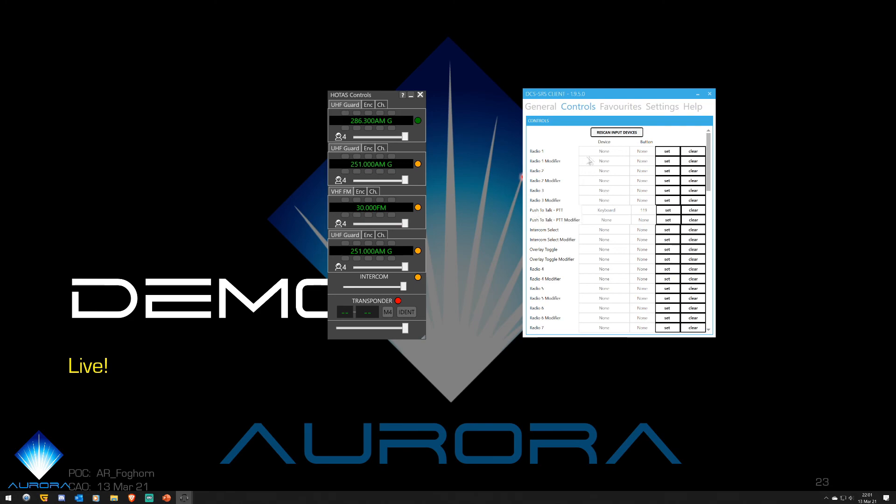
{"action": "mouse_move", "coordinate": [575, 312]}
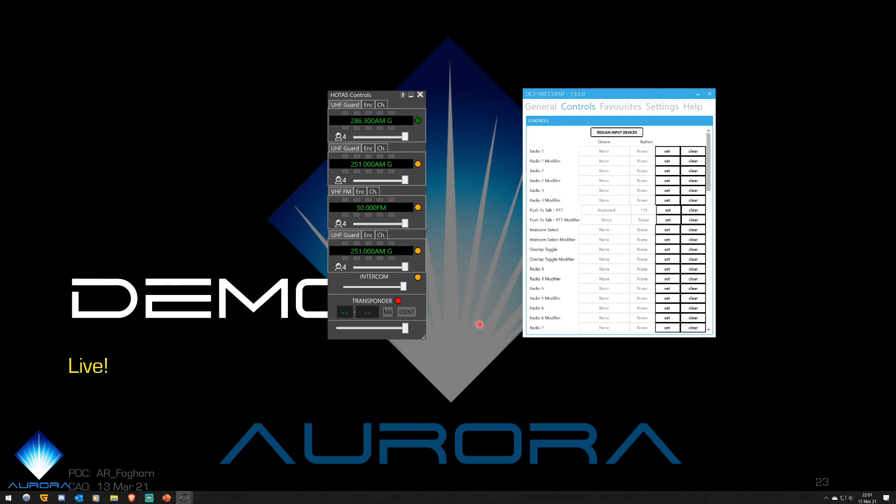
{"action": "scroll", "scroll_direction": "down", "scroll_amount": 3}
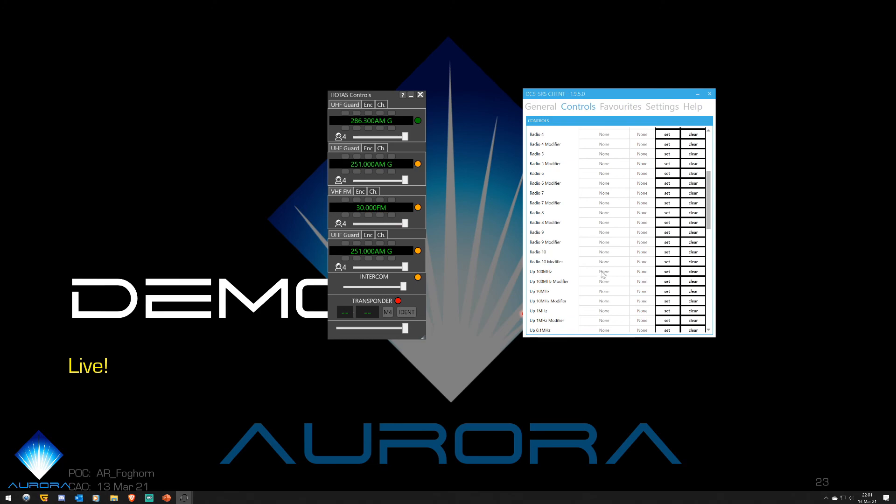
{"action": "scroll", "scroll_direction": "up", "scroll_amount": 3}
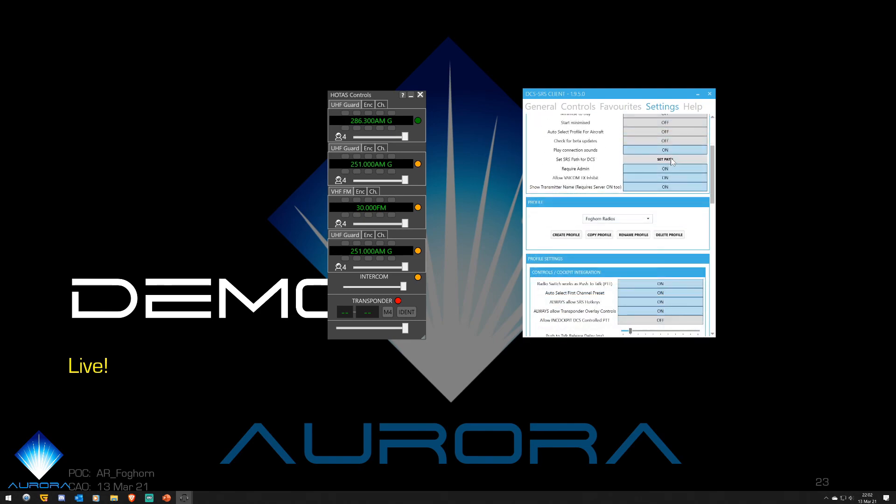
Scroll the Settings page from Global Settings down to the Foghorn Radios profile's radio effect options.
{"action": "scroll", "scroll_direction": "up", "scroll_amount": 3}
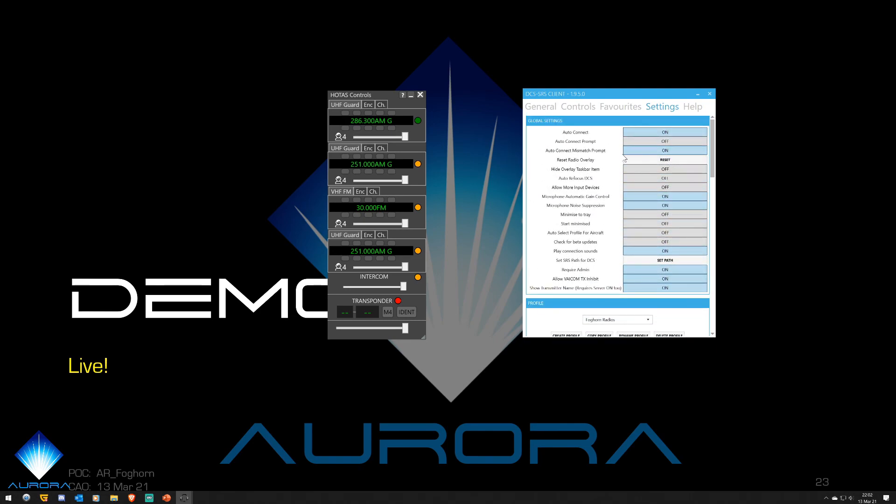
{"action": "scroll", "scroll_direction": "down", "scroll_amount": 3}
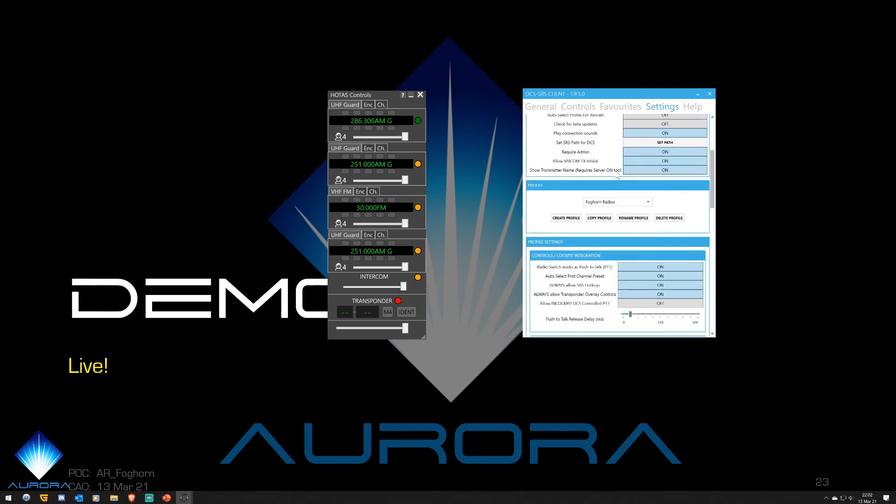
{"action": "scroll", "scroll_direction": "down", "scroll_amount": 3}
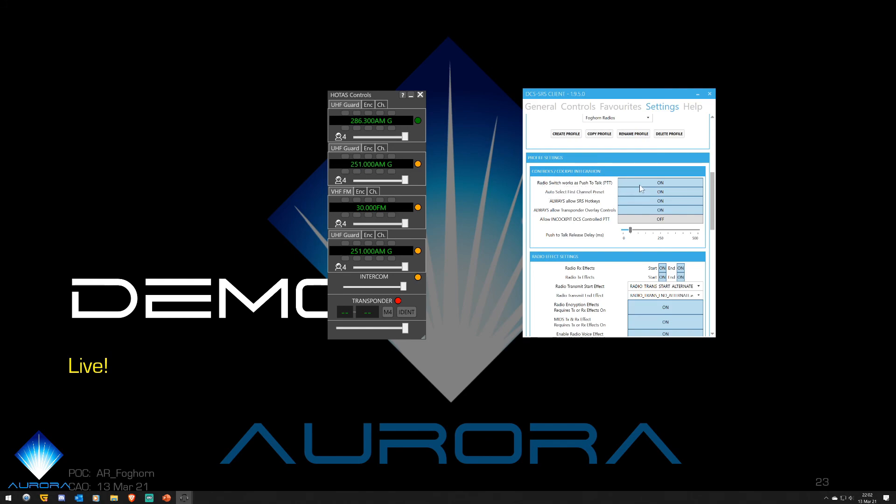
{"action": "left_click", "coordinate": [578, 106]}
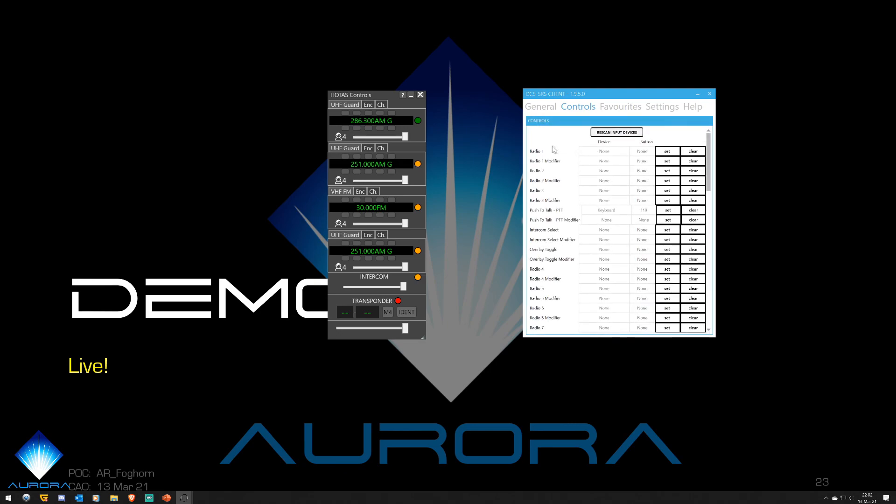
{"action": "mouse_move", "coordinate": [569, 253]}
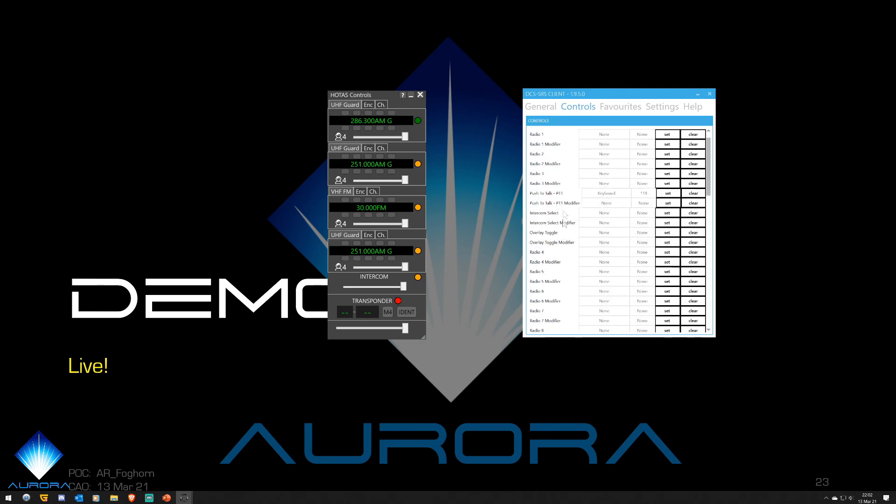
{"action": "mouse_move", "coordinate": [585, 142]}
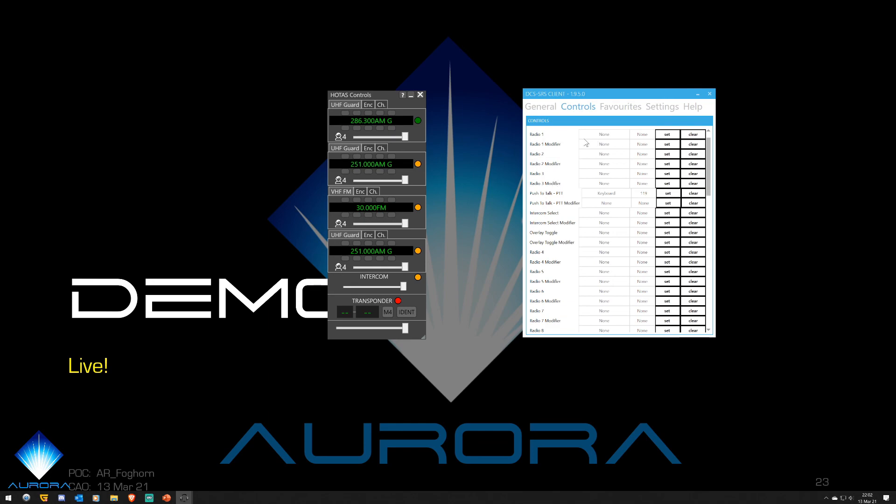
{"action": "mouse_move", "coordinate": [601, 142]}
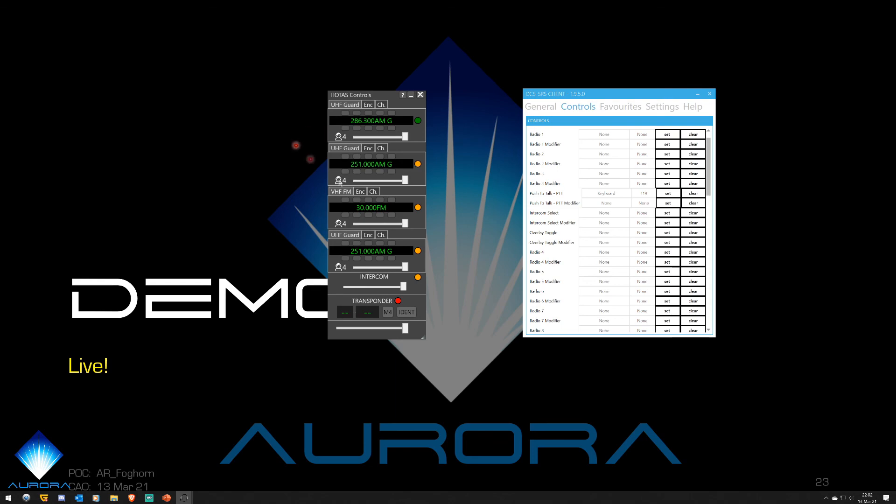
{"action": "mouse_move", "coordinate": [605, 113]}
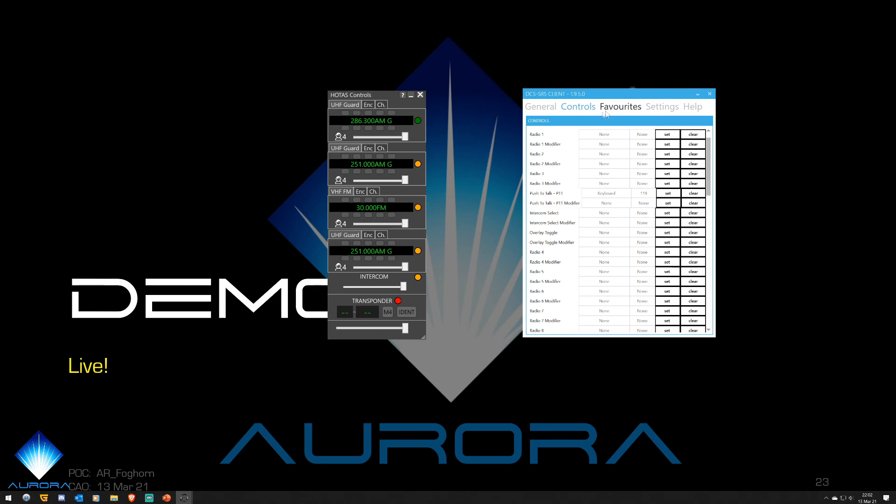
{"action": "left_click", "coordinate": [662, 107]}
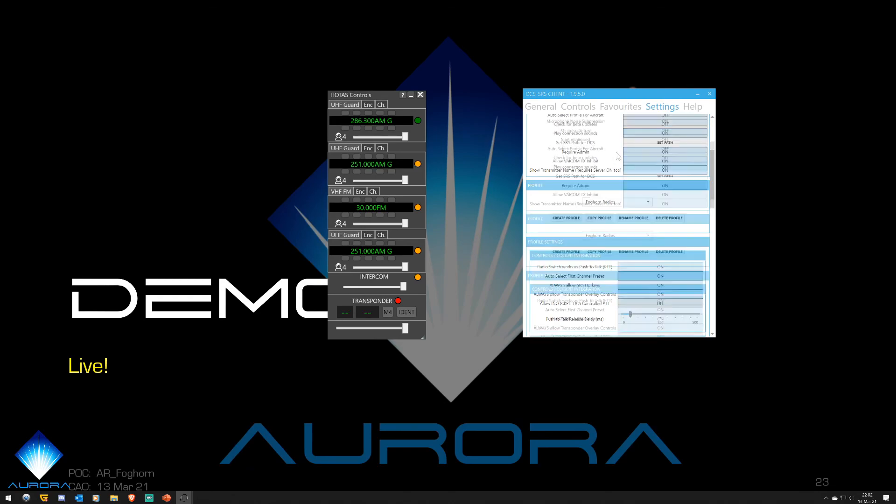
Return to the General tab with the client still connected in external AWACS mode.
{"action": "left_click", "coordinate": [540, 107]}
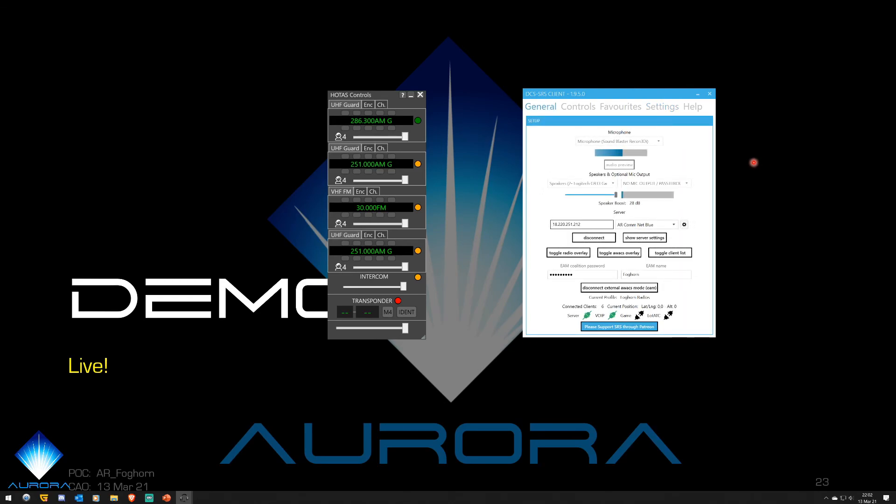
{"action": "mouse_move", "coordinate": [690, 176]}
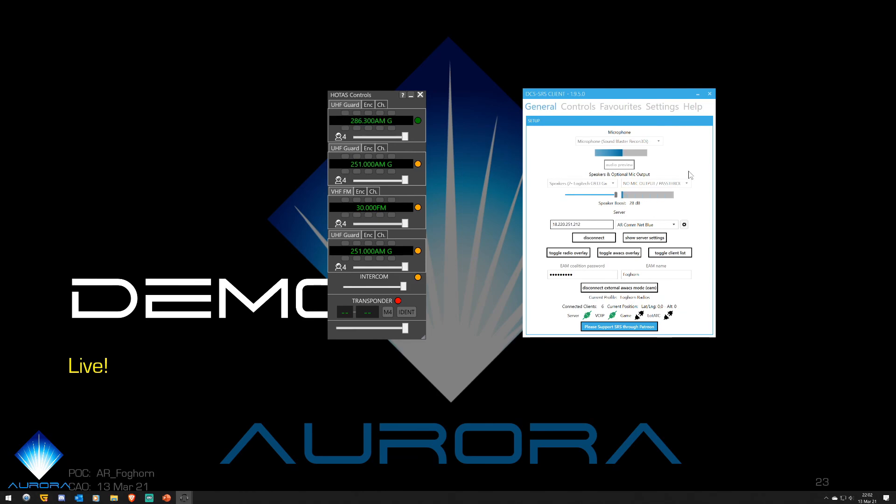
{"action": "left_click", "coordinate": [580, 223]}
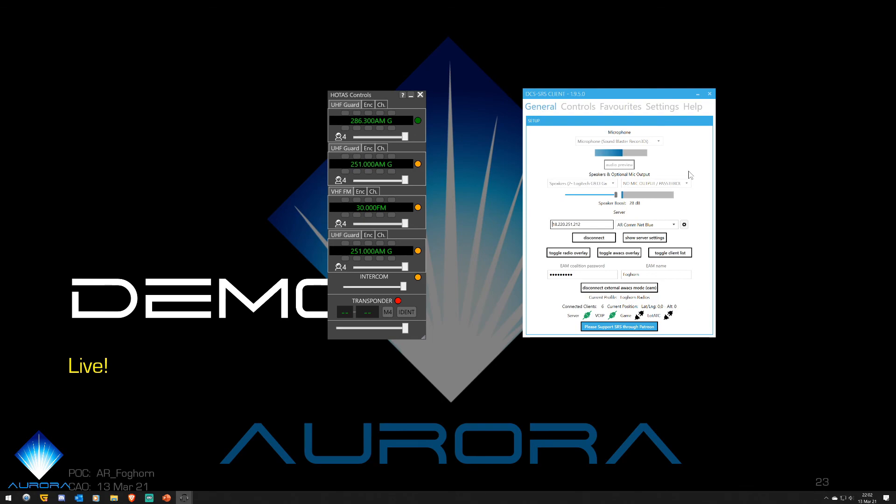